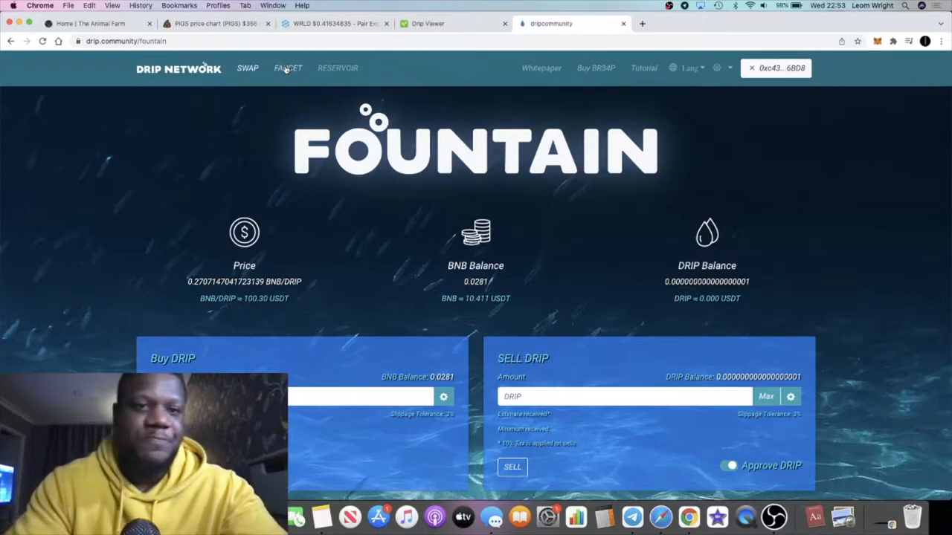
Open Drip Network's Faucet page showing Available 1.188, Deposits 323.249 and Claimed 438.293
{"action": "left_click", "coordinate": [288, 68]}
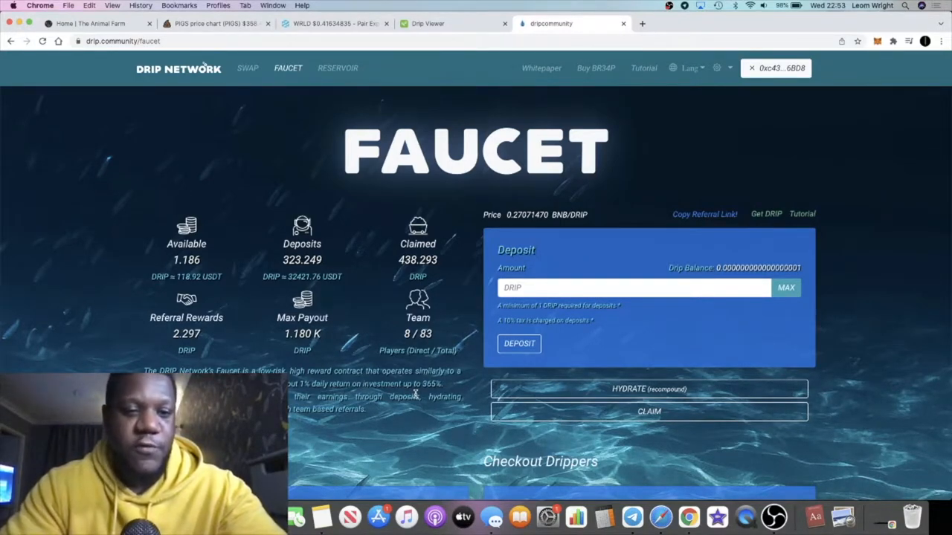
{"action": "mouse_move", "coordinate": [400, 337]}
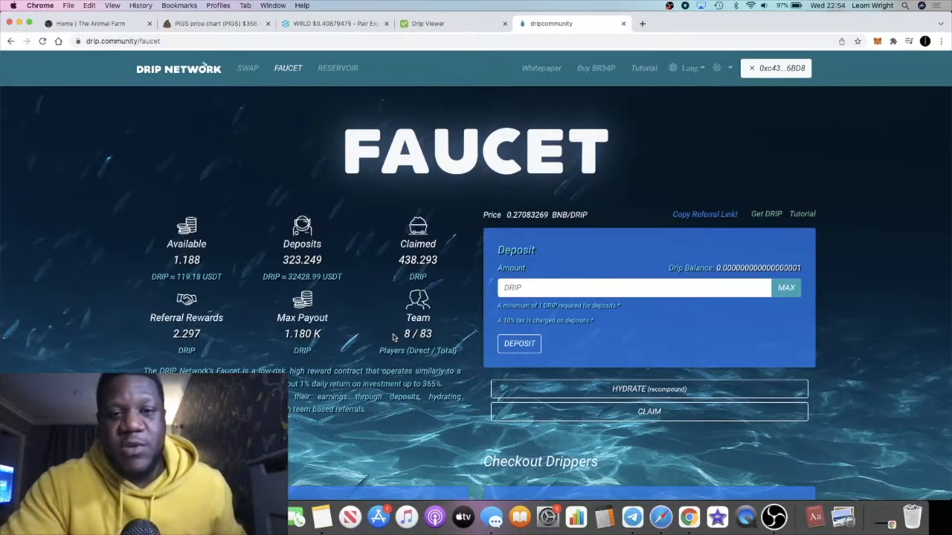
{"action": "mouse_move", "coordinate": [267, 103]}
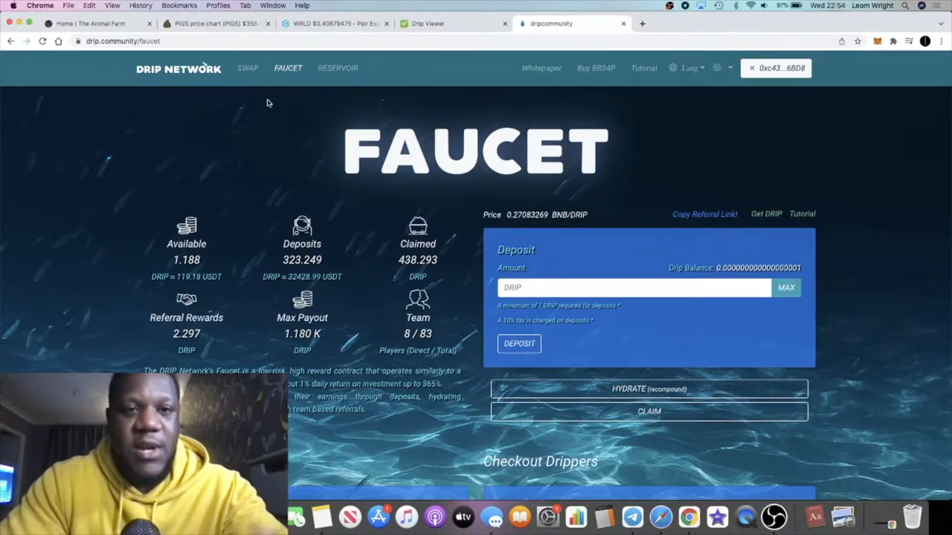
{"action": "mouse_move", "coordinate": [233, 122]}
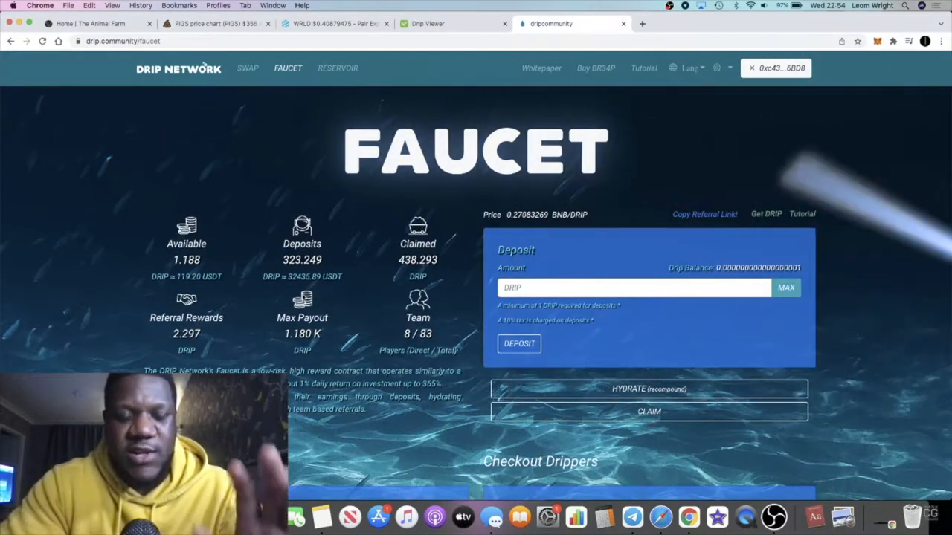
{"action": "scroll", "scroll_direction": "down", "scroll_amount": 3}
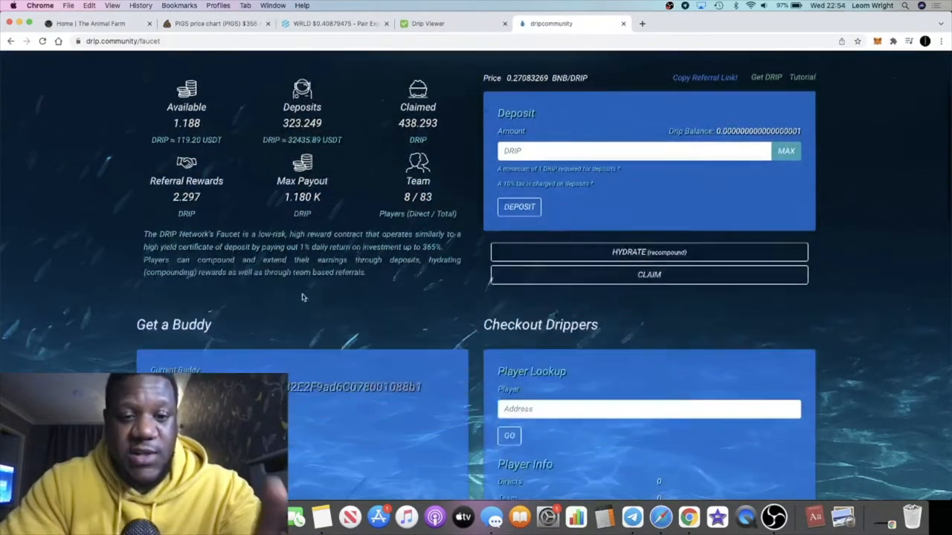
{"action": "scroll", "scroll_direction": "up", "scroll_amount": 3}
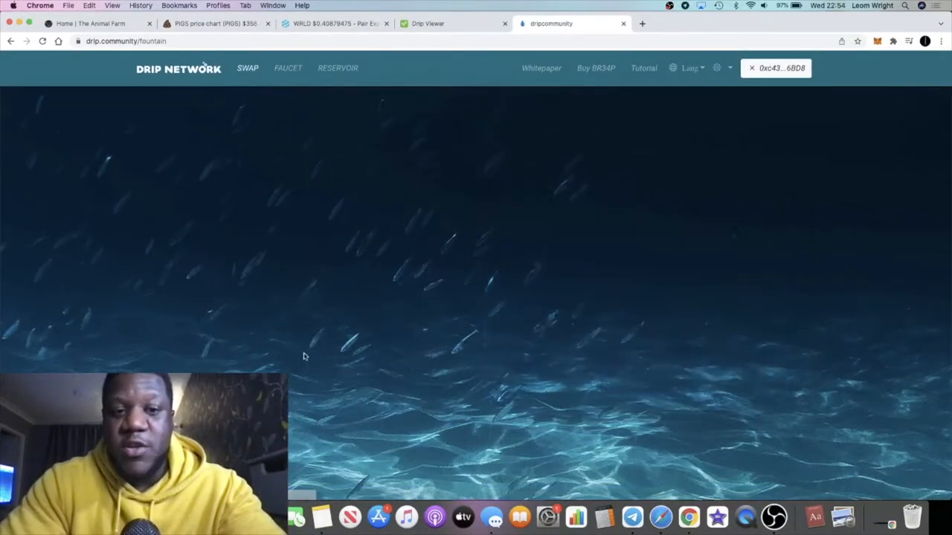
{"action": "scroll", "scroll_direction": "down", "scroll_amount": 3}
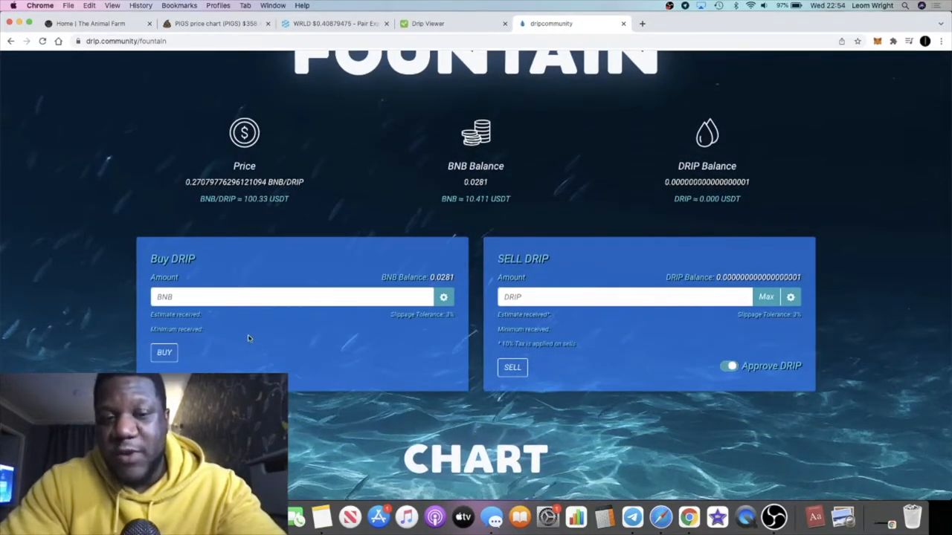
{"action": "scroll", "scroll_direction": "up", "scroll_amount": 3}
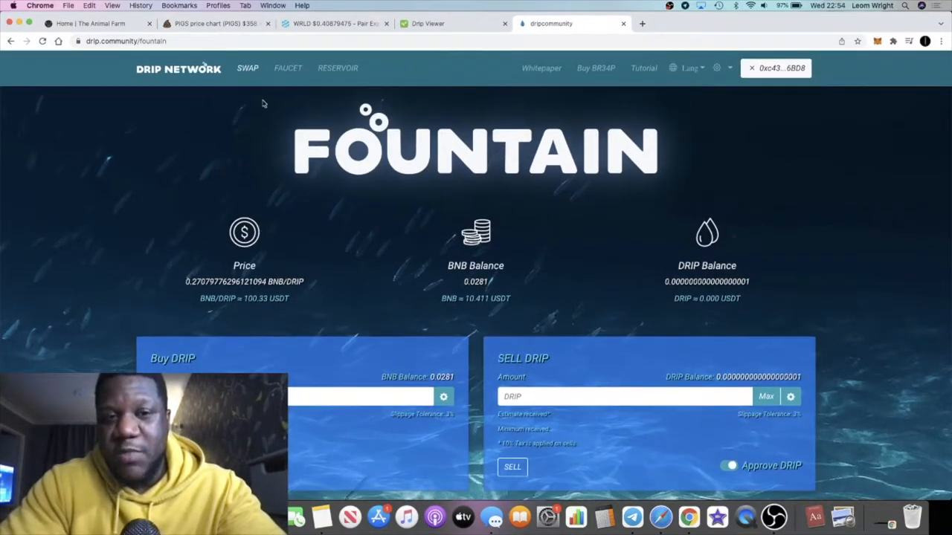
{"action": "left_click", "coordinate": [288, 68]}
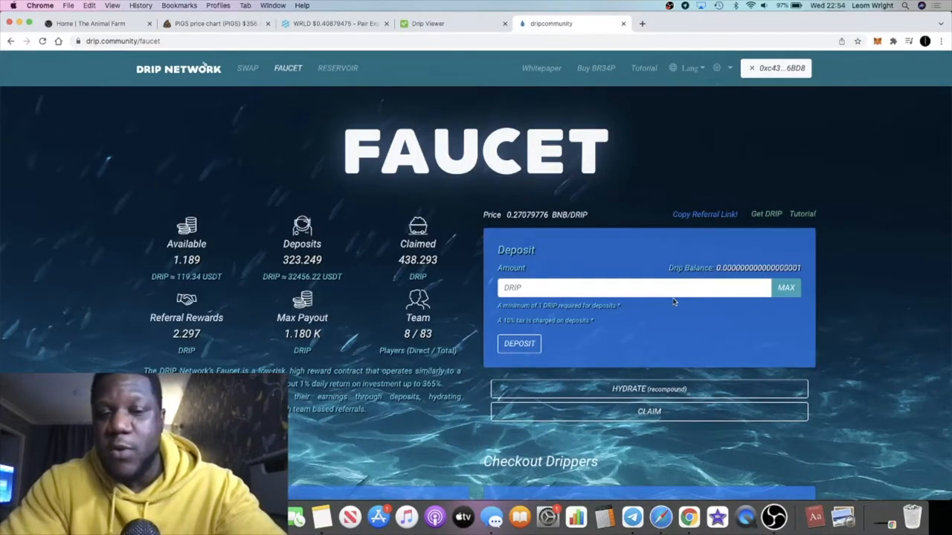
{"action": "scroll", "scroll_direction": "down", "scroll_amount": 3}
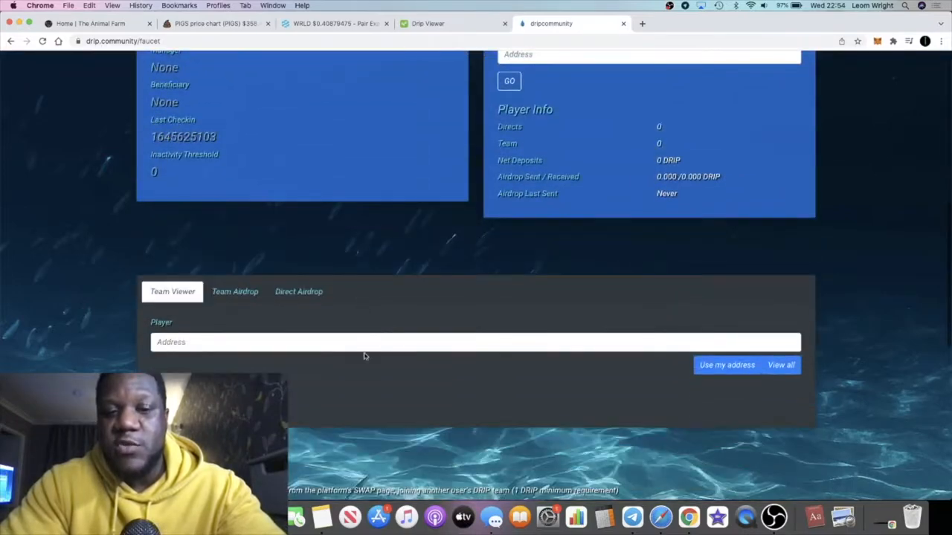
{"action": "scroll", "scroll_direction": "up", "scroll_amount": 3}
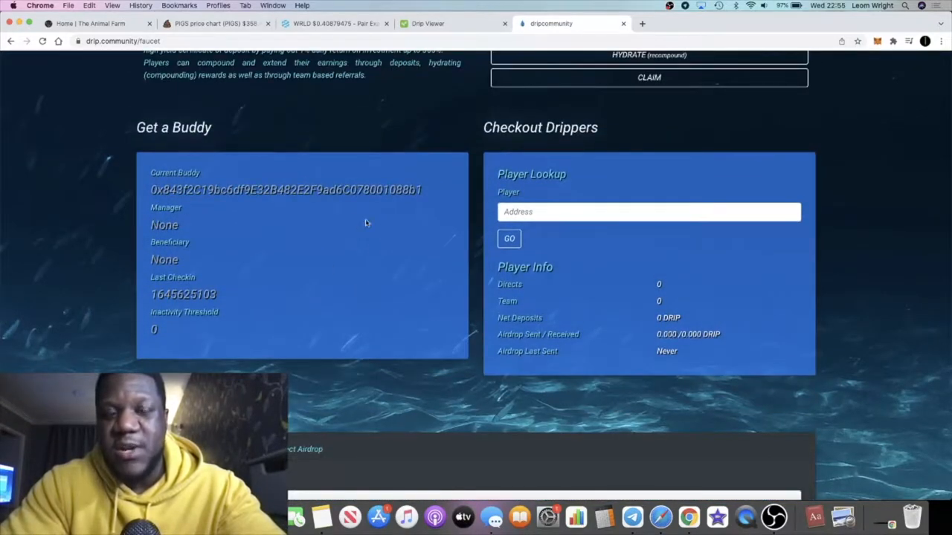
{"action": "mouse_move", "coordinate": [342, 226]}
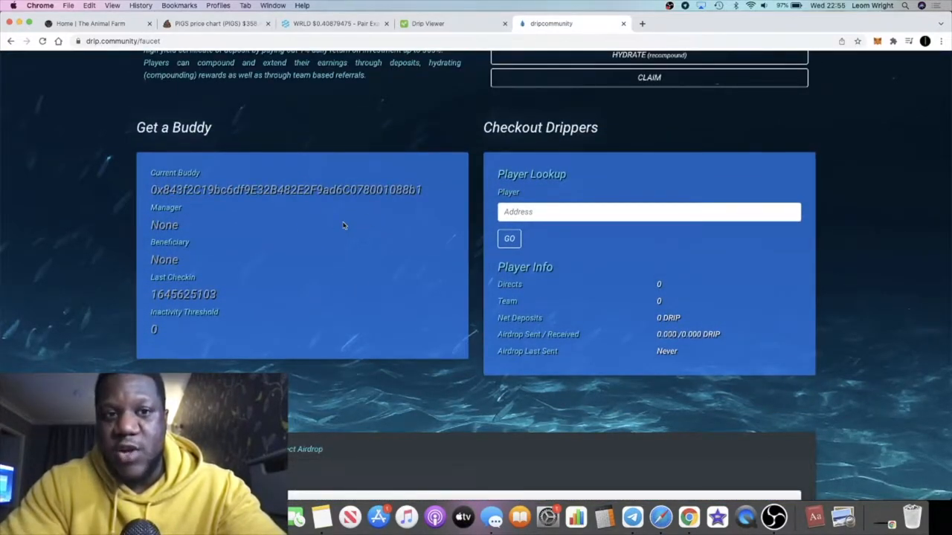
{"action": "scroll", "scroll_direction": "up", "scroll_amount": 3}
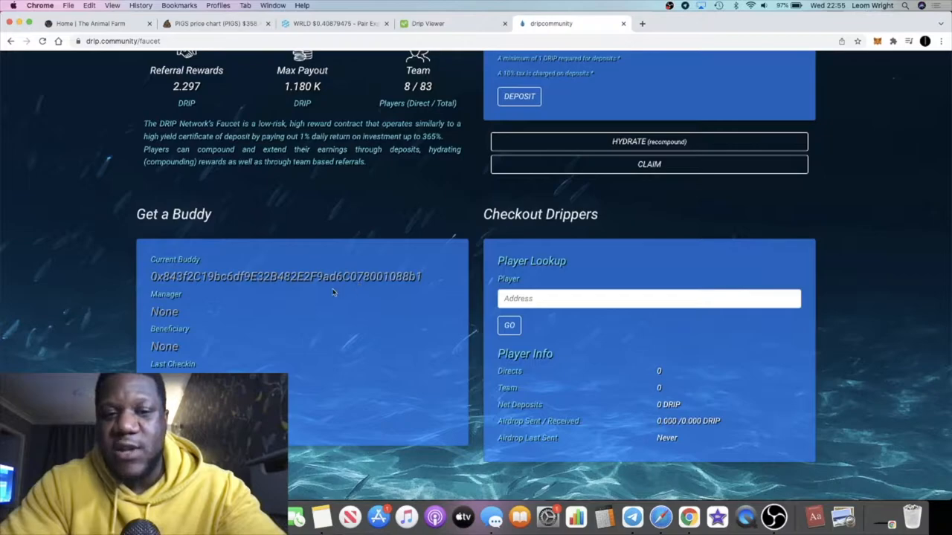
{"action": "mouse_move", "coordinate": [353, 357]}
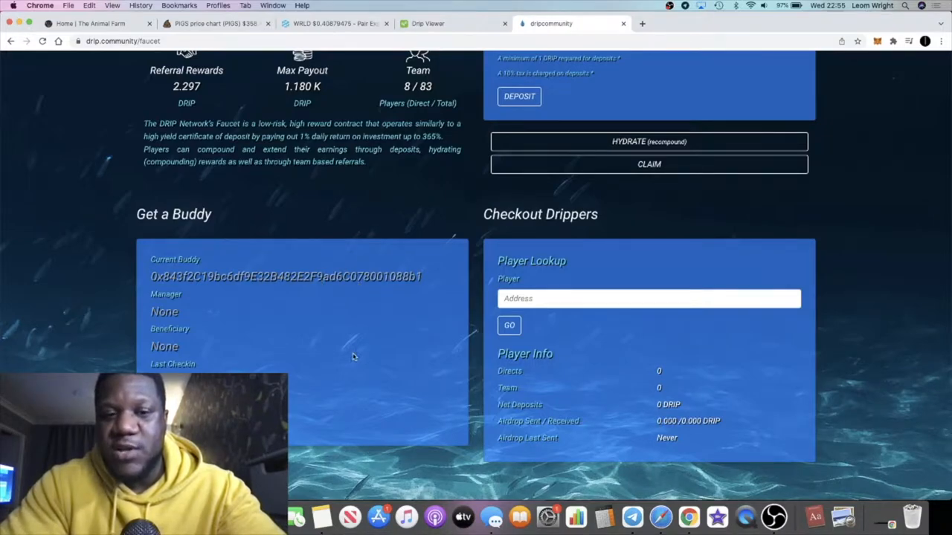
{"action": "scroll", "scroll_direction": "up", "scroll_amount": 3}
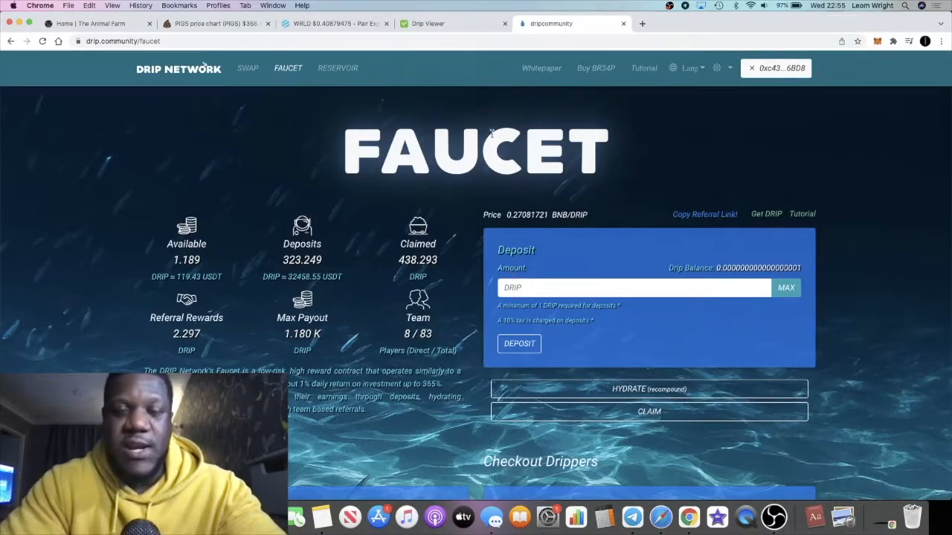
{"action": "mouse_move", "coordinate": [386, 238]}
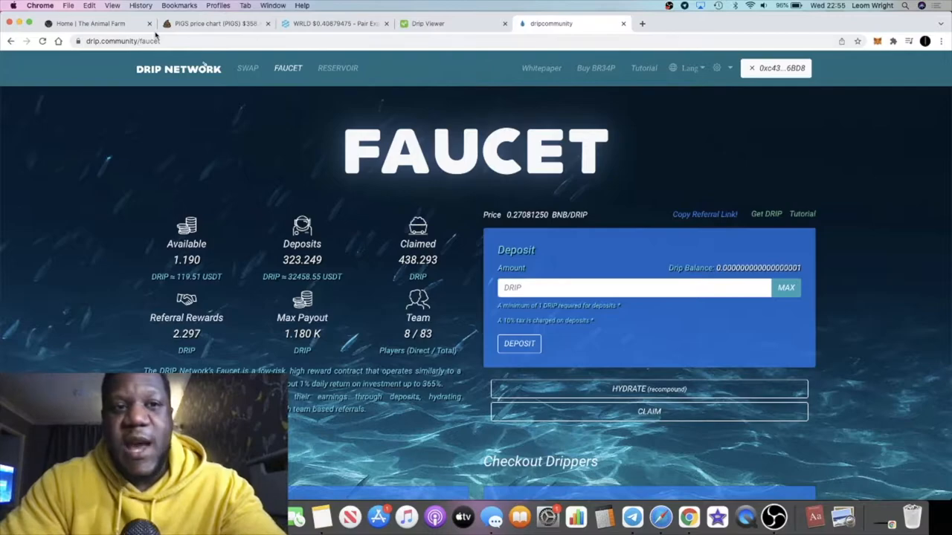
Stop briefly at The Animal Farm home page tab, then go to the PIGS price chart
{"action": "left_click", "coordinate": [90, 23]}
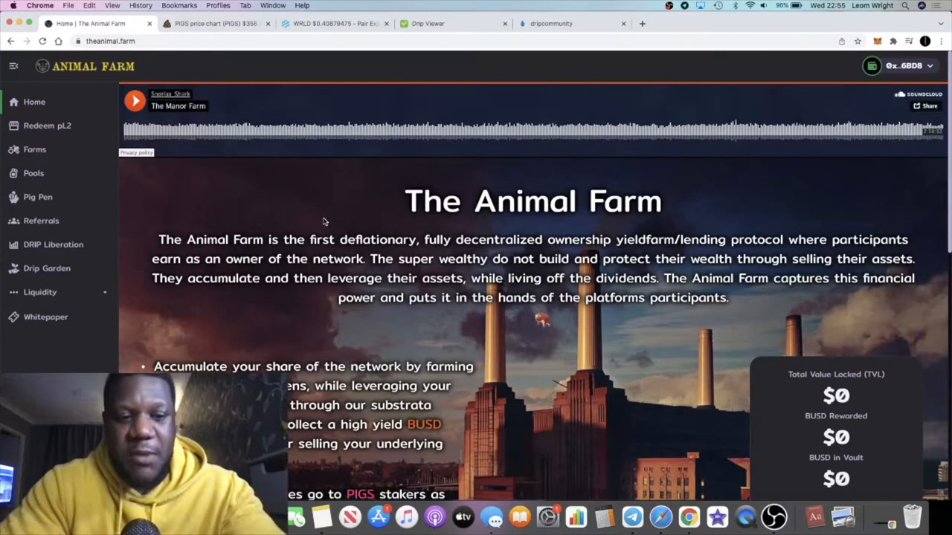
{"action": "left_click", "coordinate": [216, 23]}
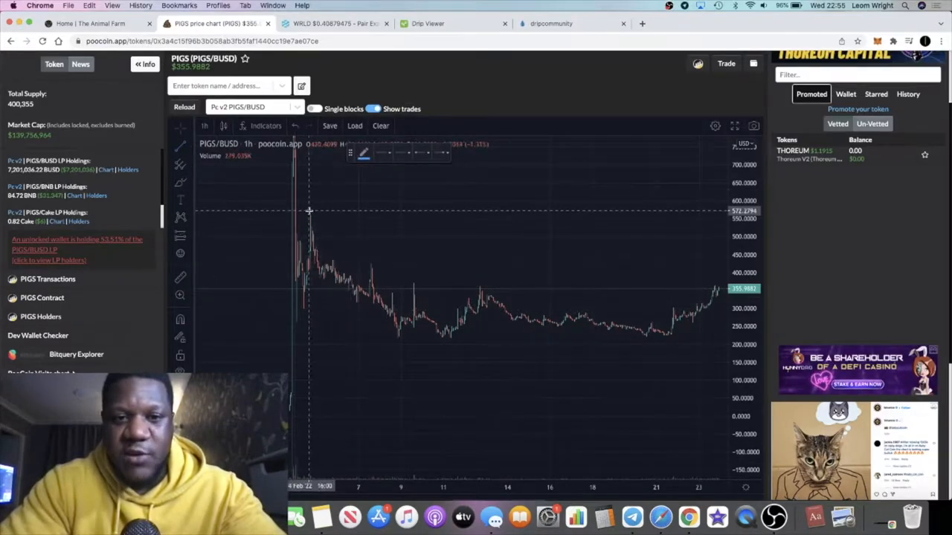
Draw a descending trendline from the PIGS peak on the PIGS/BUSD chart, then compress the price scale
{"action": "left_click_drag", "start_coordinate": [299, 209], "coordinate": [646, 333]}
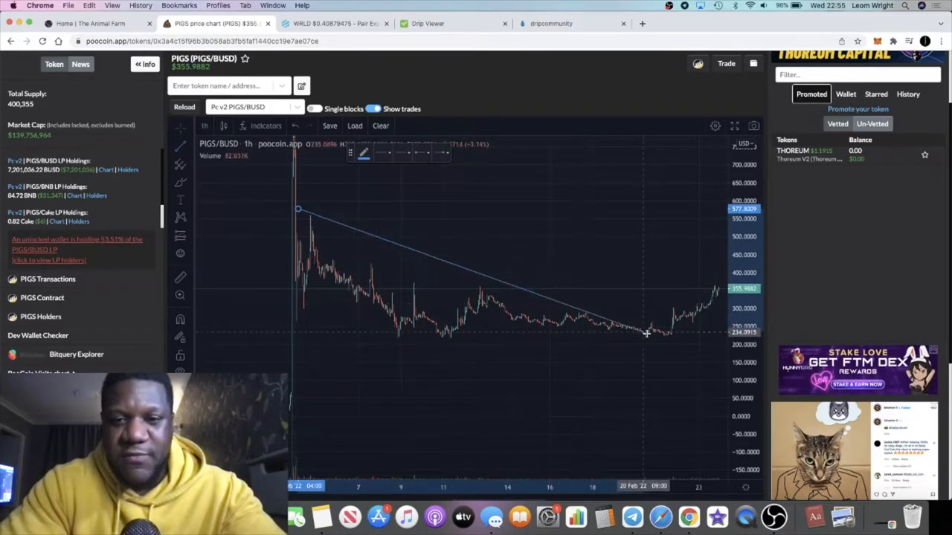
{"action": "left_click_drag", "start_coordinate": [647, 334], "coordinate": [656, 363]}
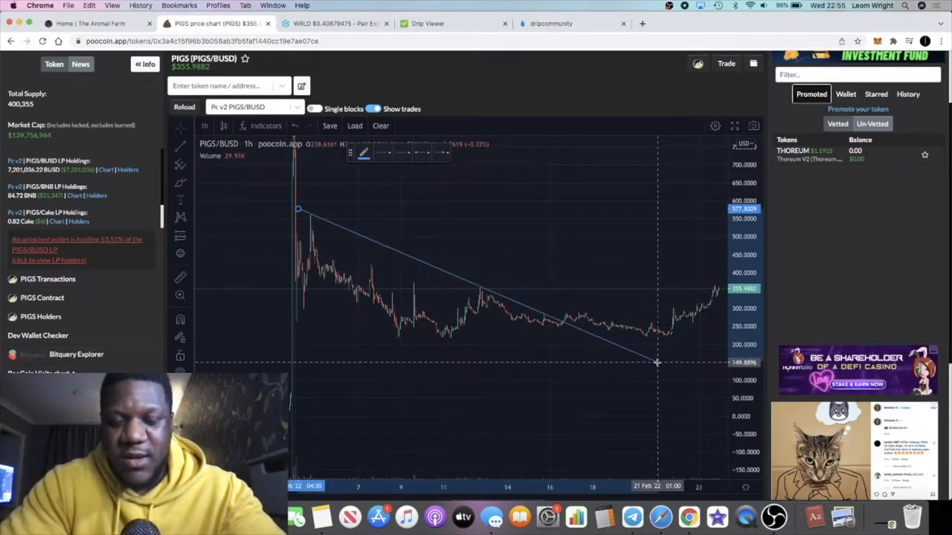
{"action": "mouse_move", "coordinate": [668, 362]}
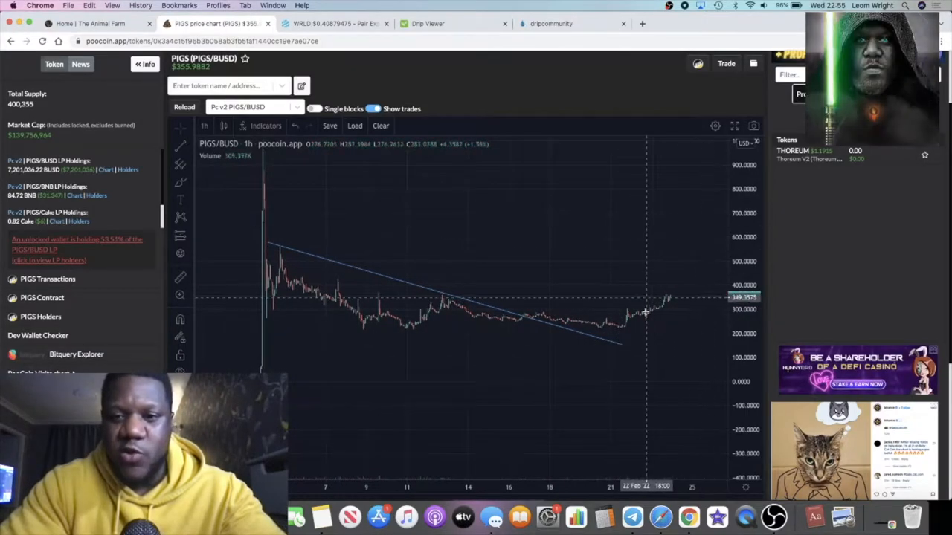
{"action": "mouse_move", "coordinate": [590, 340]}
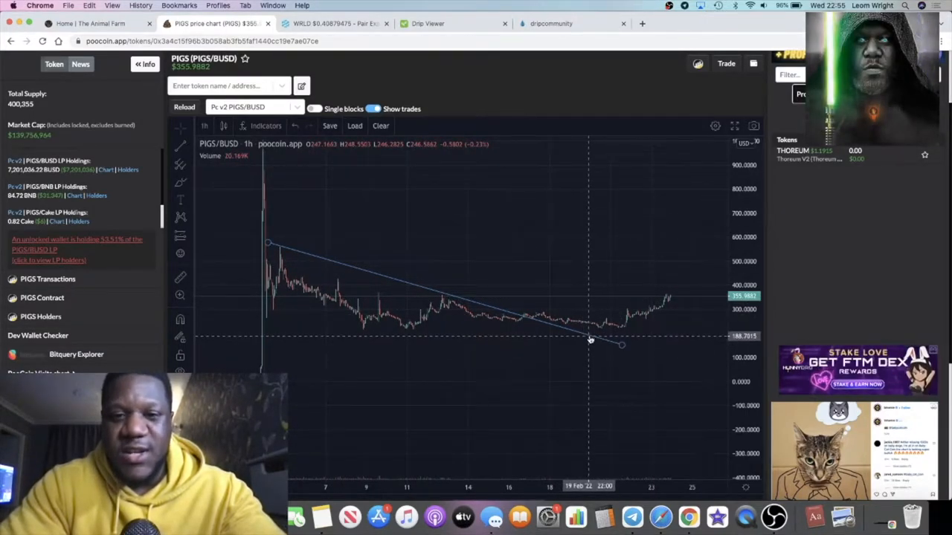
{"action": "mouse_move", "coordinate": [290, 226]}
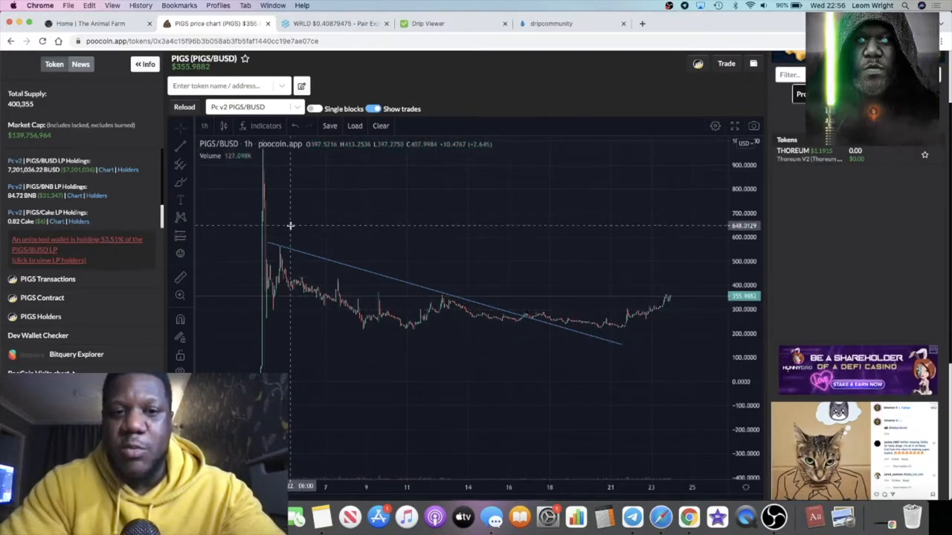
{"action": "mouse_move", "coordinate": [270, 216]}
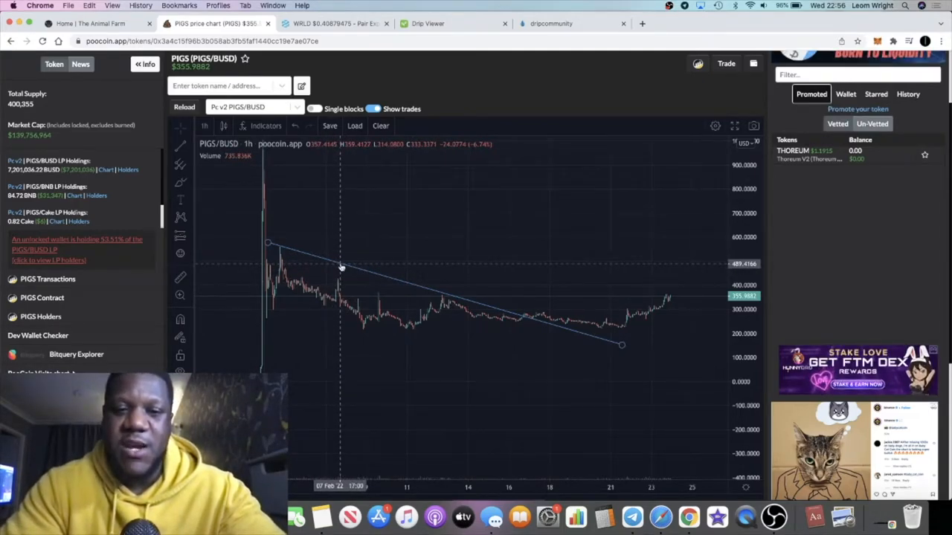
{"action": "mouse_move", "coordinate": [535, 288]}
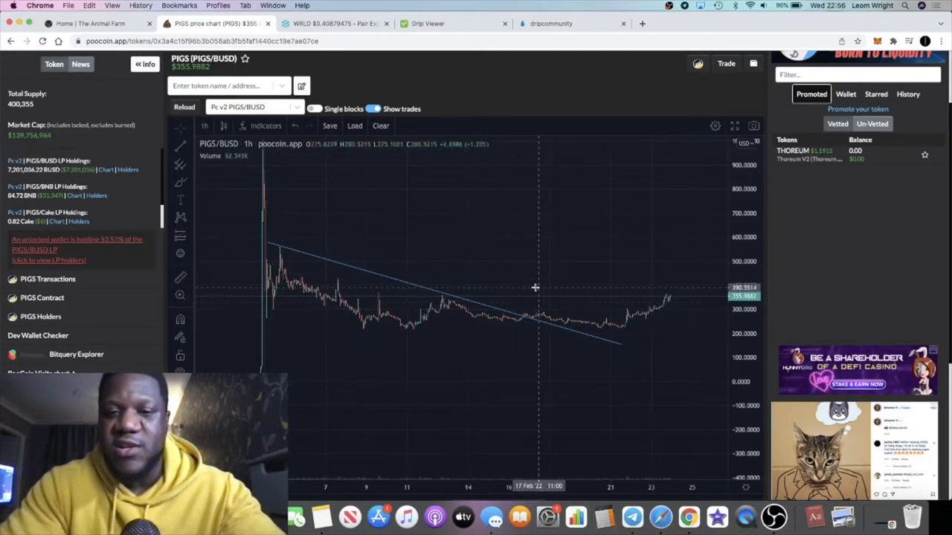
{"action": "mouse_move", "coordinate": [583, 329]}
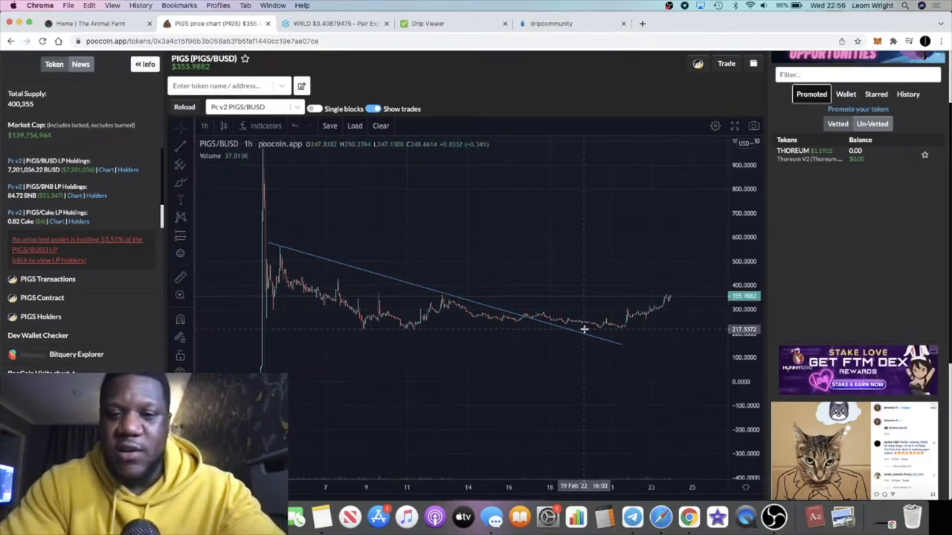
{"action": "mouse_move", "coordinate": [554, 320]}
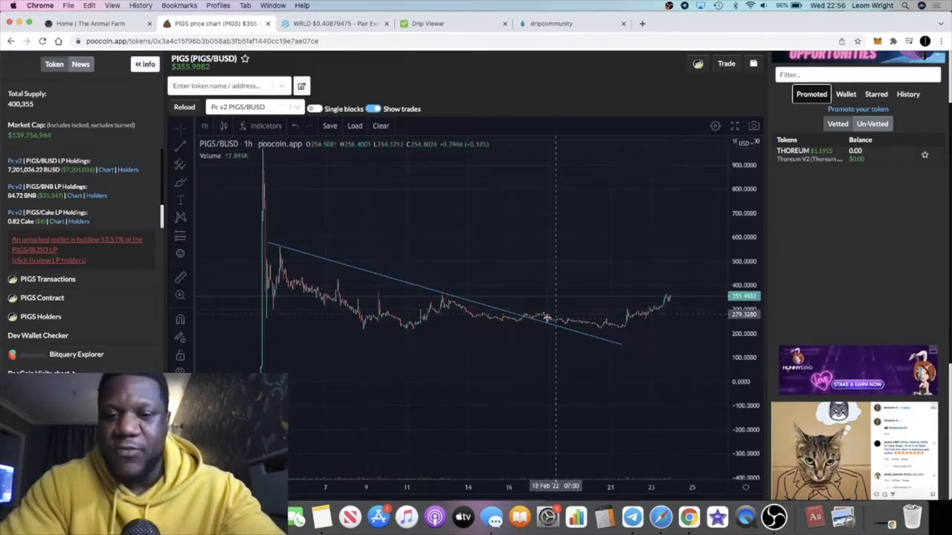
{"action": "mouse_move", "coordinate": [684, 226]}
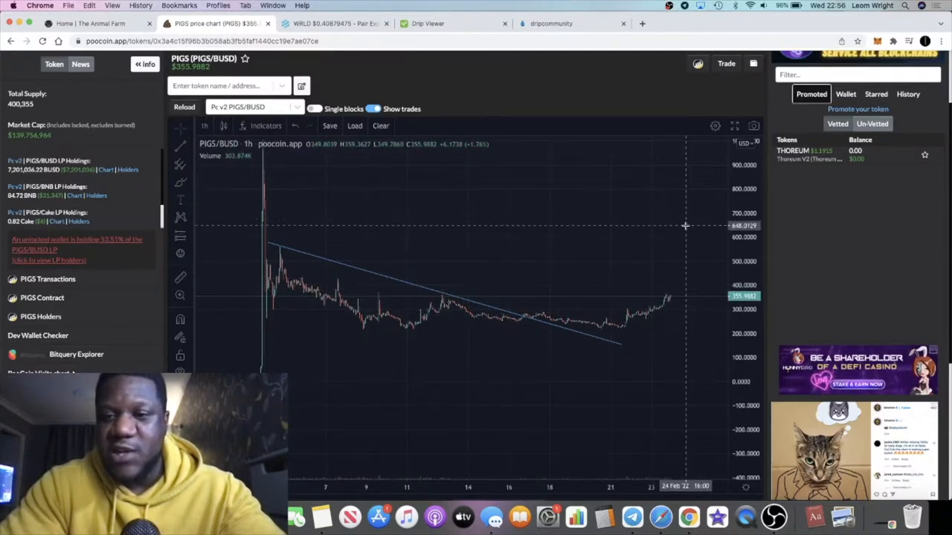
{"action": "left_click_drag", "start_coordinate": [268, 242], "coordinate": [621, 345]}
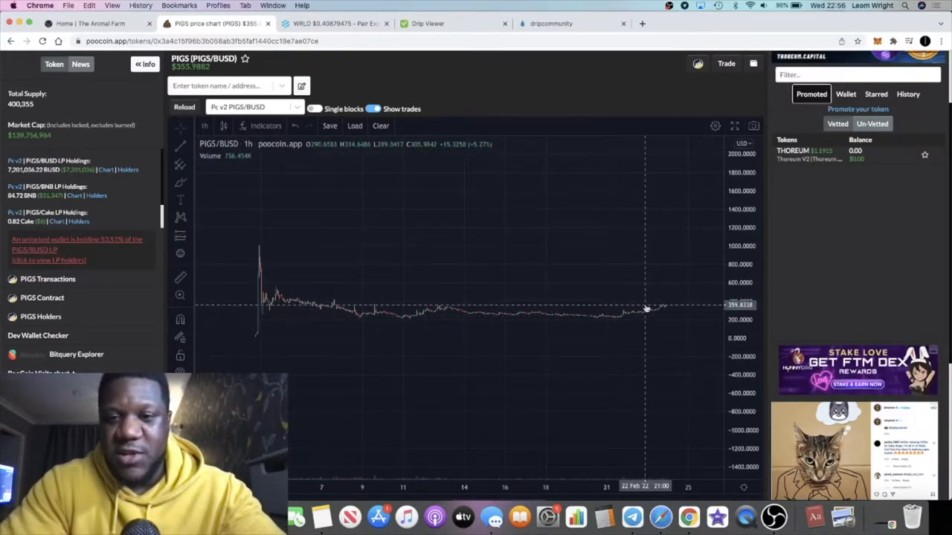
{"action": "mouse_move", "coordinate": [526, 310]}
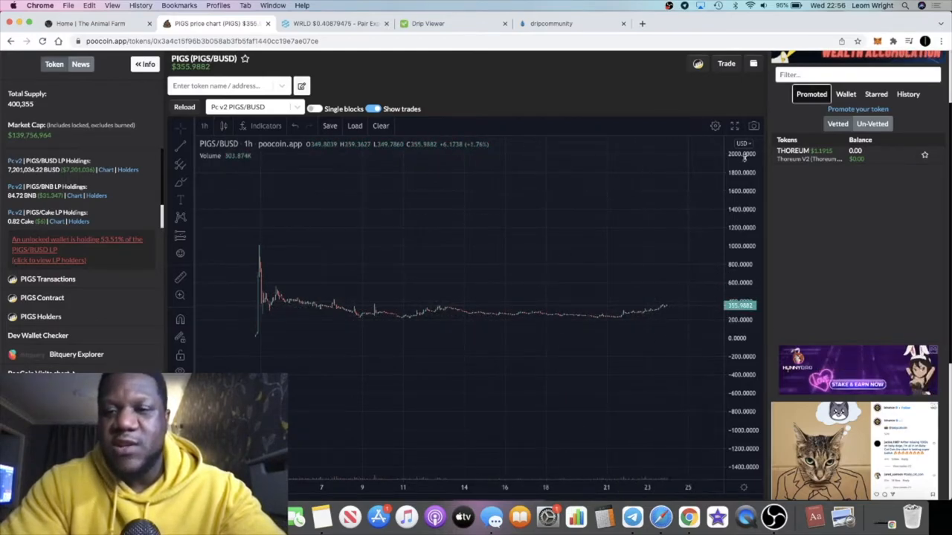
{"action": "mouse_move", "coordinate": [328, 290]}
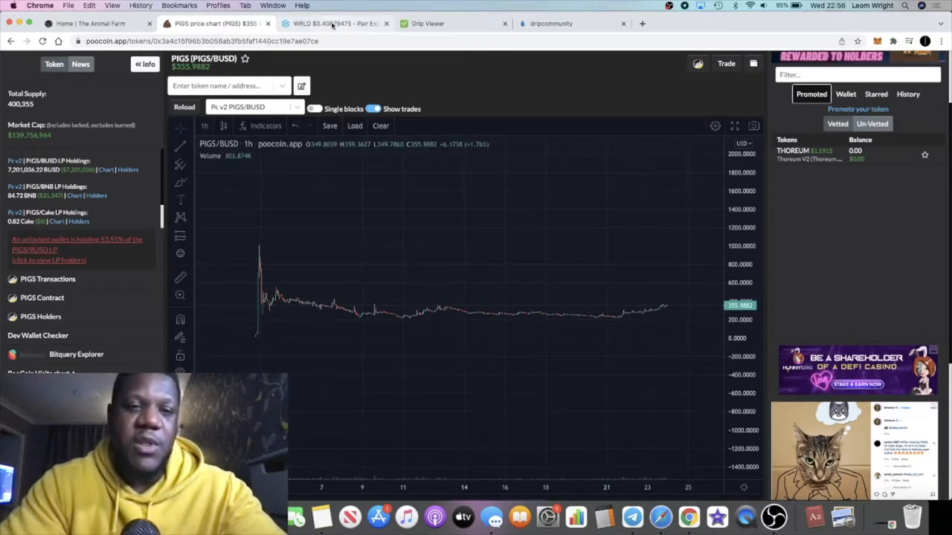
Open The Animal Farm's Farms page and scroll to the DOGS/BUSD, DOGS/WBNB and DRIP/BUSD cards
{"action": "left_click", "coordinate": [89, 23]}
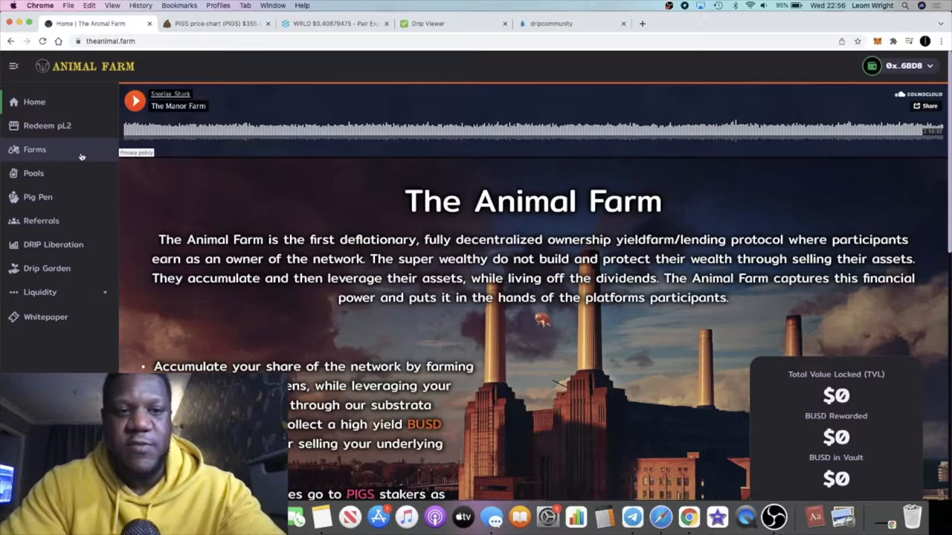
{"action": "left_click", "coordinate": [34, 148]}
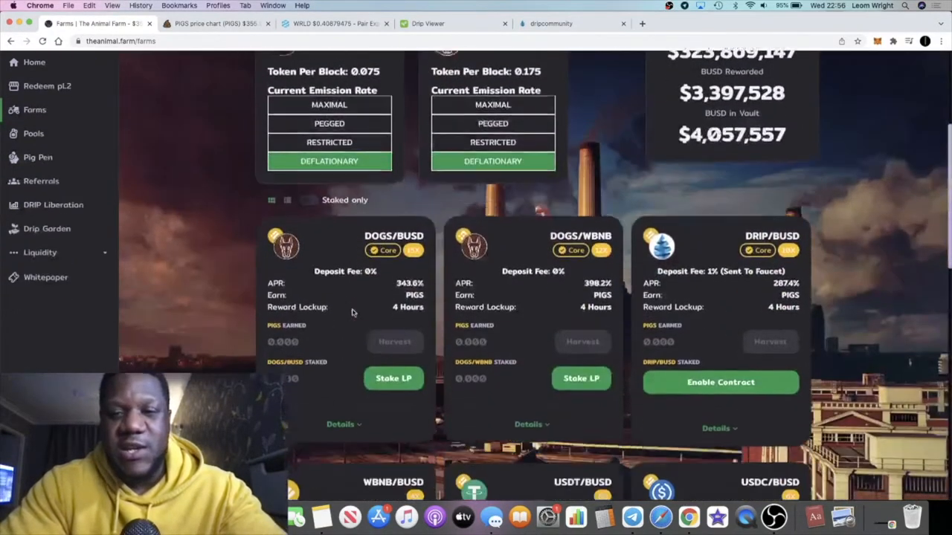
{"action": "scroll", "scroll_direction": "down", "scroll_amount": 3}
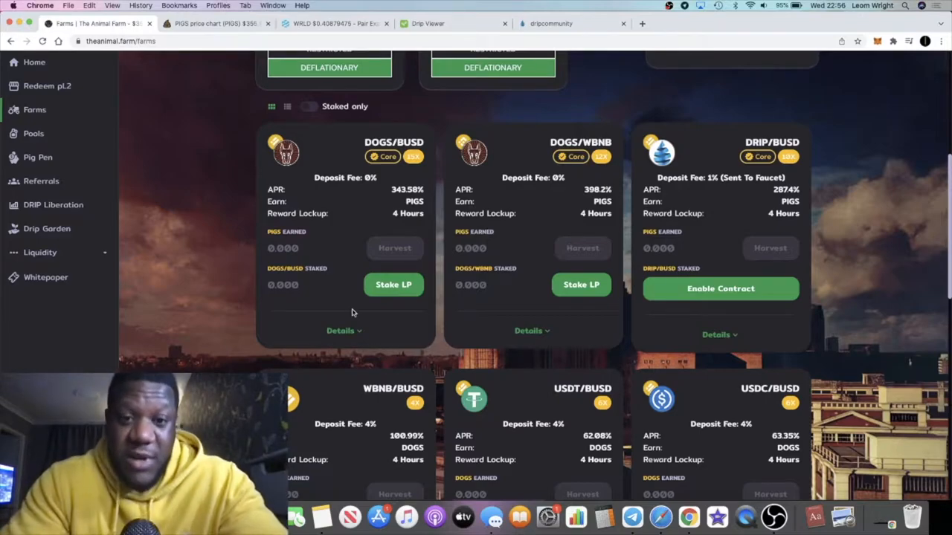
{"action": "mouse_move", "coordinate": [414, 233]}
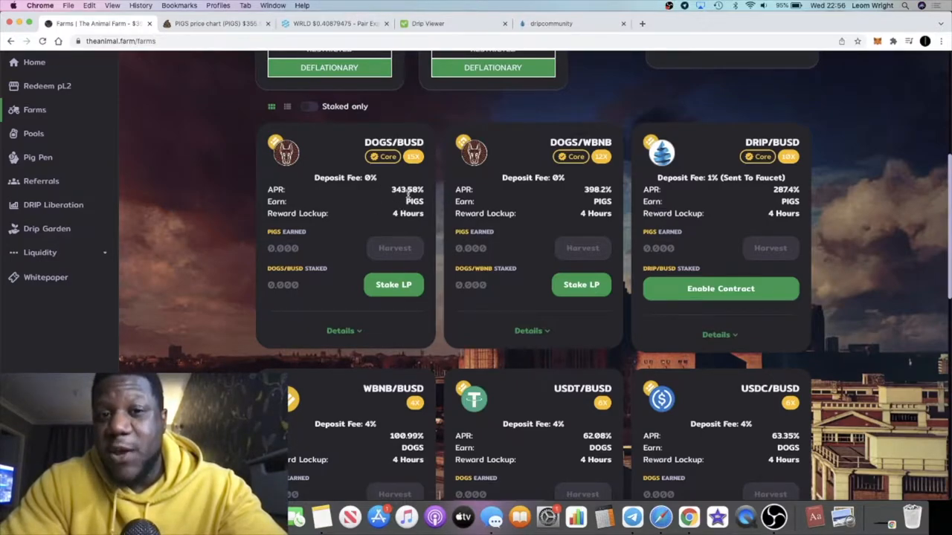
{"action": "mouse_move", "coordinate": [610, 188]}
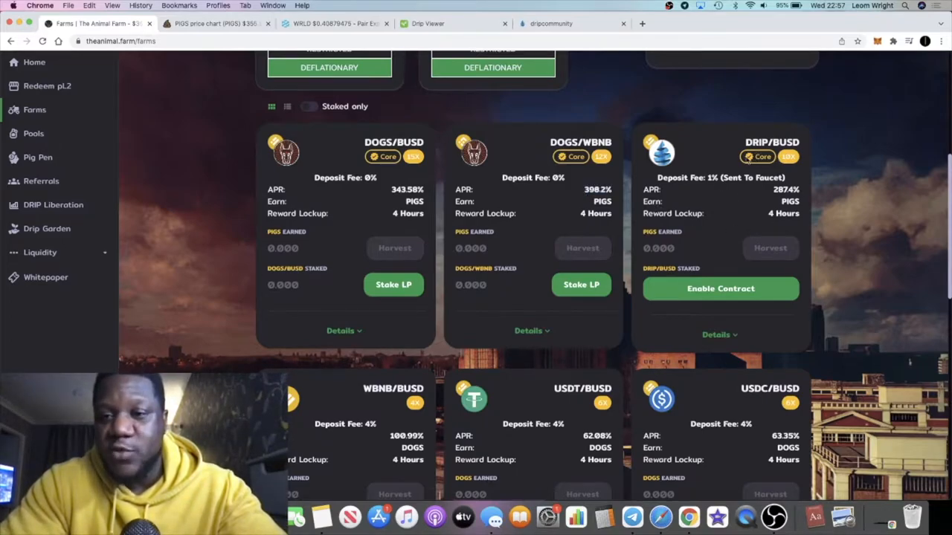
{"action": "mouse_move", "coordinate": [739, 193]}
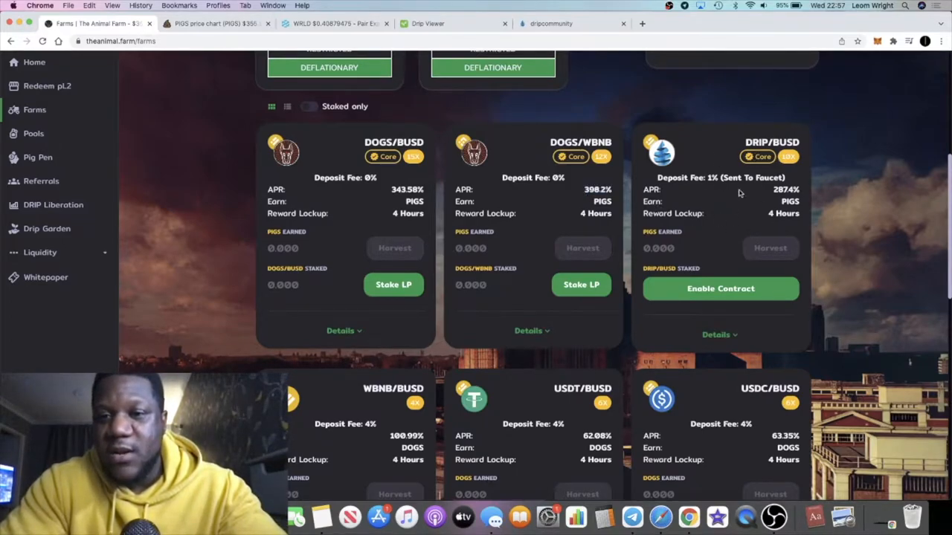
{"action": "mouse_move", "coordinate": [598, 119]}
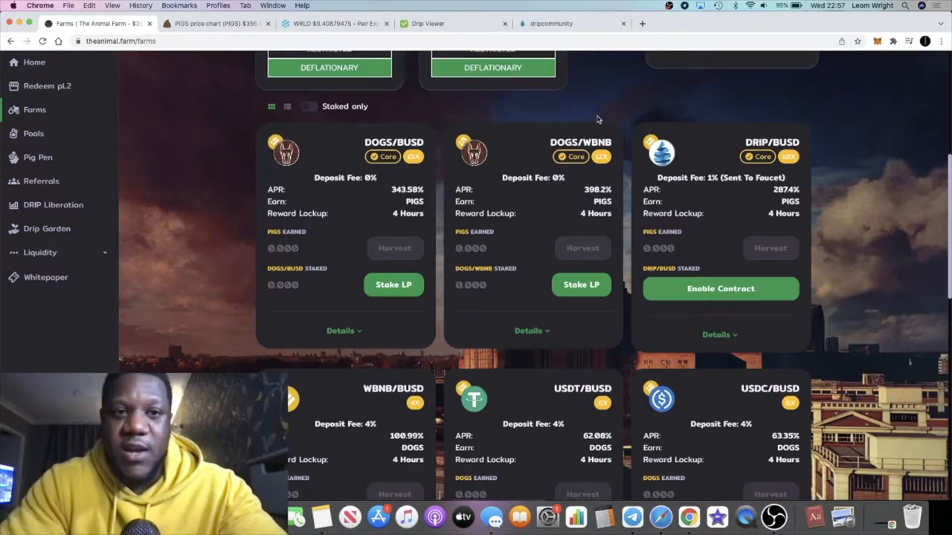
{"action": "left_click", "coordinate": [572, 23]}
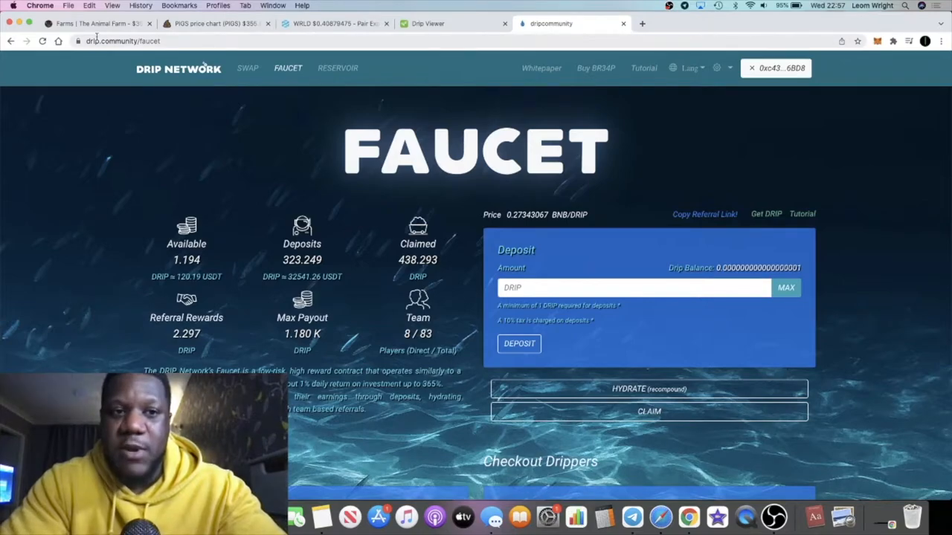
{"action": "left_click", "coordinate": [97, 23]}
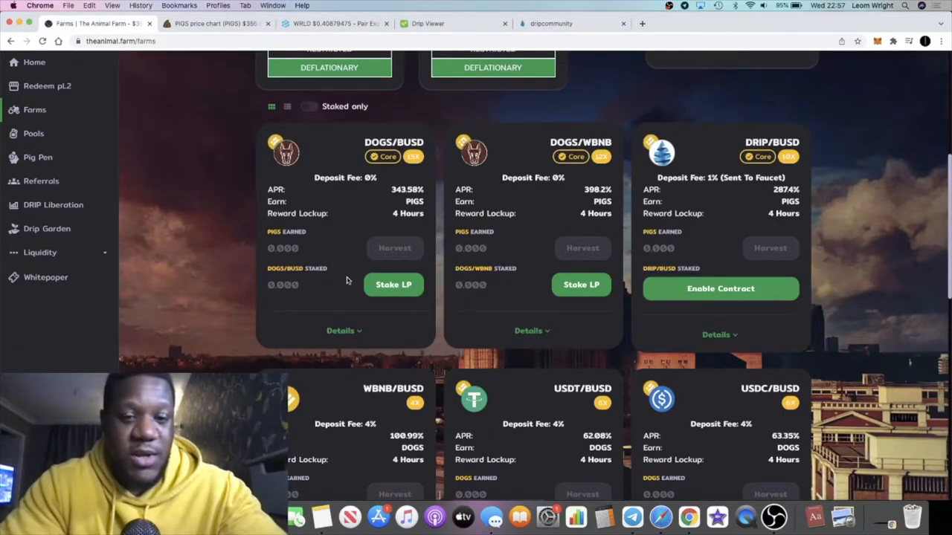
{"action": "scroll", "scroll_direction": "up", "scroll_amount": 3}
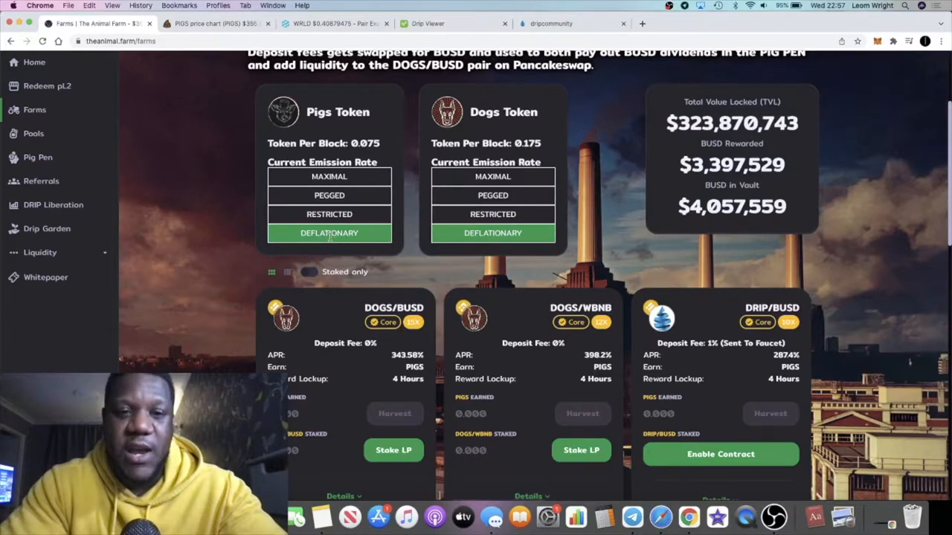
{"action": "mouse_move", "coordinate": [359, 192]}
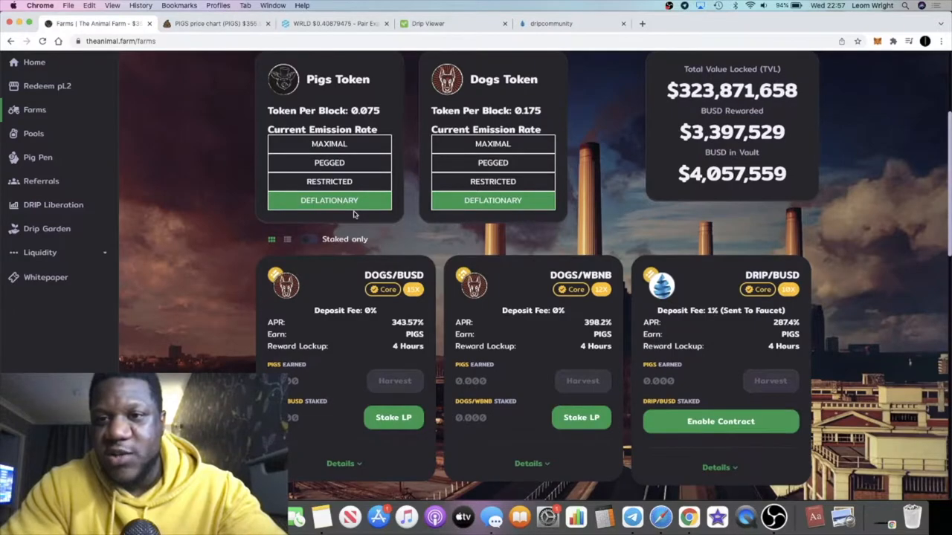
{"action": "mouse_move", "coordinate": [363, 143]}
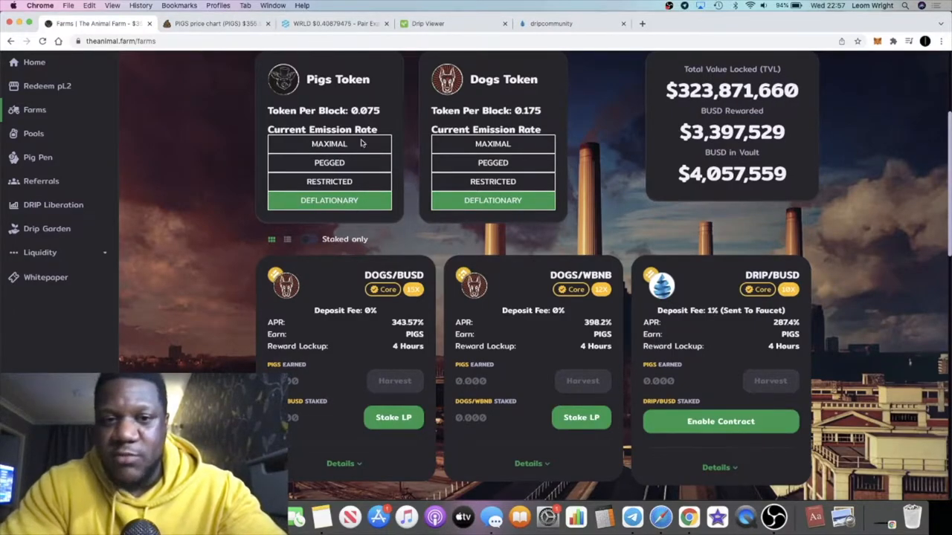
{"action": "mouse_move", "coordinate": [377, 162]}
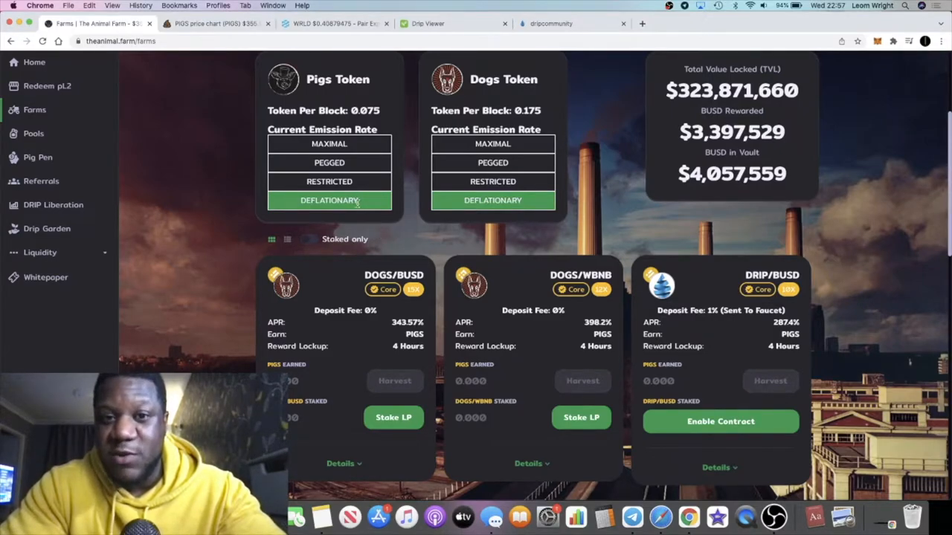
{"action": "scroll", "scroll_direction": "up", "scroll_amount": 3}
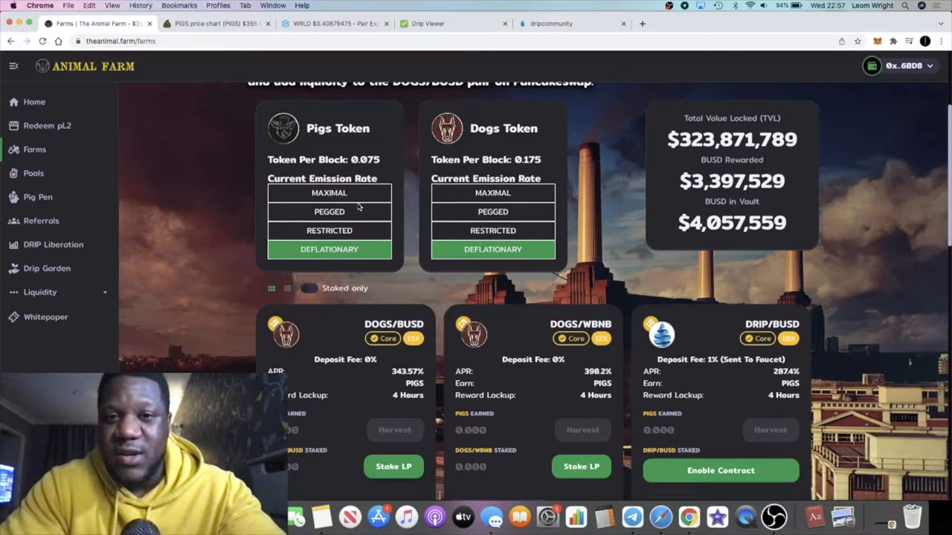
{"action": "mouse_move", "coordinate": [341, 260]}
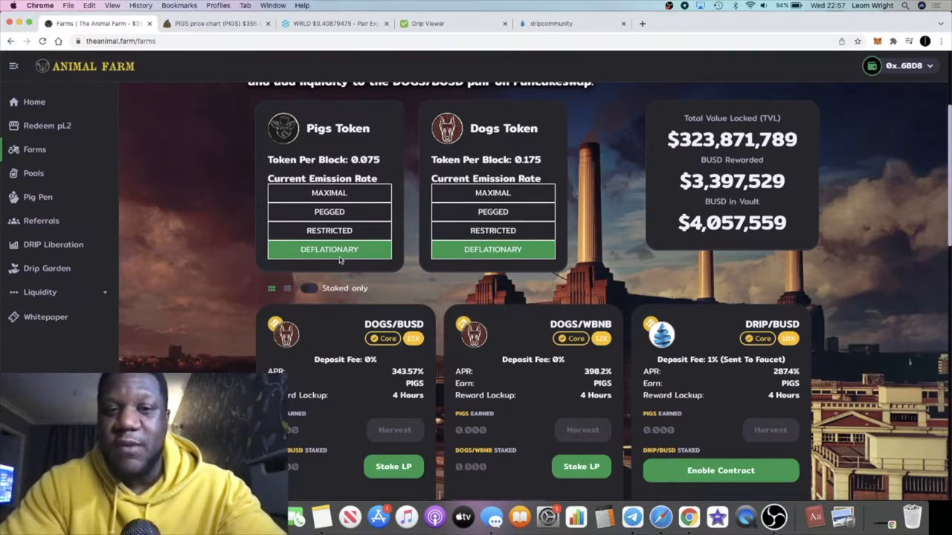
{"action": "scroll", "scroll_direction": "down", "scroll_amount": 3}
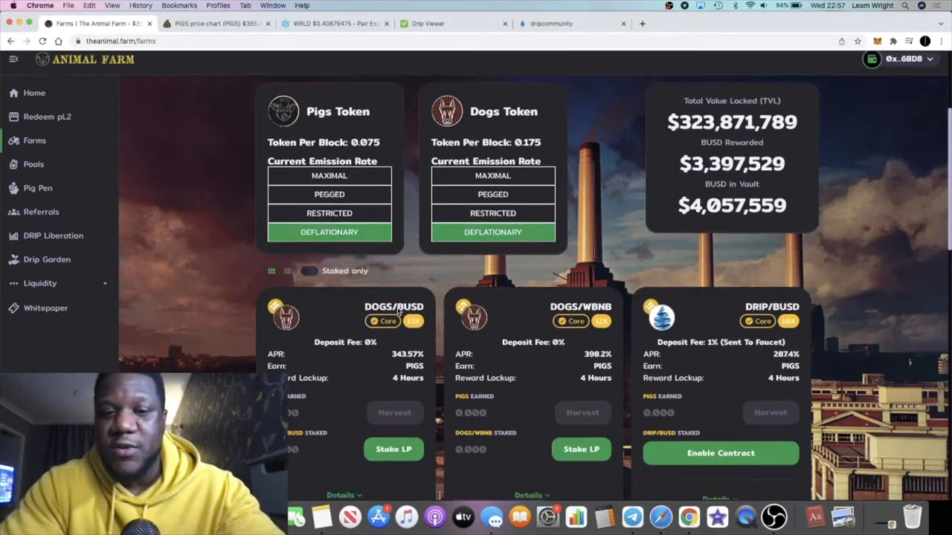
{"action": "scroll", "scroll_direction": "down", "scroll_amount": 3}
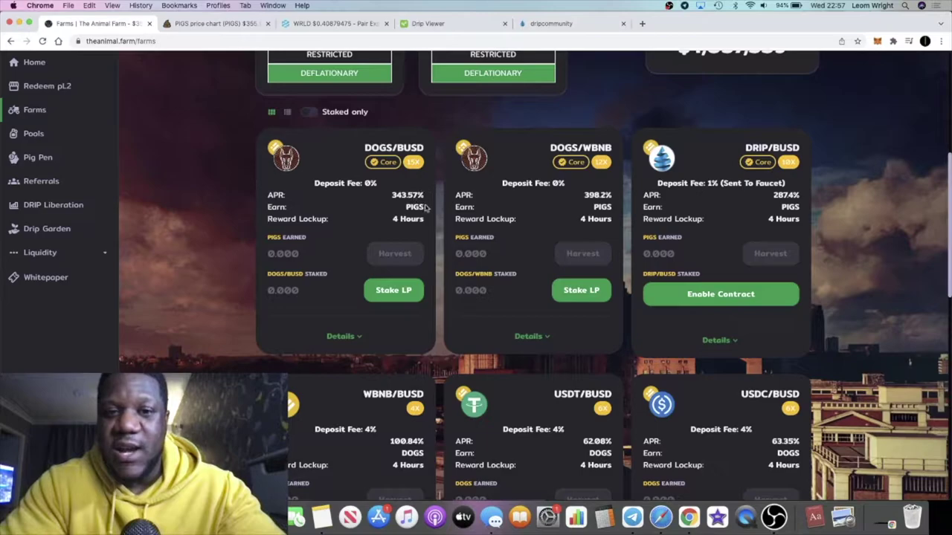
{"action": "scroll", "scroll_direction": "up", "scroll_amount": 3}
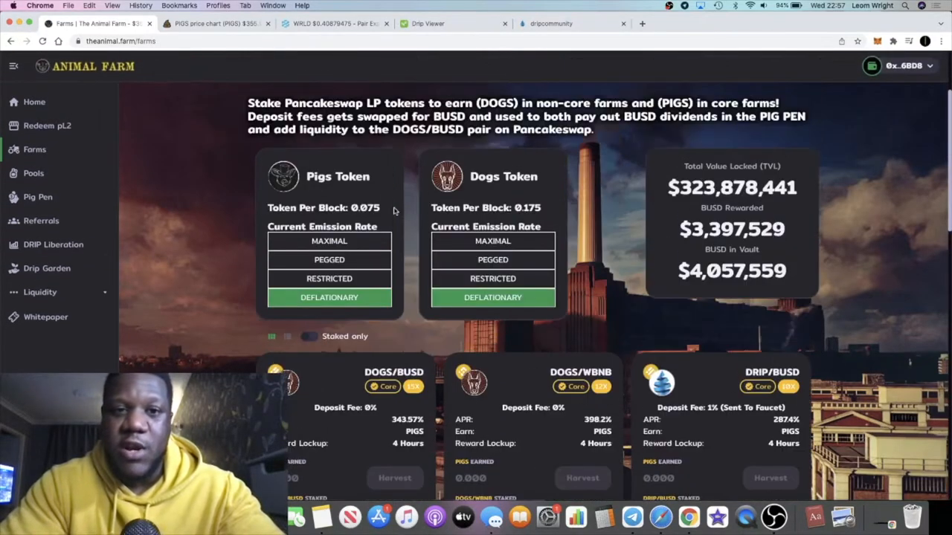
{"action": "mouse_move", "coordinate": [171, 163]}
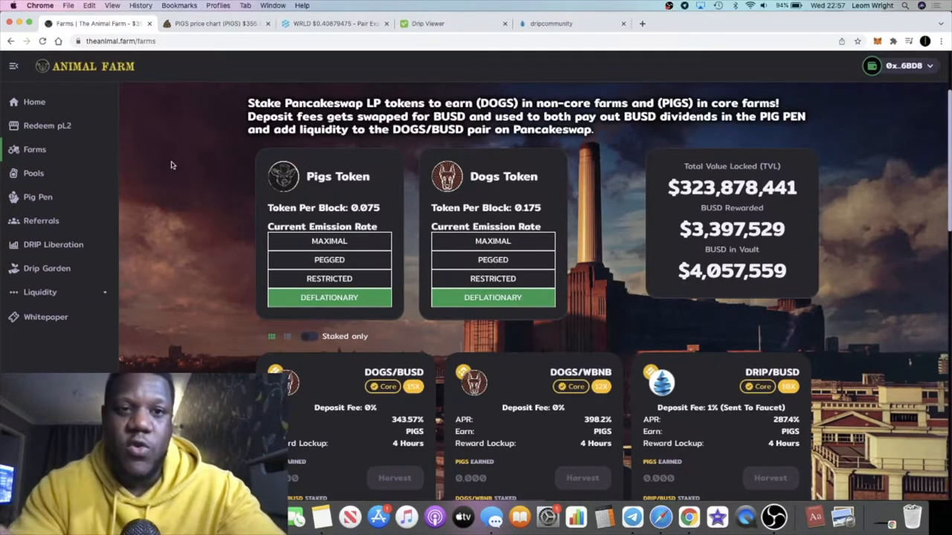
{"action": "left_click", "coordinate": [216, 23]}
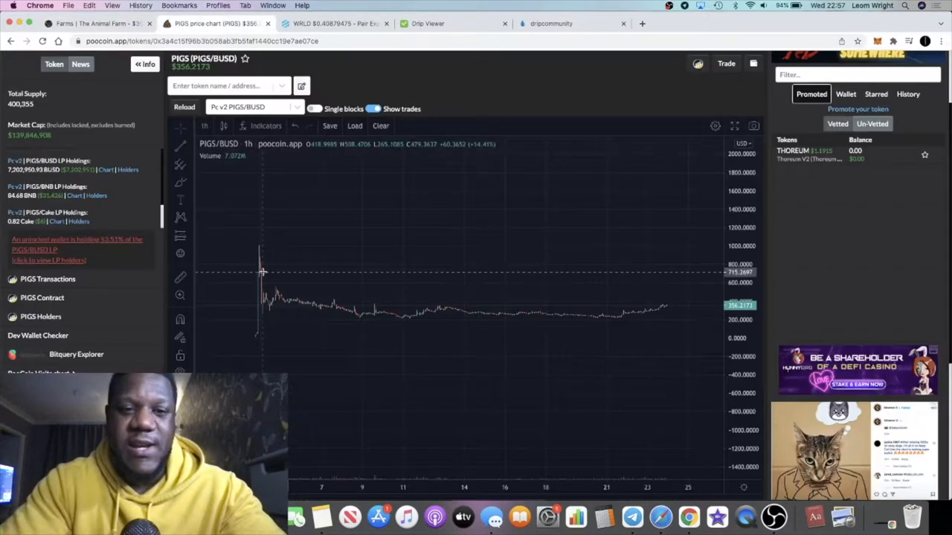
{"action": "mouse_move", "coordinate": [352, 310]}
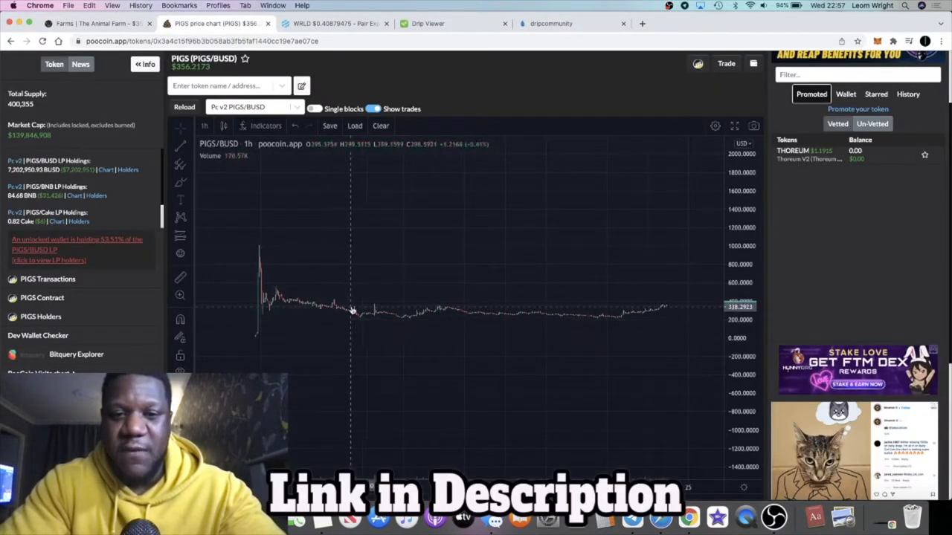
{"action": "mouse_move", "coordinate": [508, 258]}
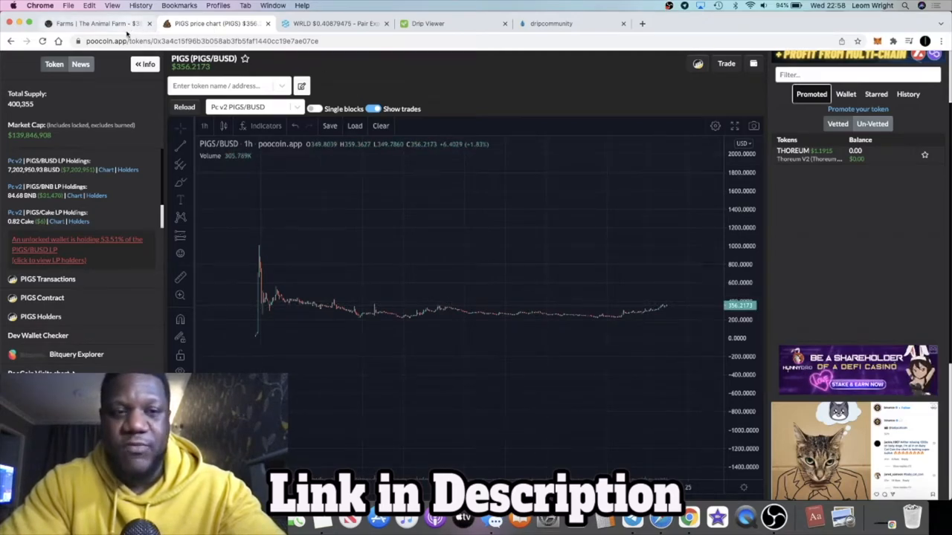
{"action": "left_click", "coordinate": [97, 23]}
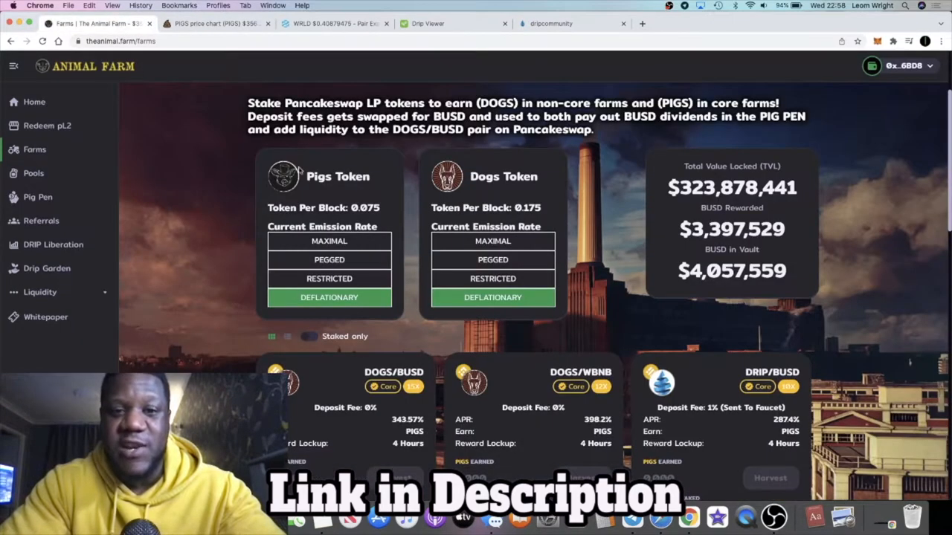
{"action": "mouse_move", "coordinate": [333, 308]}
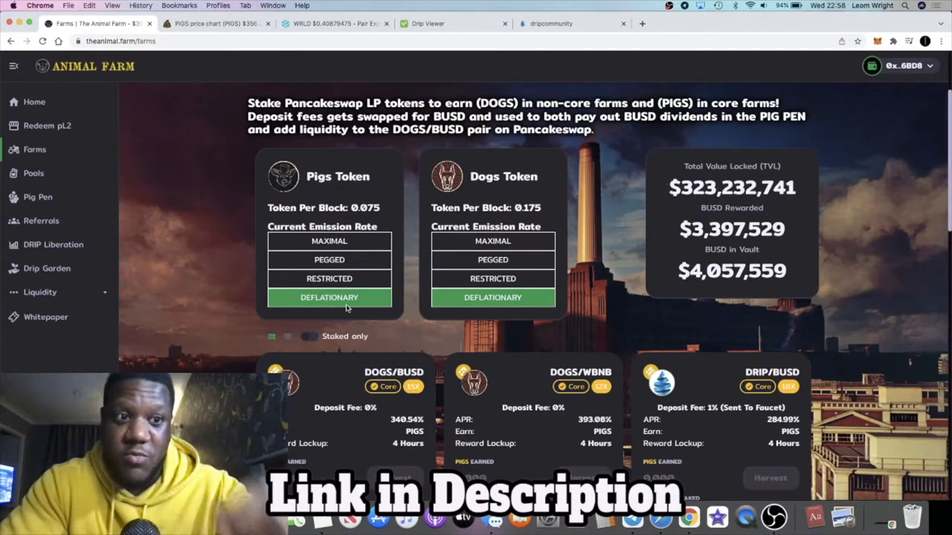
{"action": "left_click", "coordinate": [216, 23]}
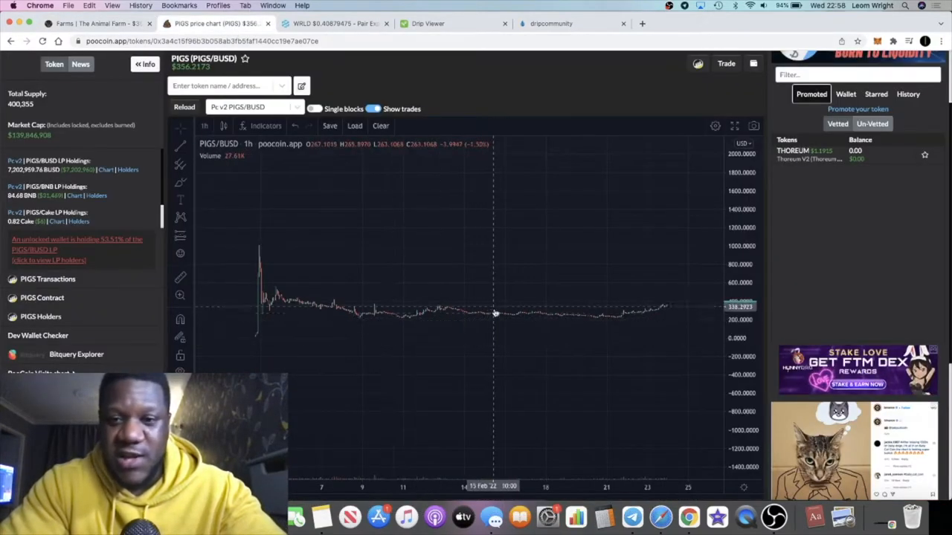
{"action": "mouse_move", "coordinate": [647, 311]}
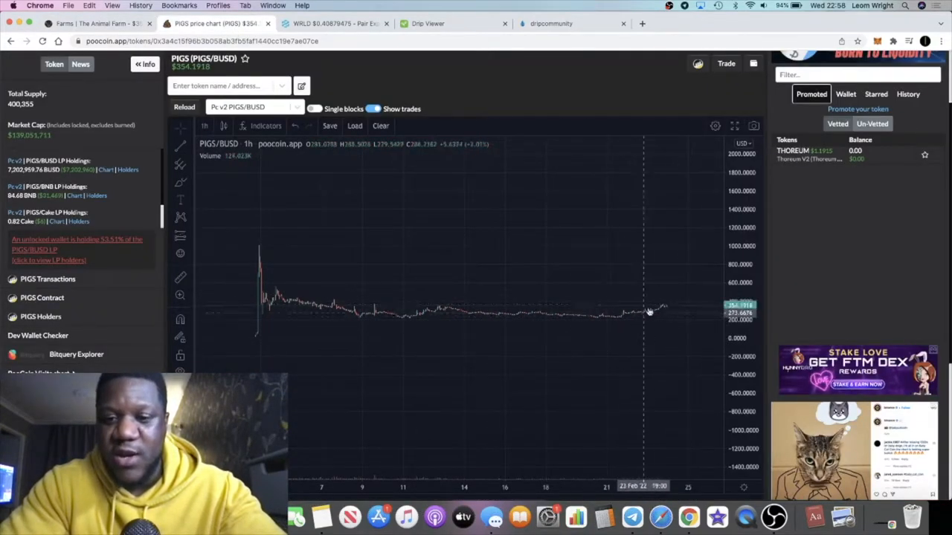
{"action": "mouse_move", "coordinate": [632, 457]}
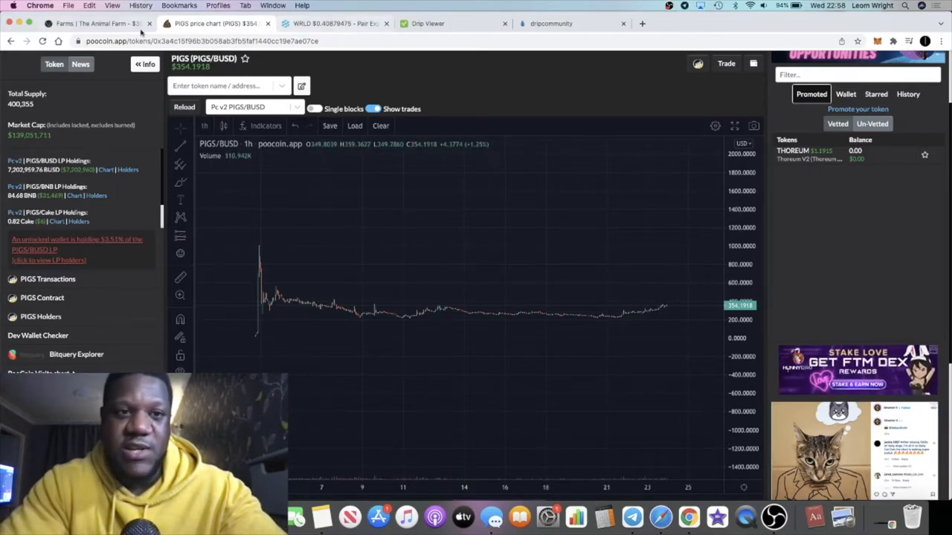
{"action": "left_click", "coordinate": [97, 23]}
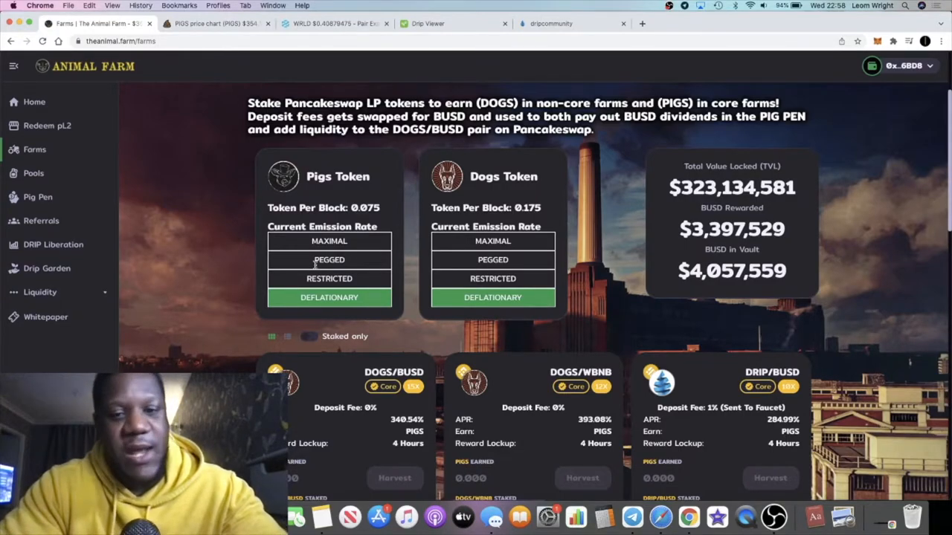
Scroll the Pig Pen page to the staking card showing 23.824 PIGS staked and 1.120 BUSD earned
{"action": "scroll", "scroll_direction": "down", "scroll_amount": 3}
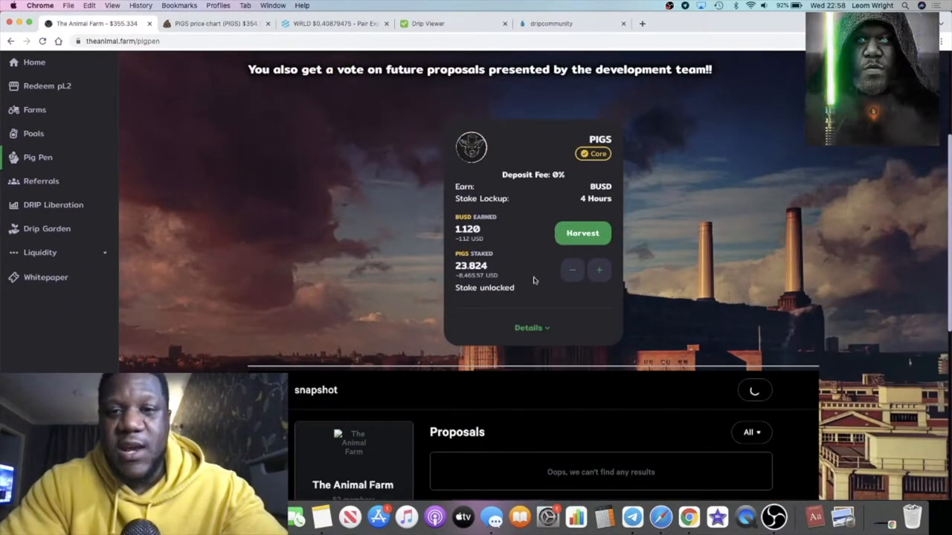
{"action": "mouse_move", "coordinate": [538, 263]}
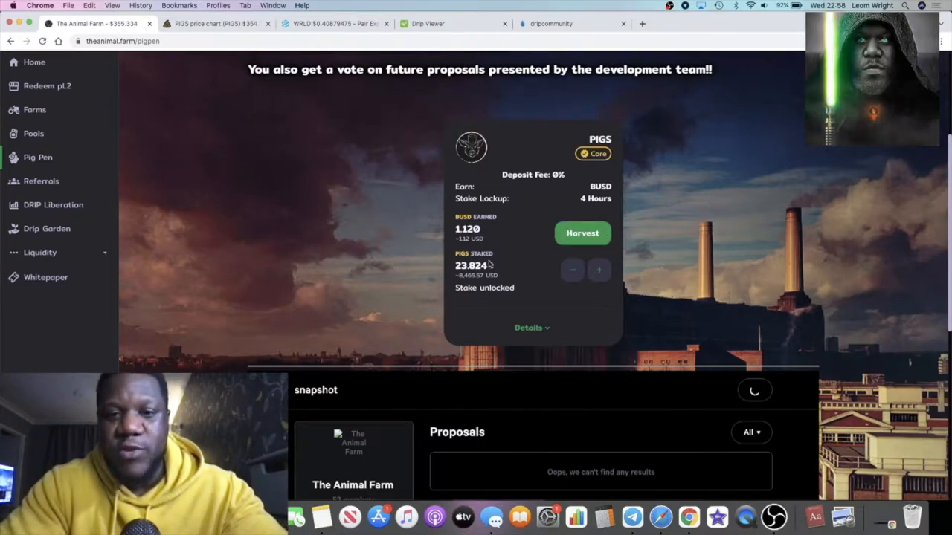
{"action": "scroll", "scroll_direction": "up", "scroll_amount": 3}
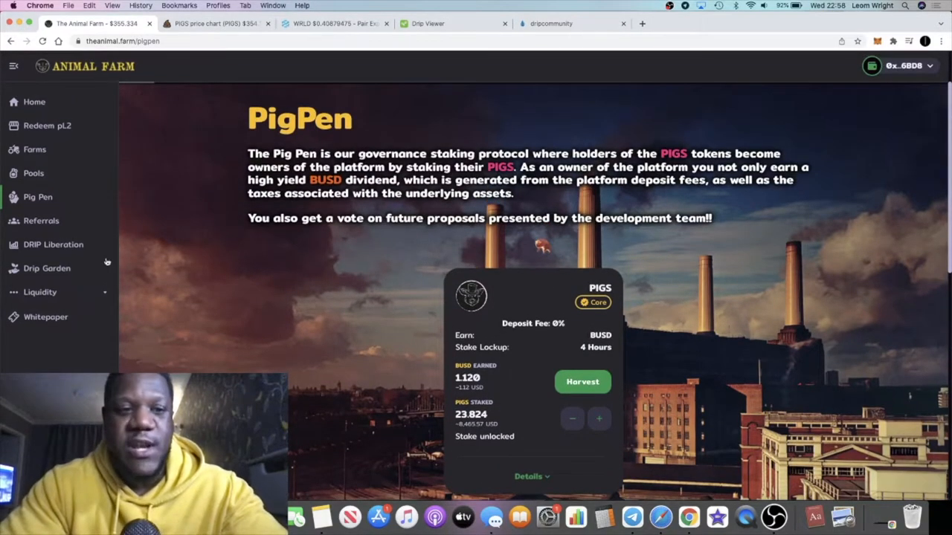
{"action": "scroll", "scroll_direction": "down", "scroll_amount": 3}
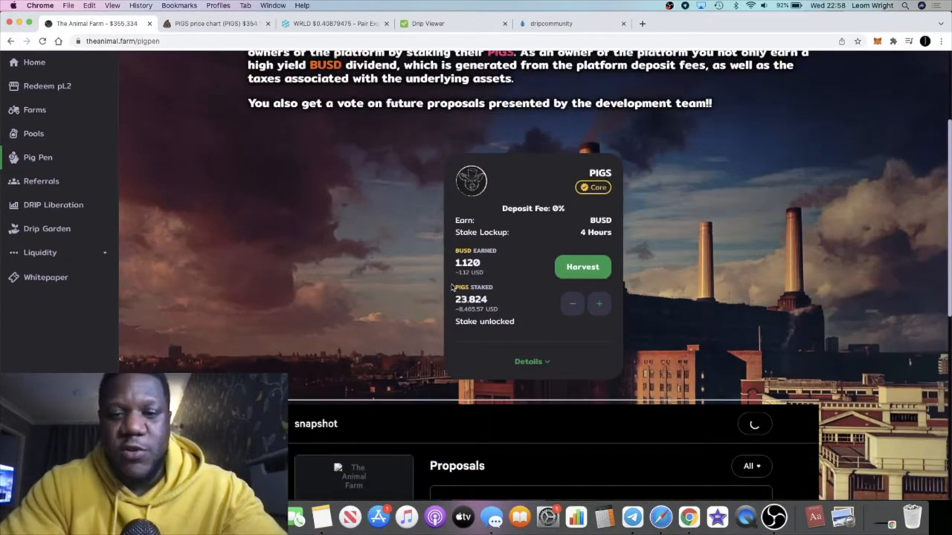
{"action": "mouse_move", "coordinate": [441, 262]}
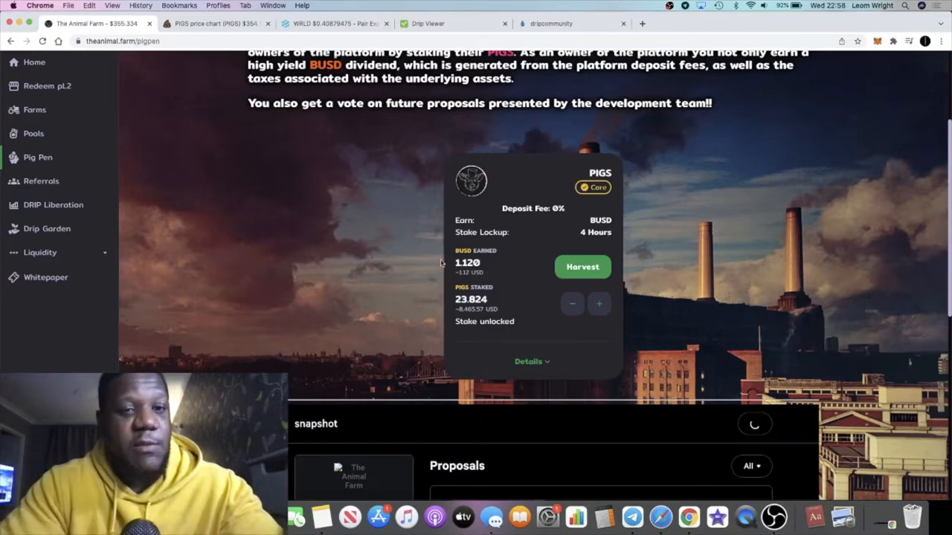
{"action": "mouse_move", "coordinate": [517, 230]}
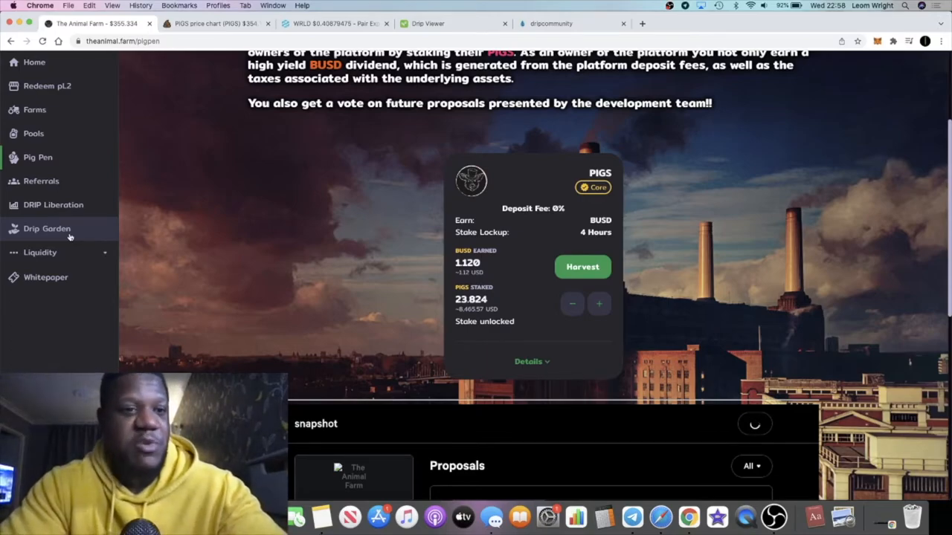
{"action": "mouse_move", "coordinate": [70, 229]}
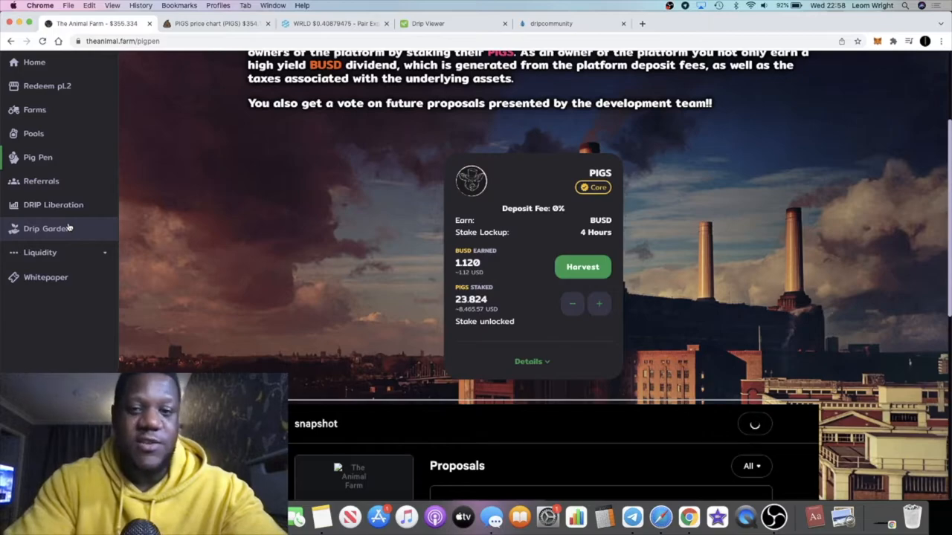
{"action": "mouse_move", "coordinate": [245, 221]}
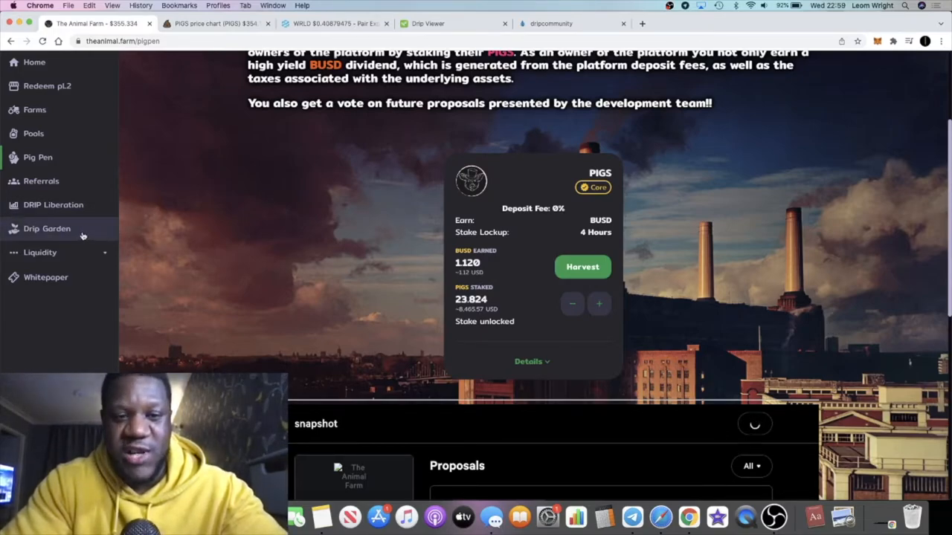
{"action": "mouse_move", "coordinate": [212, 230]}
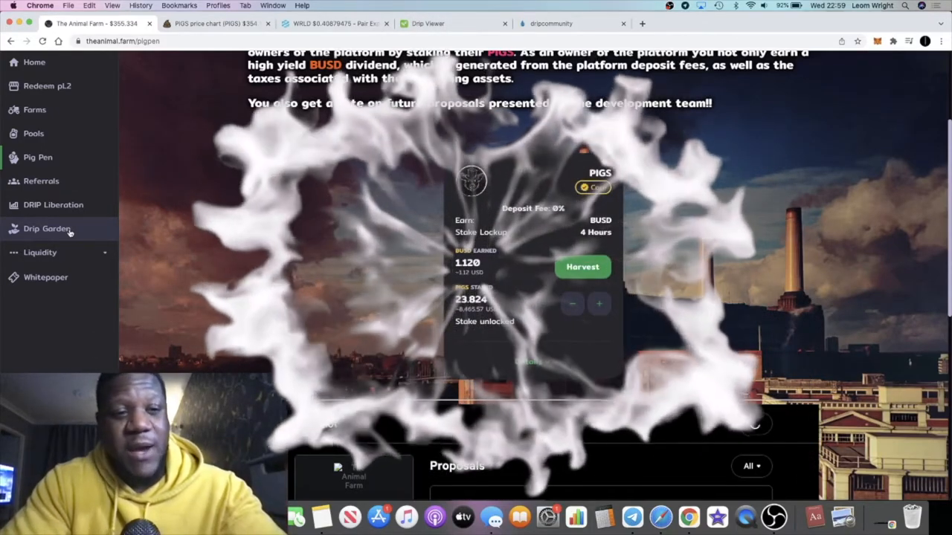
Open the DRIP/BUSD Drip Garden page and review its stats: 940 plants grown, 1.525 LP seed value
{"action": "left_click", "coordinate": [47, 228]}
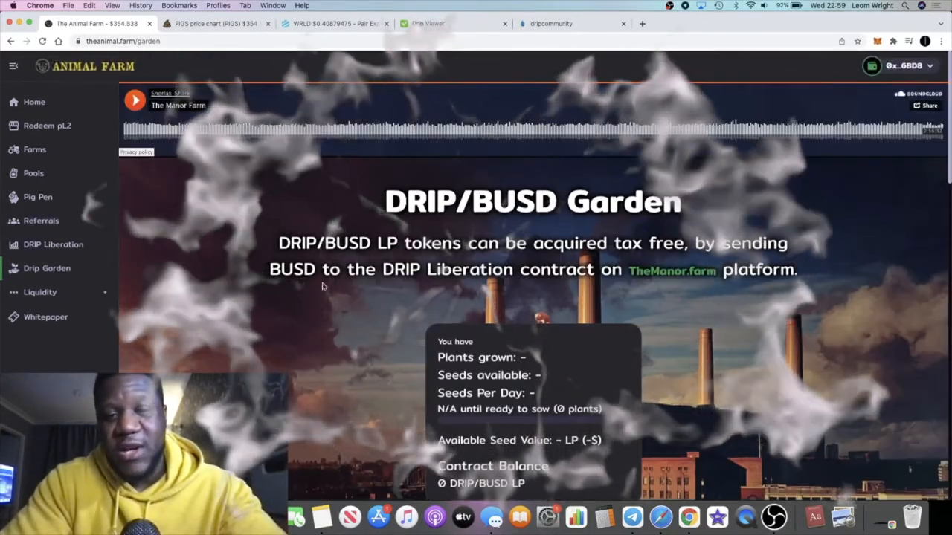
{"action": "scroll", "scroll_direction": "down", "scroll_amount": 3}
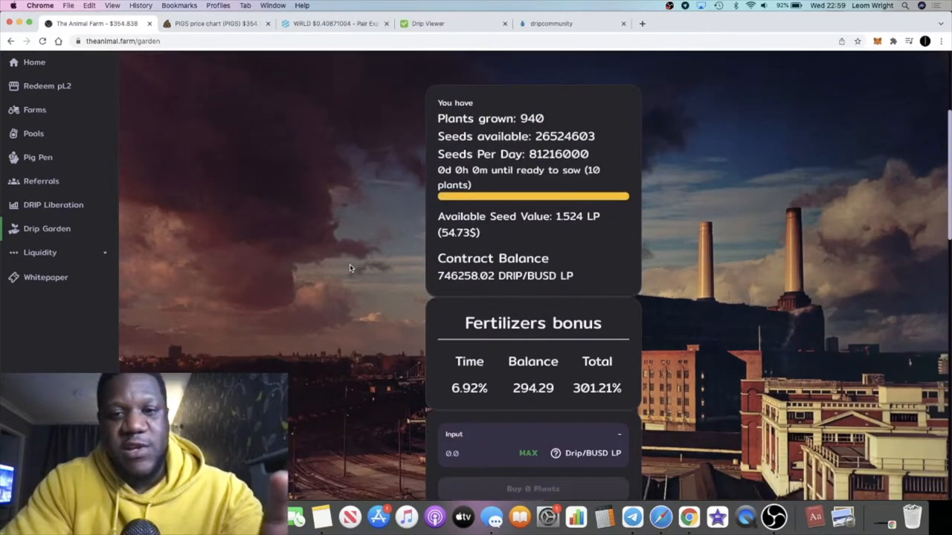
{"action": "mouse_move", "coordinate": [397, 205]}
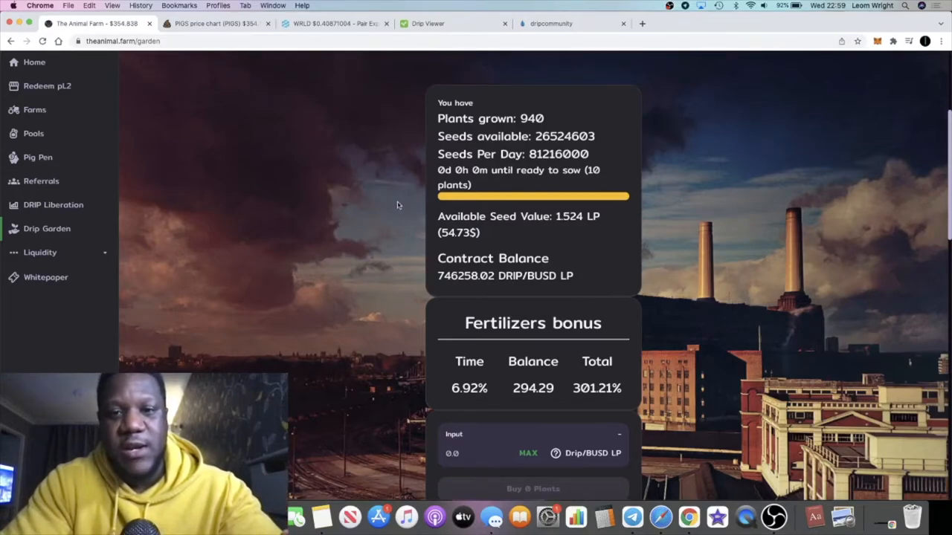
{"action": "double_click", "coordinate": [488, 119]}
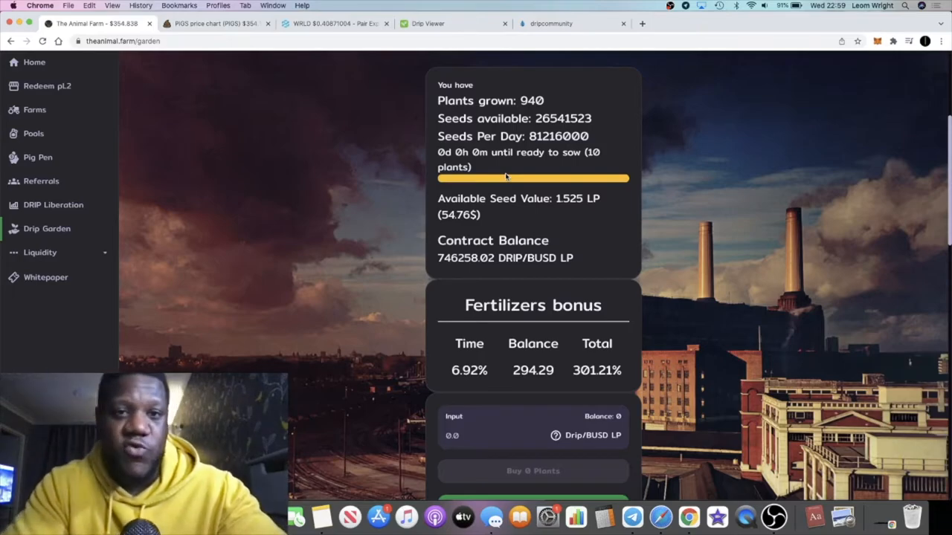
{"action": "mouse_move", "coordinate": [546, 100]}
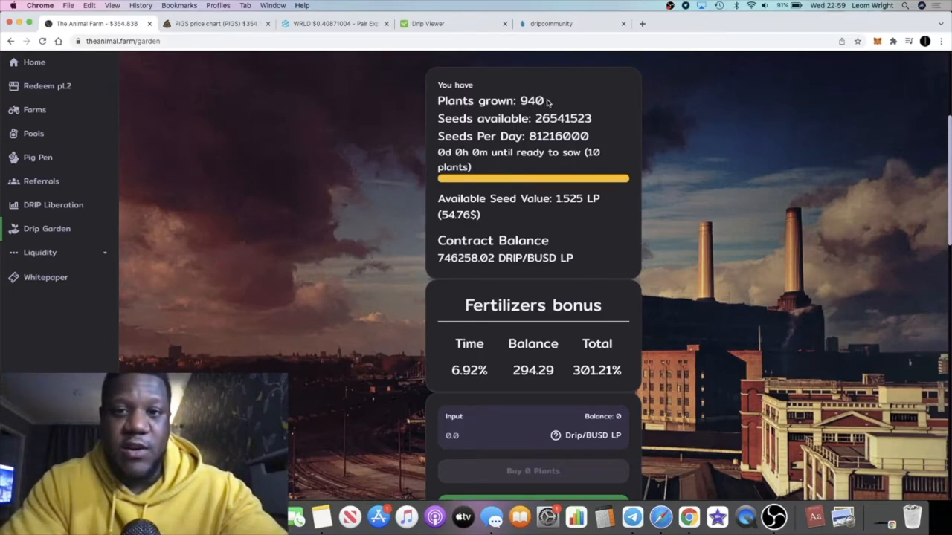
{"action": "mouse_move", "coordinate": [520, 112]}
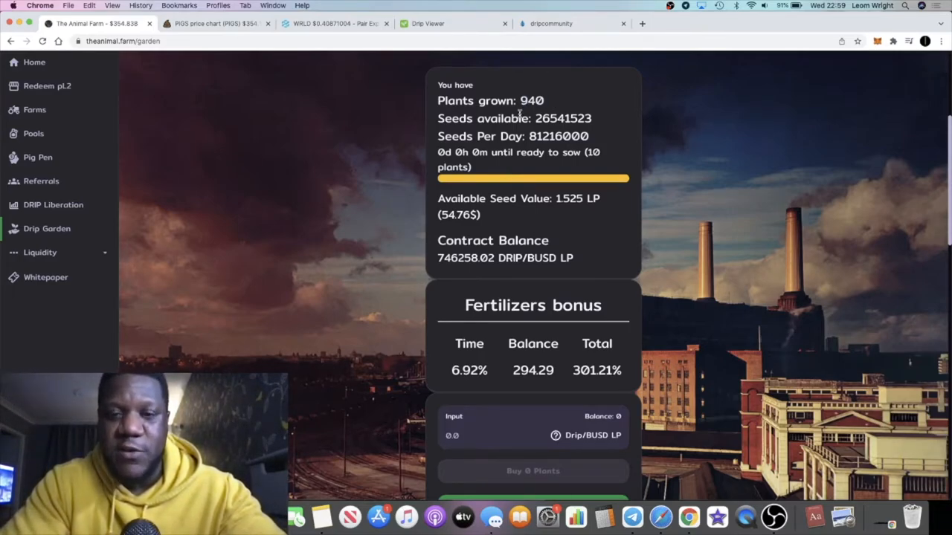
{"action": "mouse_move", "coordinate": [549, 222]}
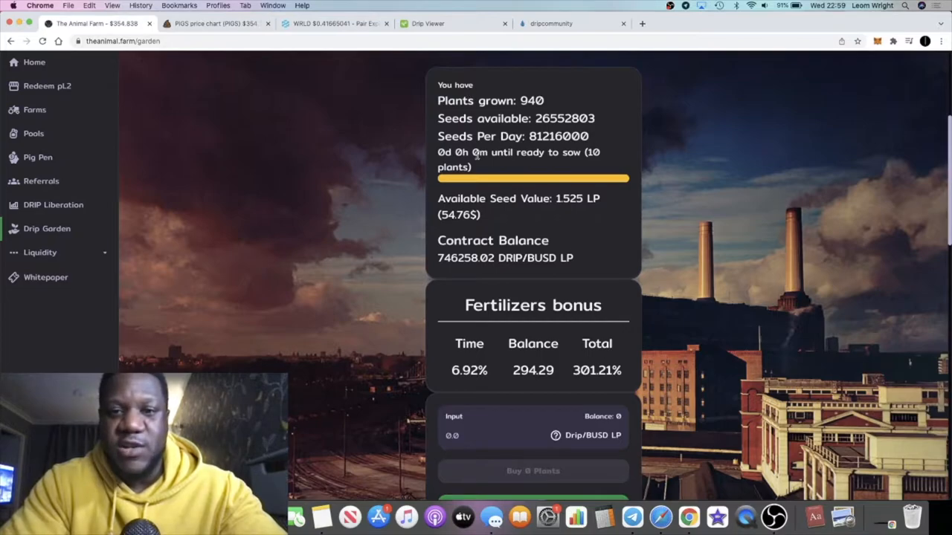
{"action": "scroll", "scroll_direction": "up", "scroll_amount": 3}
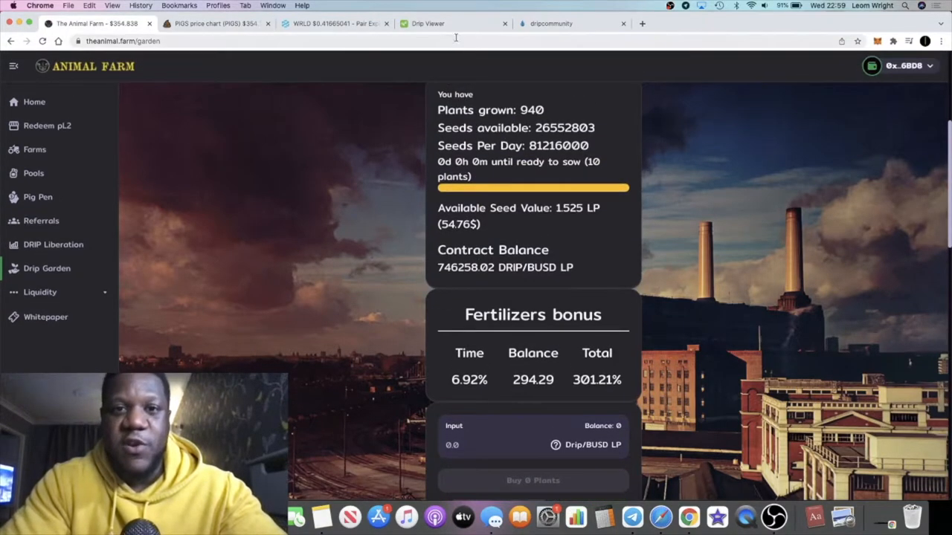
Switch to Drip Viewer and scroll through the reminder form and Garden Viewer sections
{"action": "left_click", "coordinate": [452, 23]}
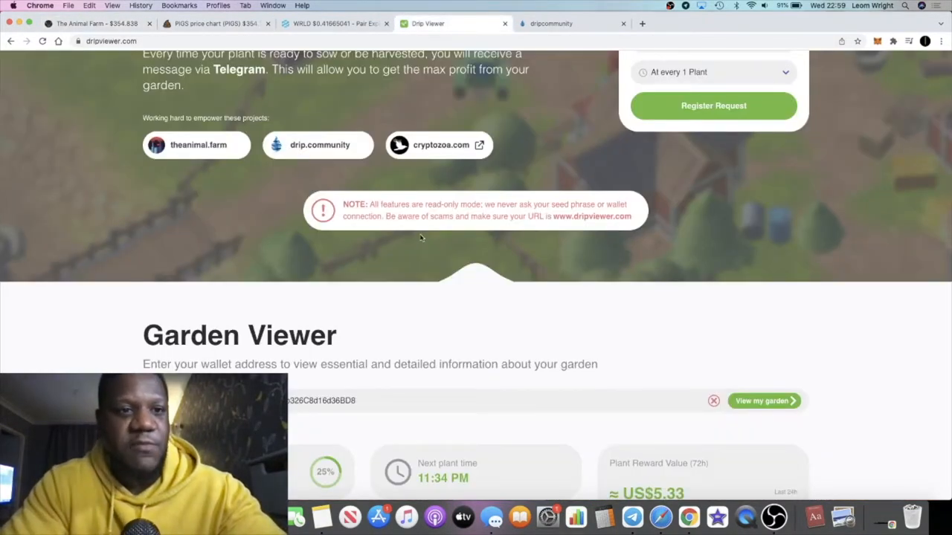
{"action": "scroll", "scroll_direction": "down", "scroll_amount": 3}
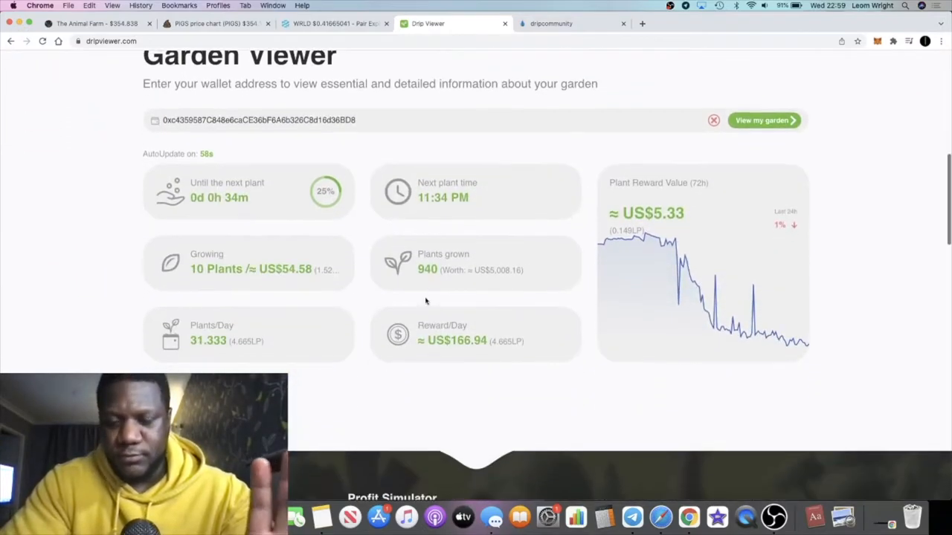
{"action": "scroll", "scroll_direction": "down", "scroll_amount": 3}
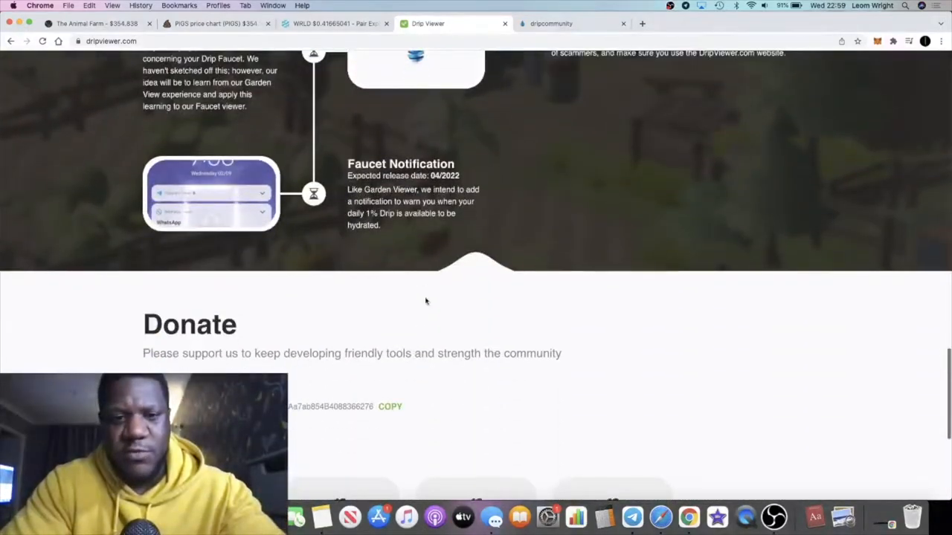
{"action": "scroll", "scroll_direction": "down", "scroll_amount": 3}
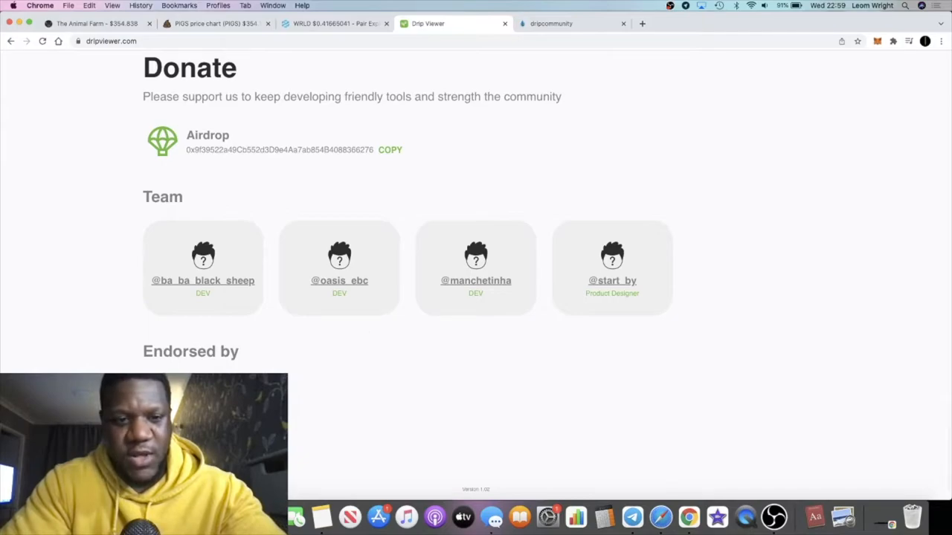
{"action": "scroll", "scroll_direction": "up", "scroll_amount": 3}
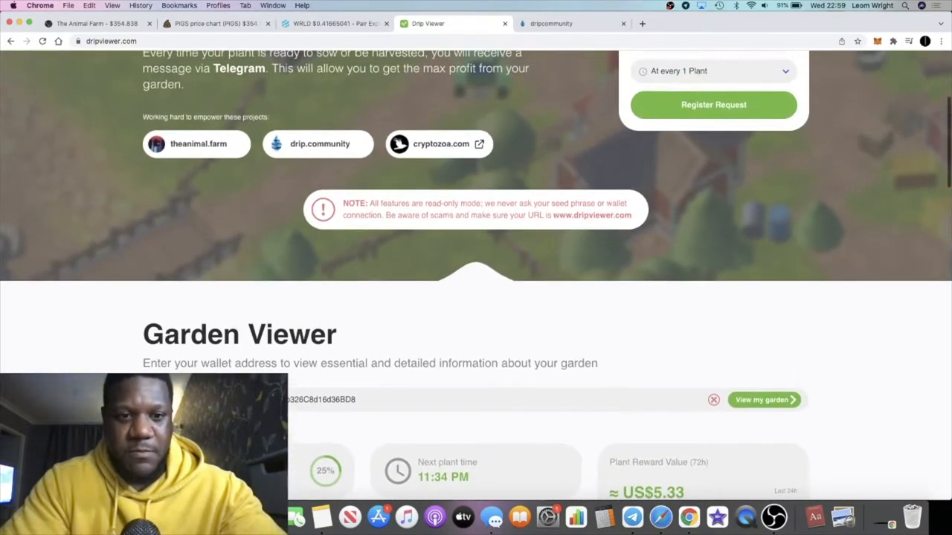
{"action": "scroll", "scroll_direction": "down", "scroll_amount": 3}
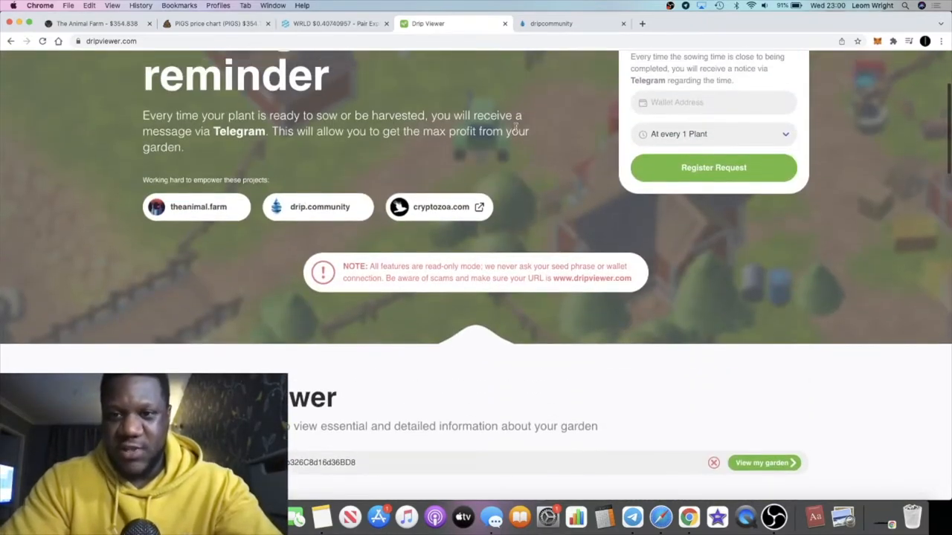
Choose 'At every 10 Plants' as the sowing/harvest reminder frequency
{"action": "scroll", "scroll_direction": "up", "scroll_amount": 3}
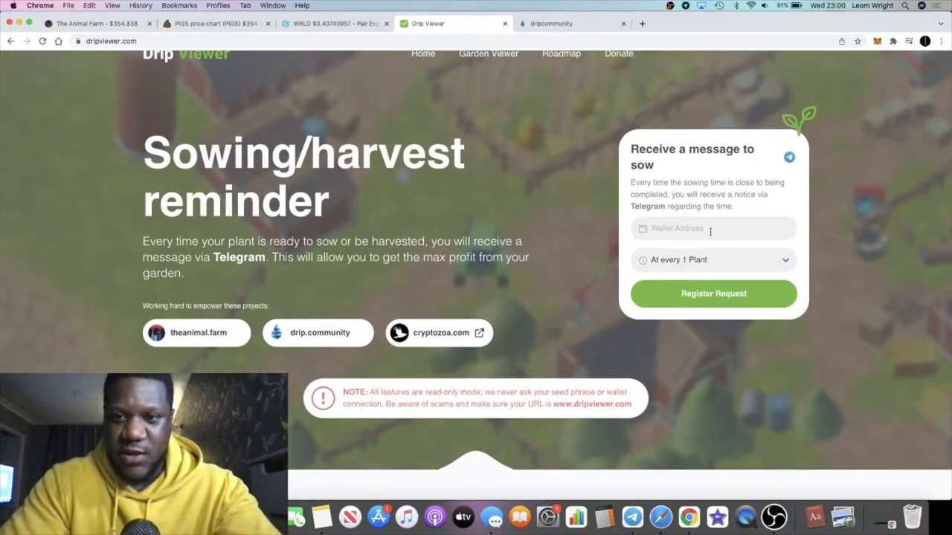
{"action": "left_click", "coordinate": [712, 260]}
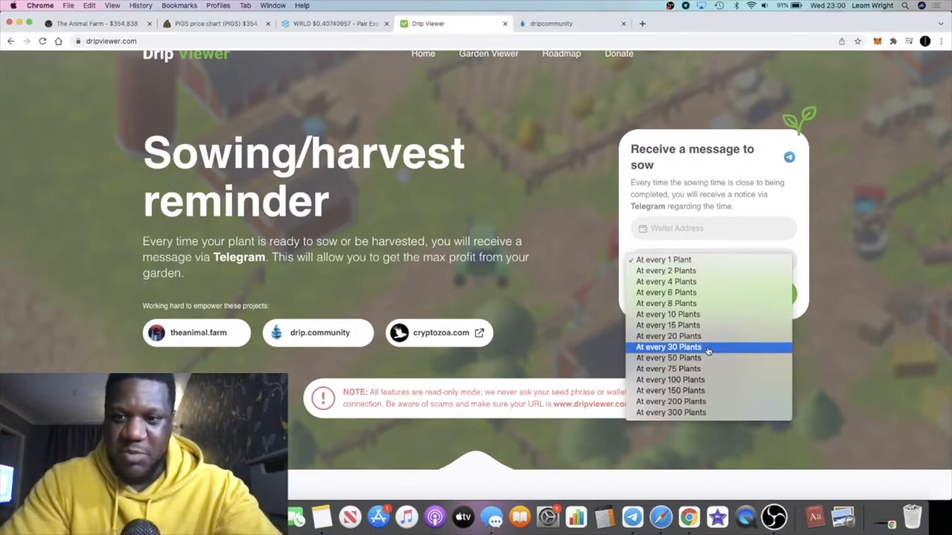
{"action": "left_click", "coordinate": [667, 314]}
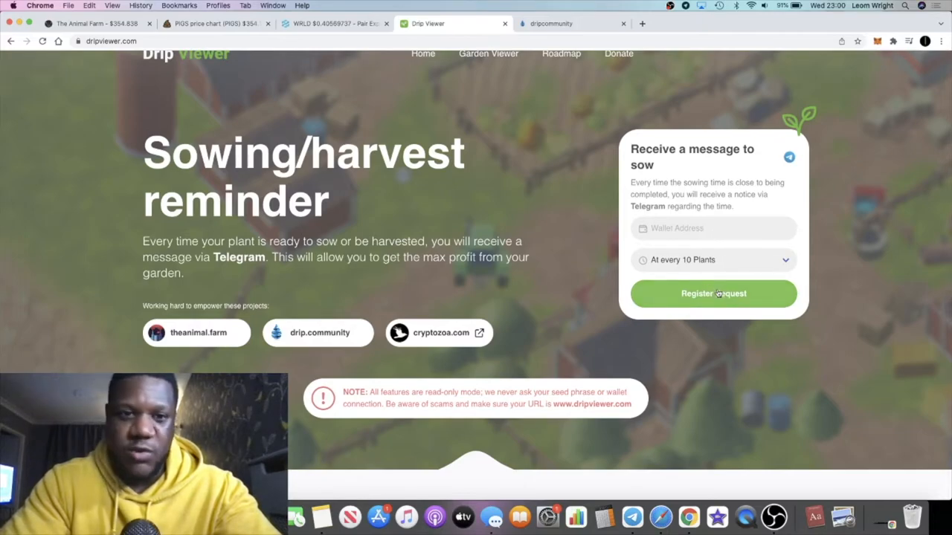
{"action": "scroll", "scroll_direction": "down", "scroll_amount": 3}
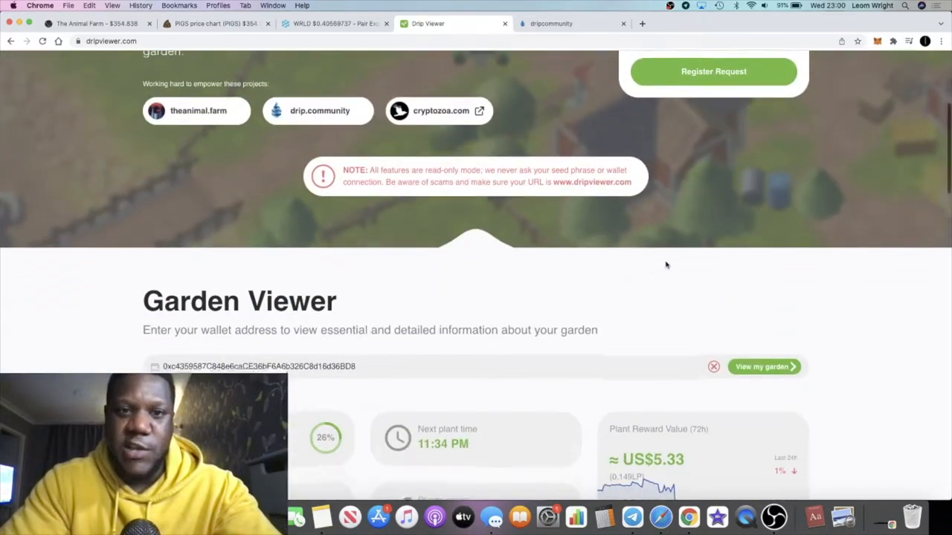
Highlight the count of 10 growing plants, hopping briefly to the Animal Farm tab and back
{"action": "scroll", "scroll_direction": "down", "scroll_amount": 3}
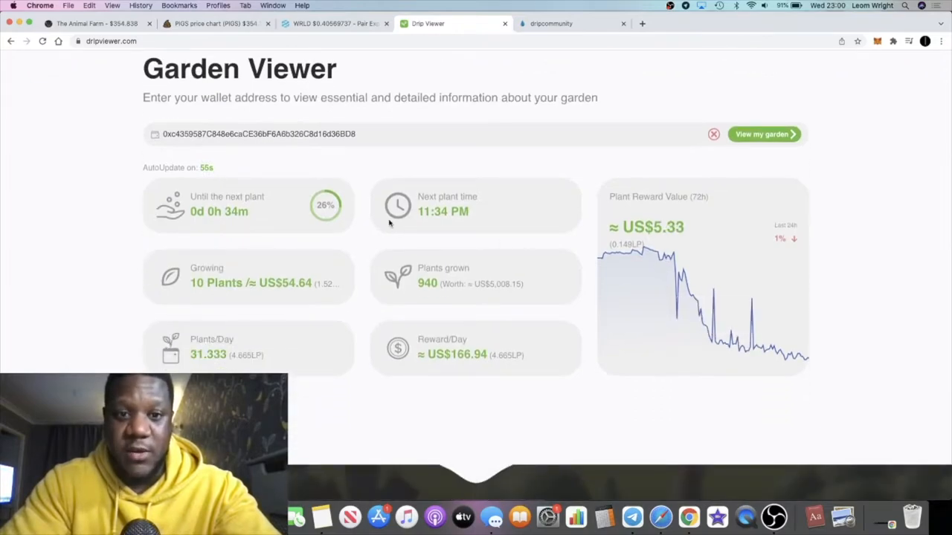
{"action": "mouse_move", "coordinate": [286, 222]}
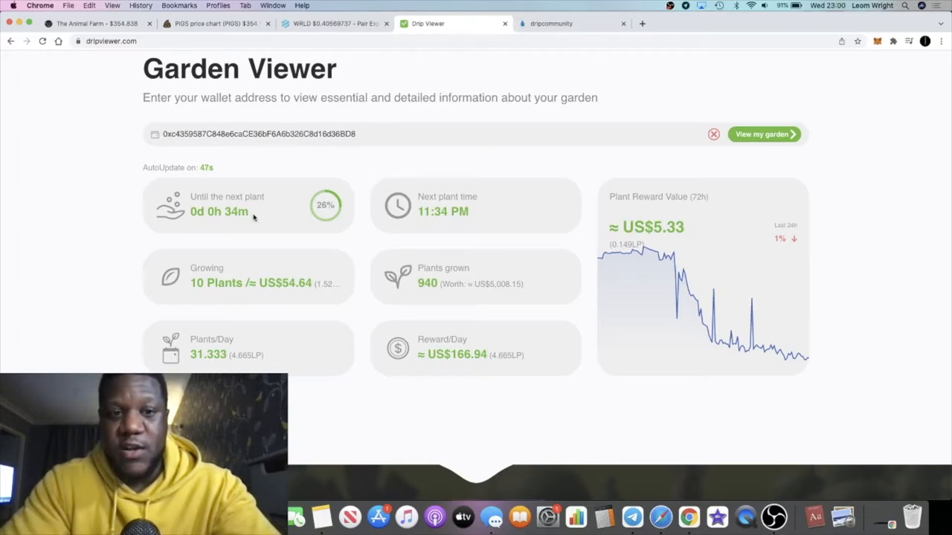
{"action": "mouse_move", "coordinate": [252, 226]}
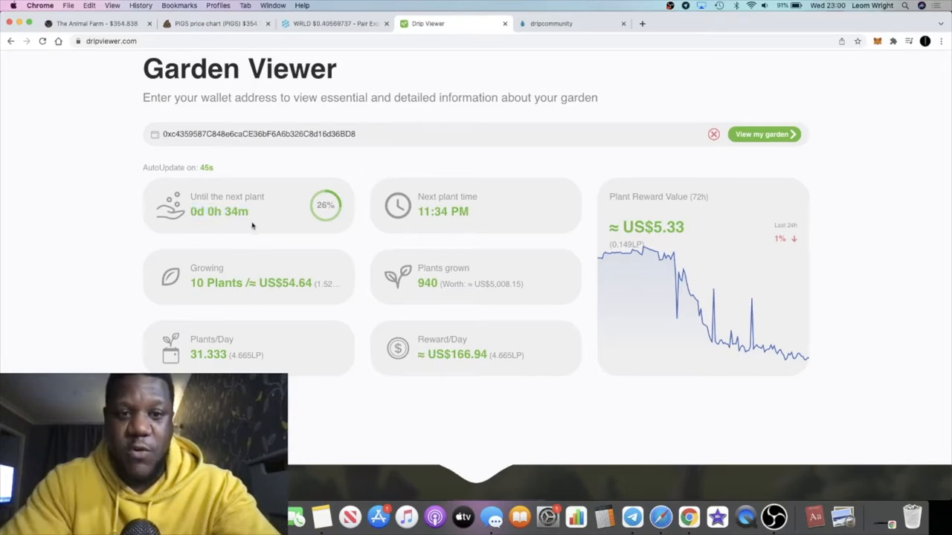
{"action": "mouse_move", "coordinate": [212, 281]}
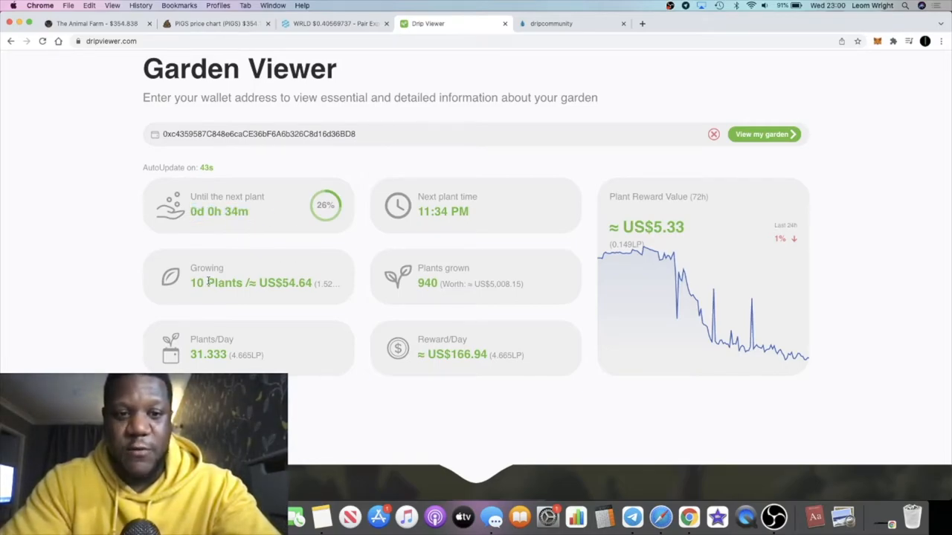
{"action": "double_click", "coordinate": [239, 211]}
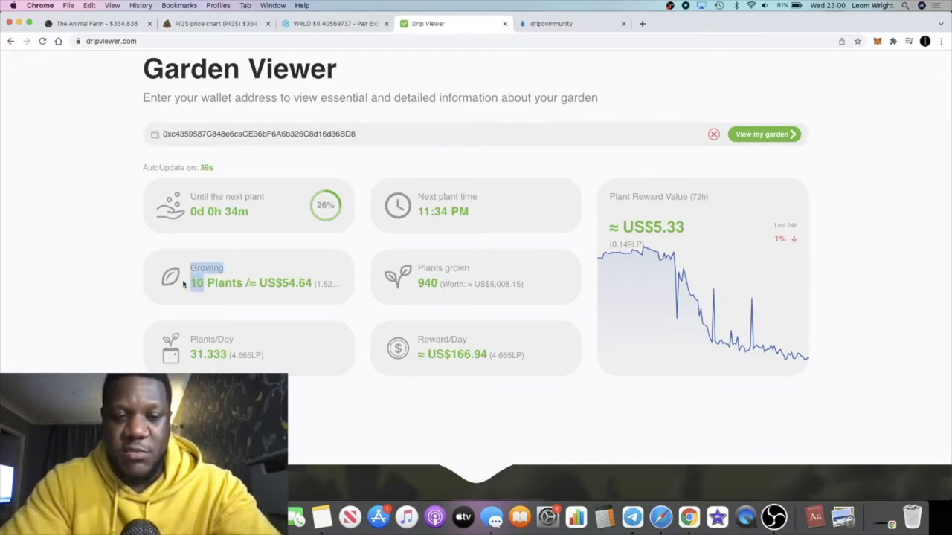
{"action": "mouse_move", "coordinate": [210, 151]}
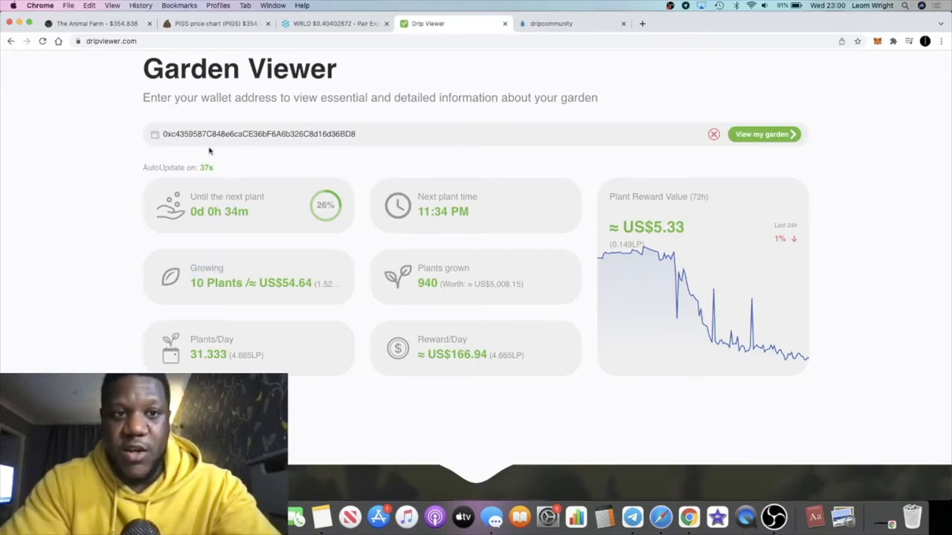
{"action": "left_click", "coordinate": [97, 23]}
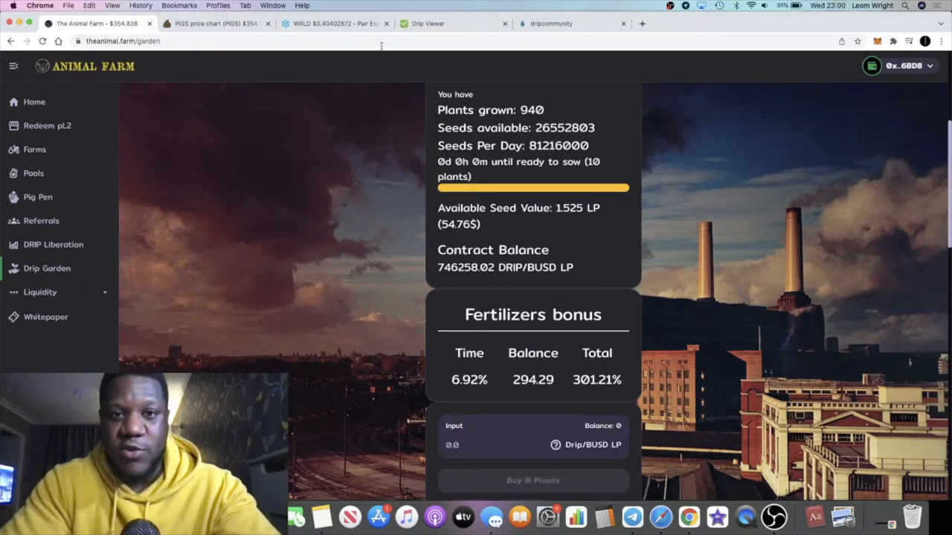
{"action": "left_click", "coordinate": [453, 23]}
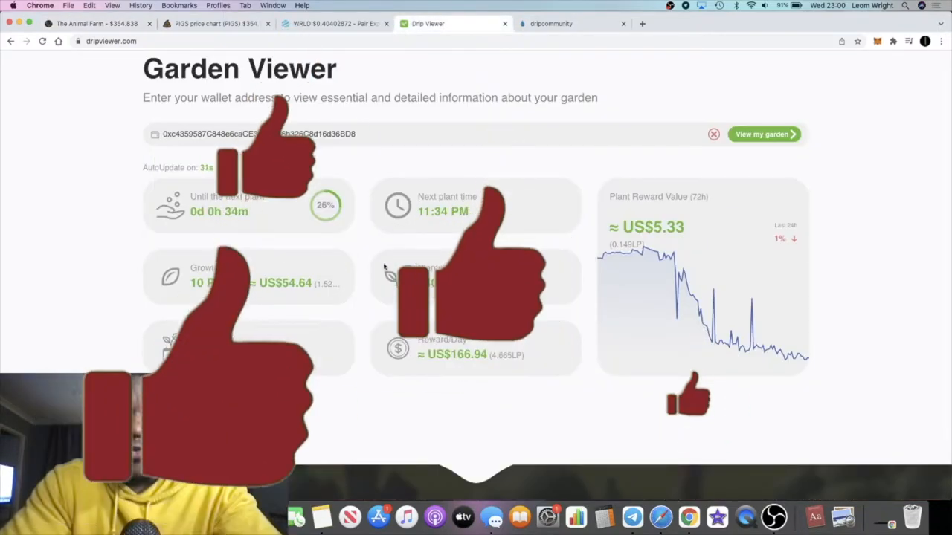
Select the plants-grown worth and reward-per-day figures, then scroll back to the top
{"action": "scroll", "scroll_direction": "down", "scroll_amount": 3}
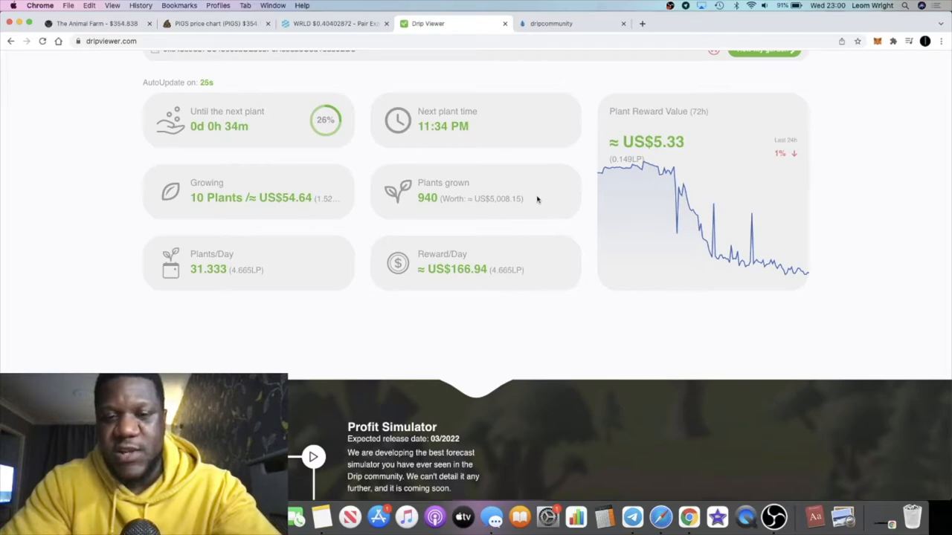
{"action": "double_click", "coordinate": [498, 199]}
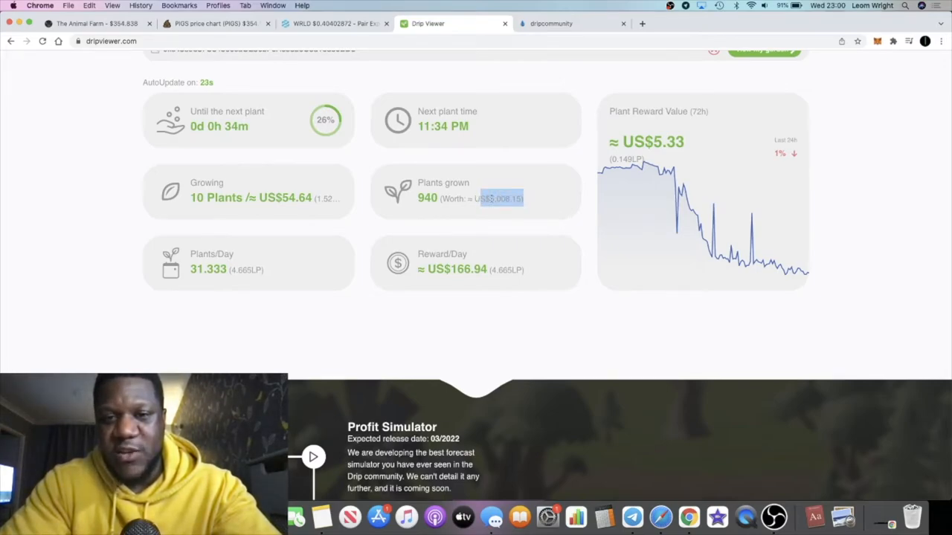
{"action": "mouse_move", "coordinate": [649, 171]}
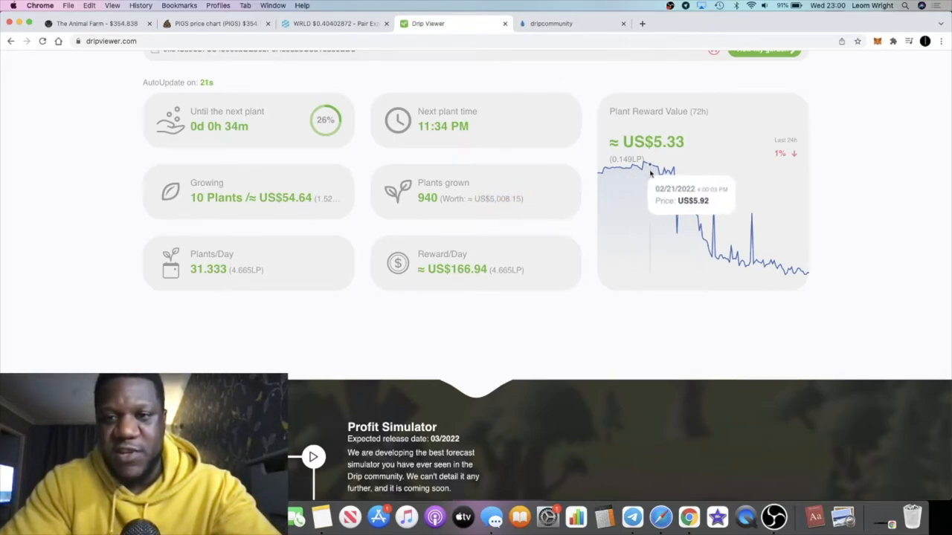
{"action": "mouse_move", "coordinate": [562, 212]}
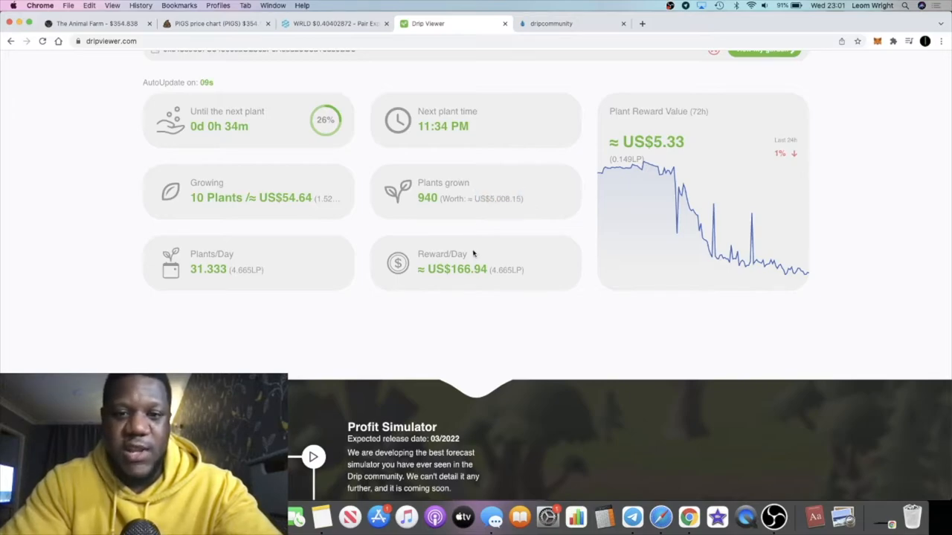
{"action": "double_click", "coordinate": [461, 269]}
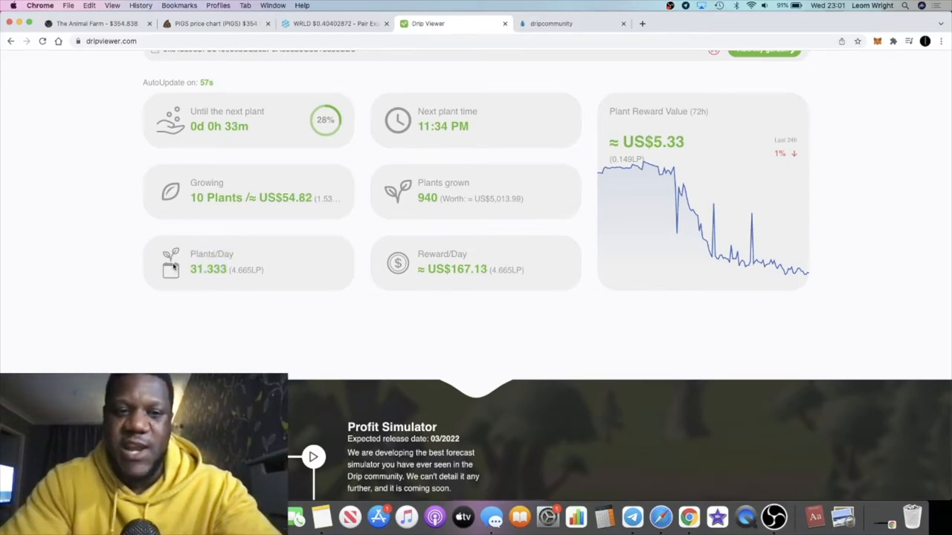
{"action": "scroll", "scroll_direction": "up", "scroll_amount": 3}
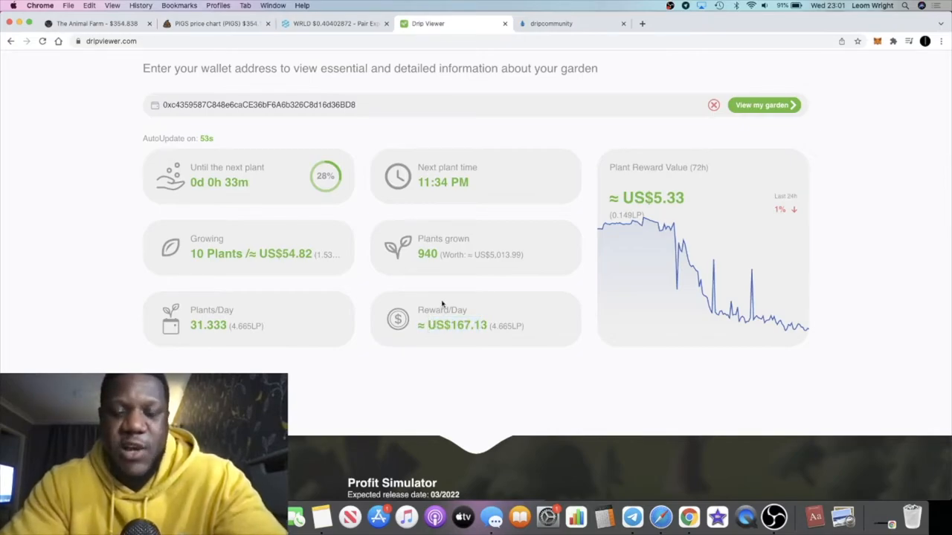
{"action": "mouse_move", "coordinate": [523, 258]}
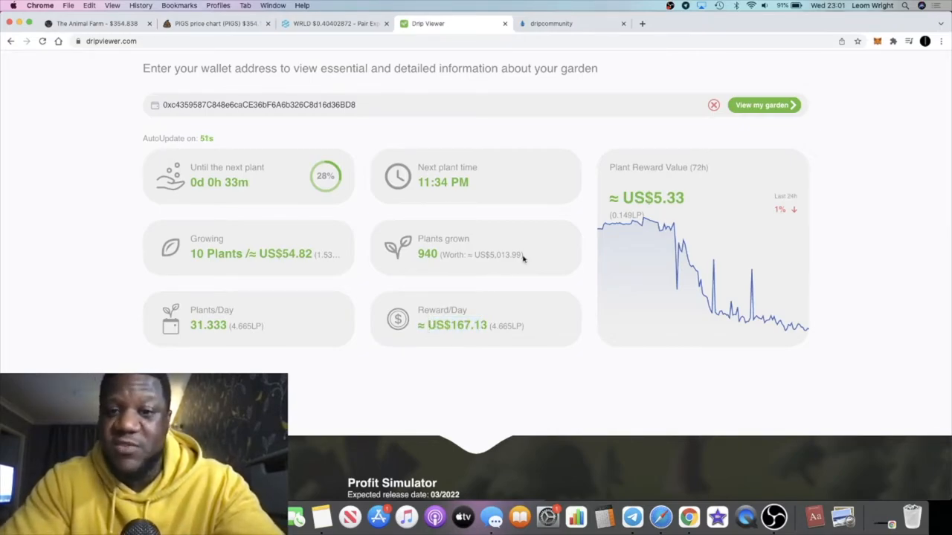
{"action": "mouse_move", "coordinate": [381, 305]}
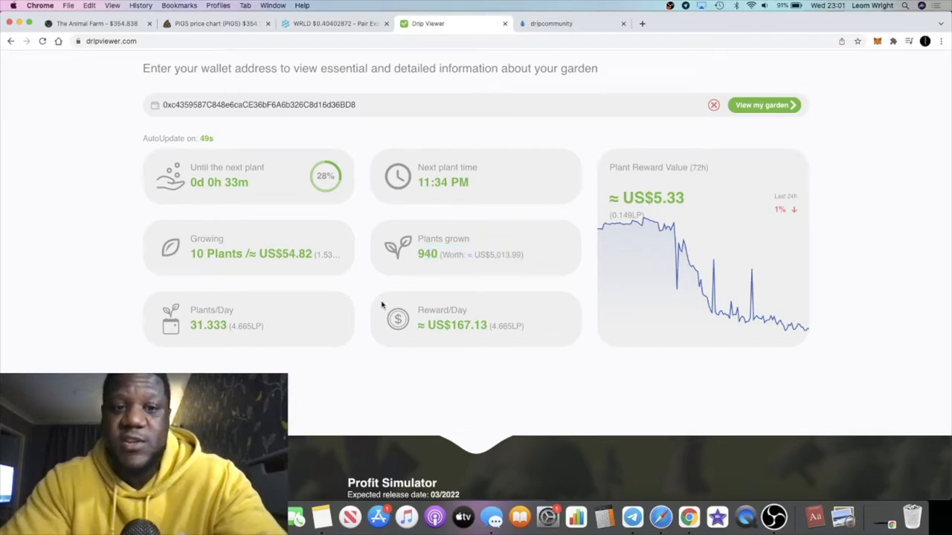
{"action": "scroll", "scroll_direction": "up", "scroll_amount": 3}
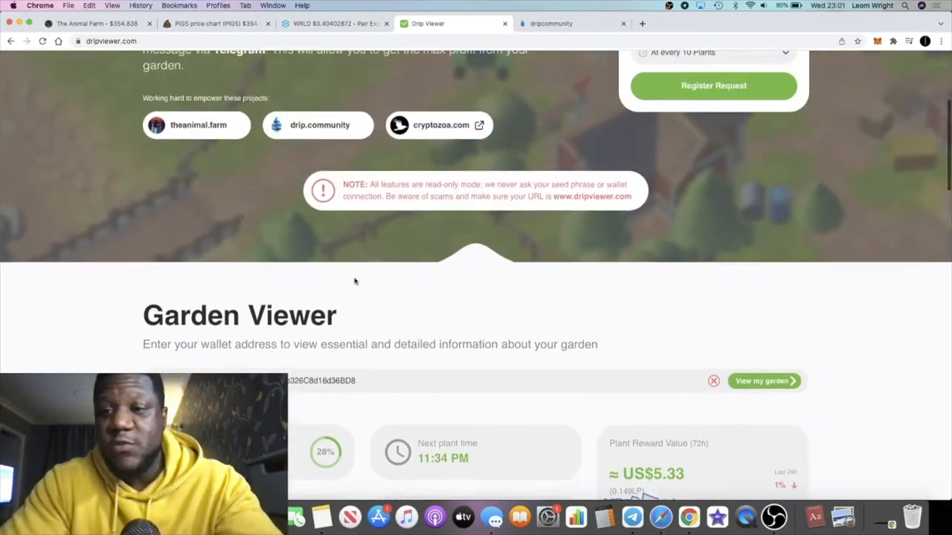
{"action": "scroll", "scroll_direction": "up", "scroll_amount": 3}
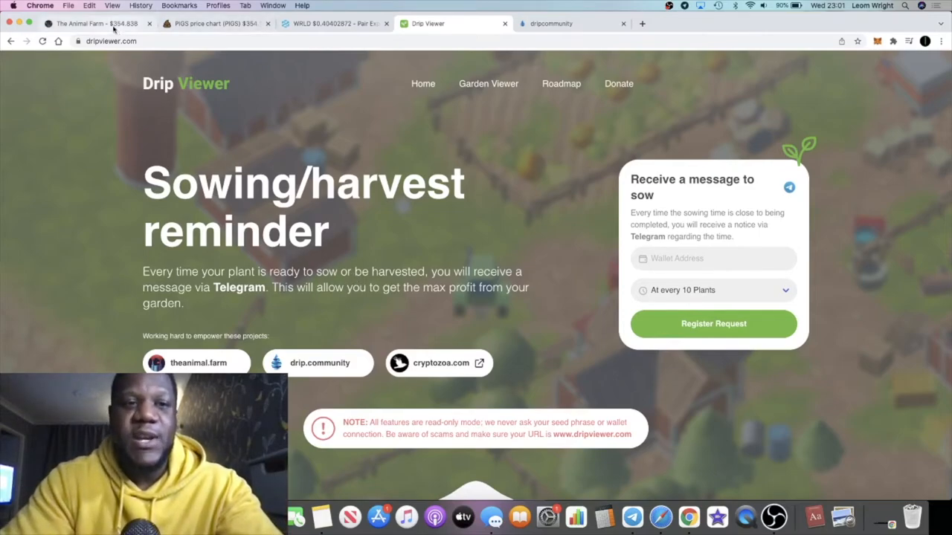
Return to Animal Farm's Drip Garden, review the buying-power graph, and scroll up to the plant and harvest options
{"action": "left_click", "coordinate": [95, 23]}
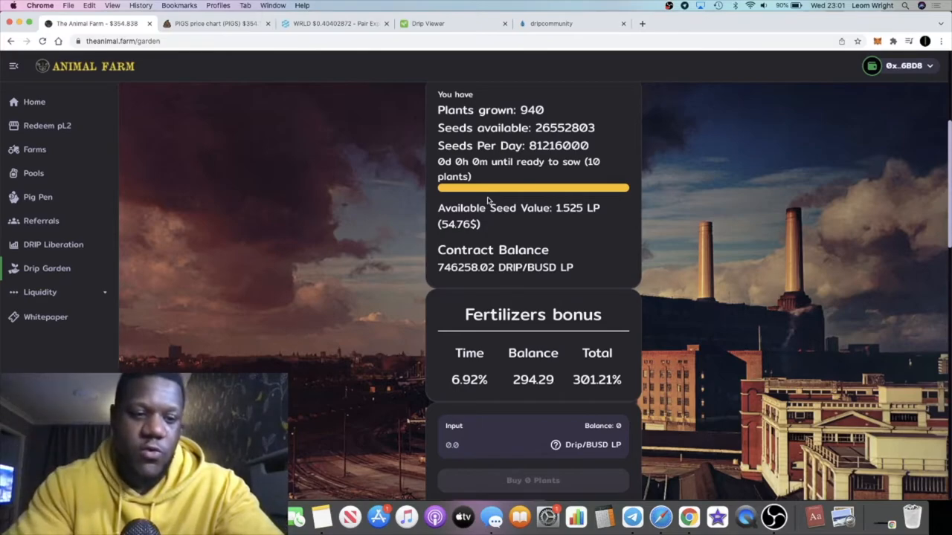
{"action": "mouse_move", "coordinate": [569, 178]}
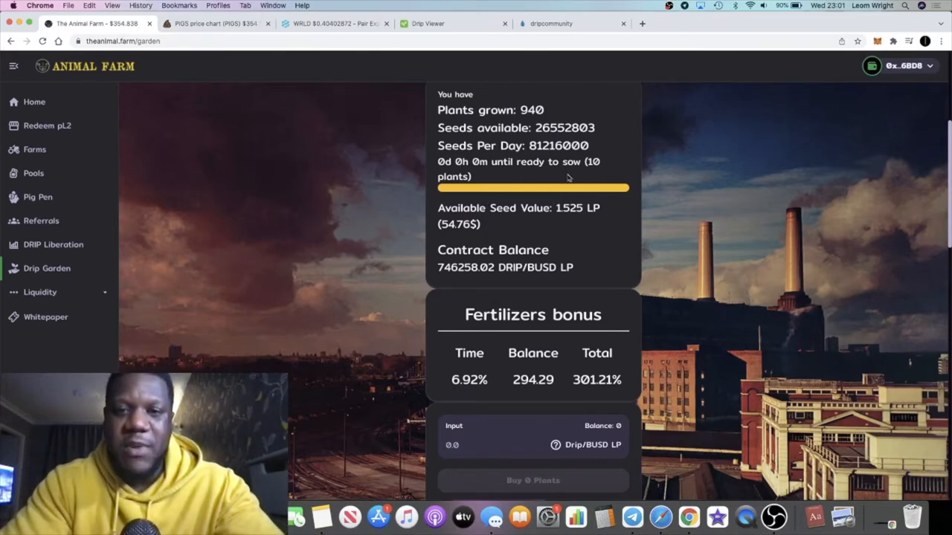
{"action": "mouse_move", "coordinate": [569, 177]}
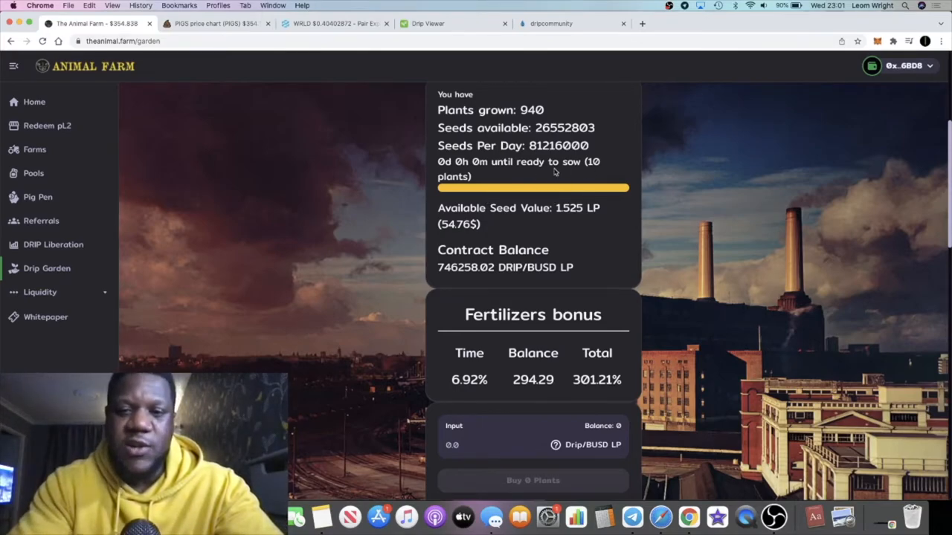
{"action": "scroll", "scroll_direction": "down", "scroll_amount": 3}
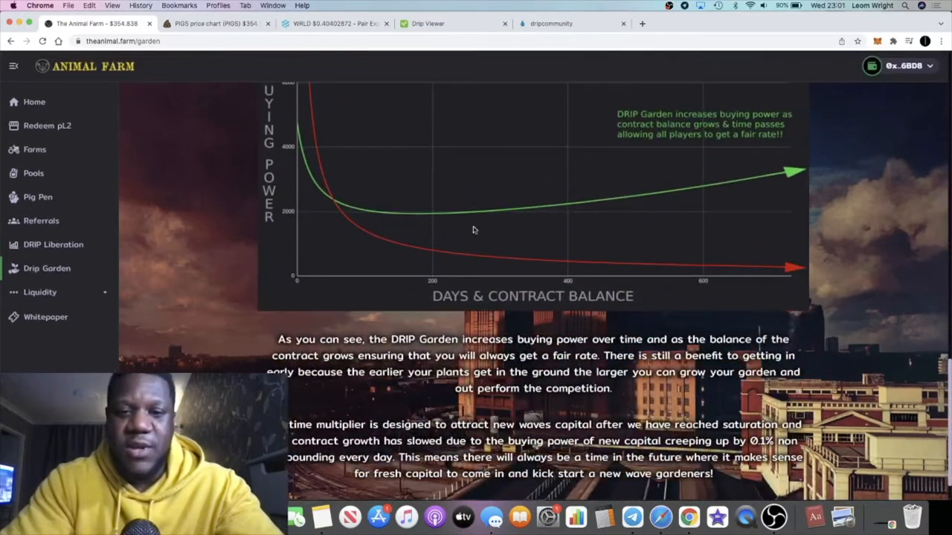
{"action": "scroll", "scroll_direction": "down", "scroll_amount": 3}
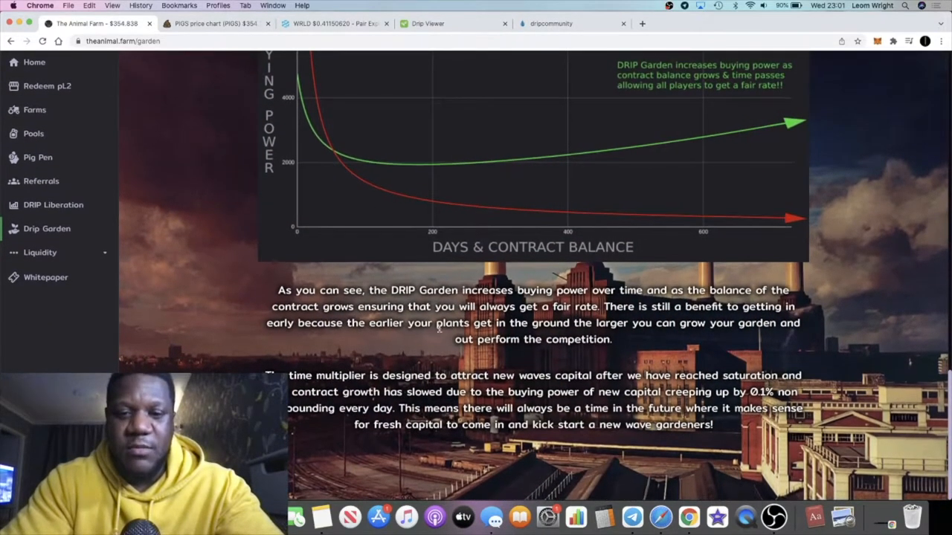
{"action": "mouse_move", "coordinate": [425, 354]}
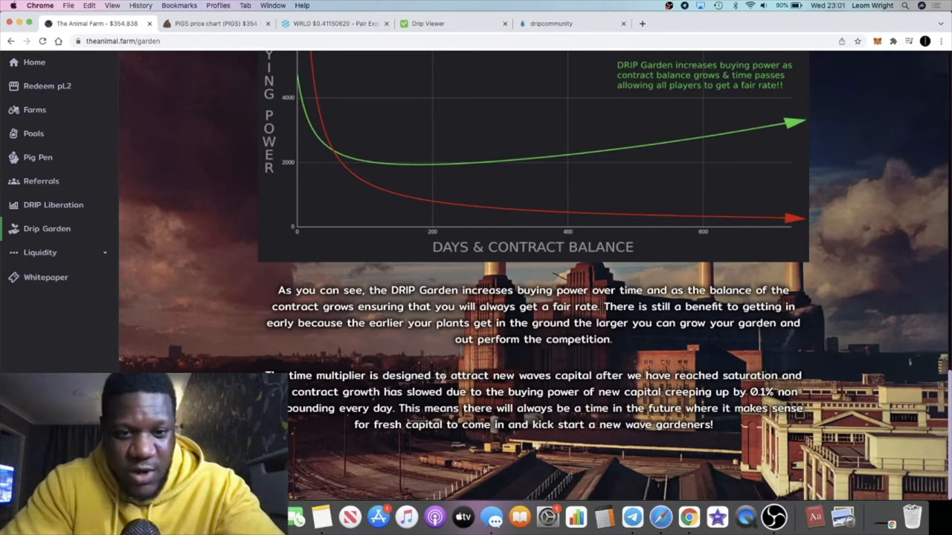
{"action": "scroll", "scroll_direction": "up", "scroll_amount": 3}
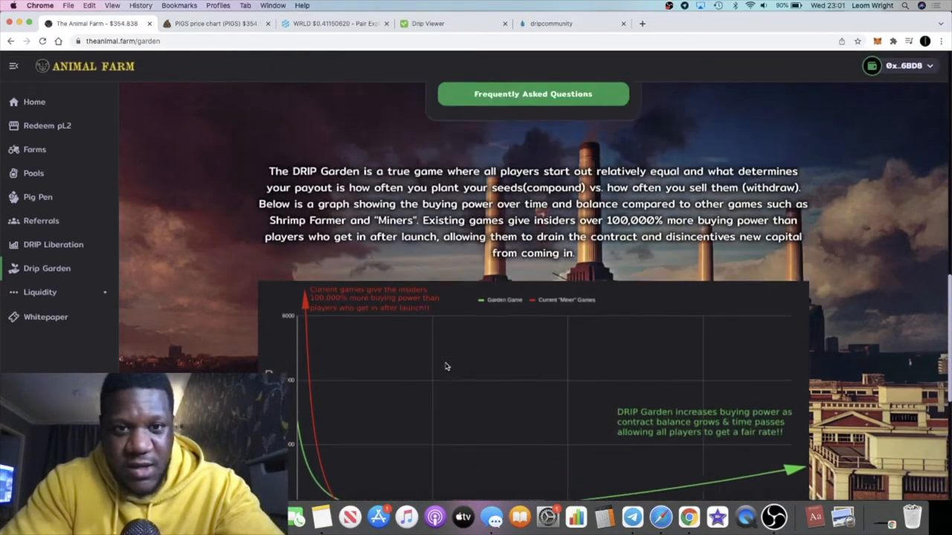
{"action": "scroll", "scroll_direction": "up", "scroll_amount": 3}
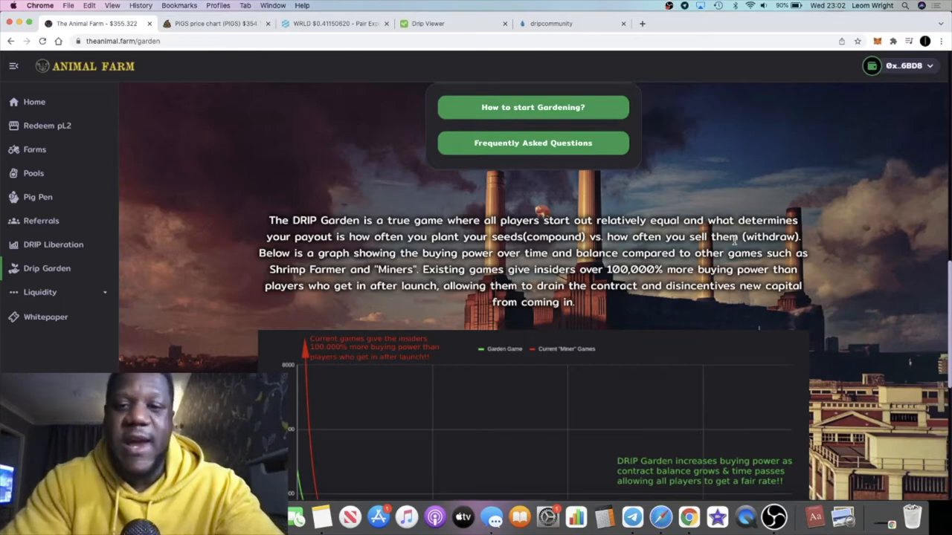
{"action": "scroll", "scroll_direction": "up", "scroll_amount": 3}
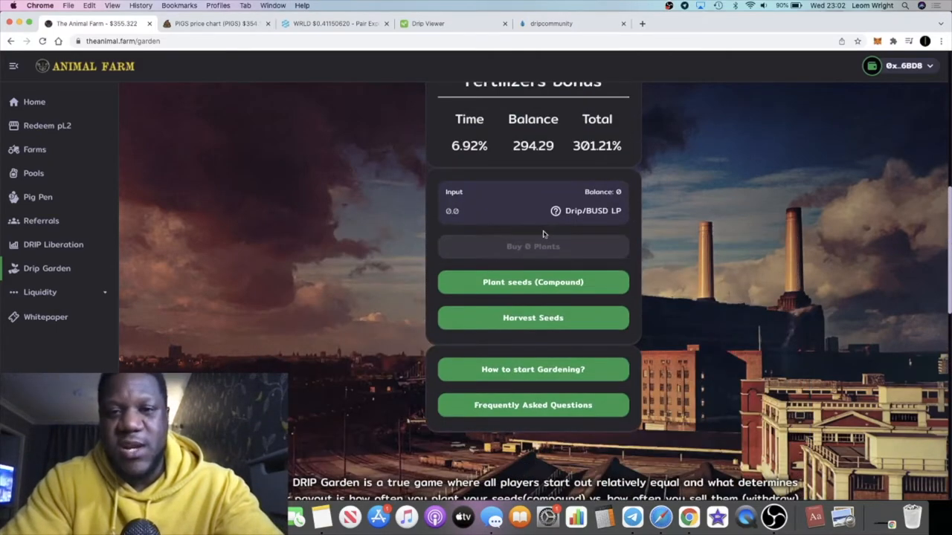
Scroll up through the Forex Shark Calls post announcing the Piggy Bank PIGS staking protocol
{"action": "scroll", "scroll_direction": "up", "scroll_amount": 3}
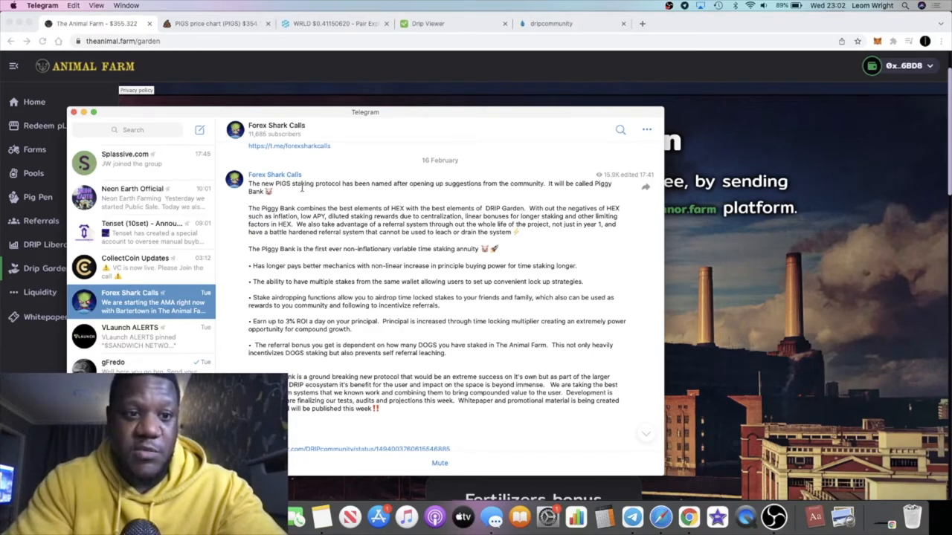
{"action": "mouse_move", "coordinate": [372, 61]}
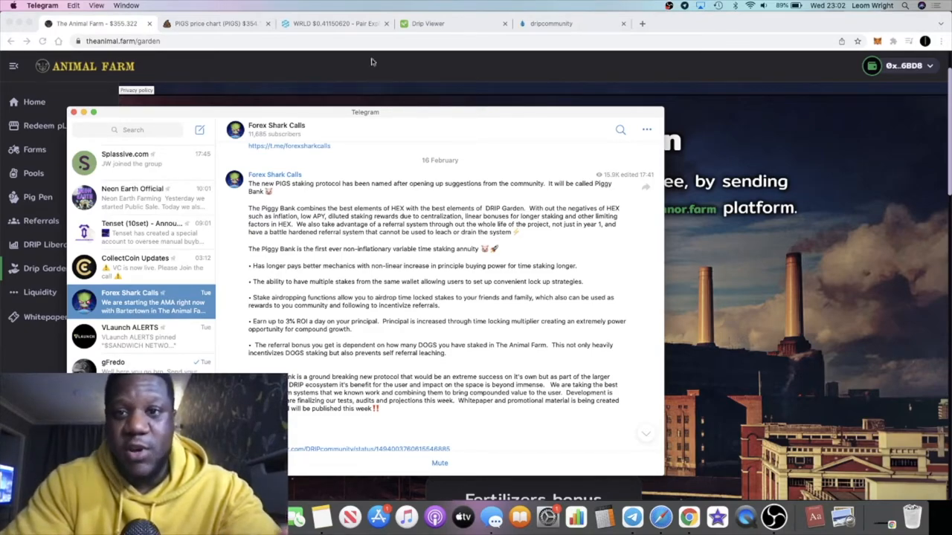
{"action": "mouse_move", "coordinate": [649, 38]}
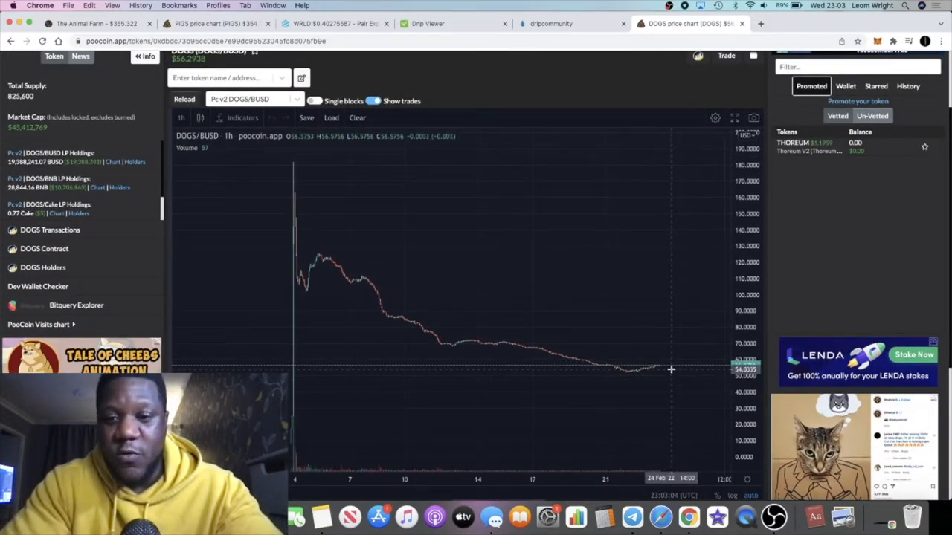
{"action": "mouse_move", "coordinate": [651, 371]}
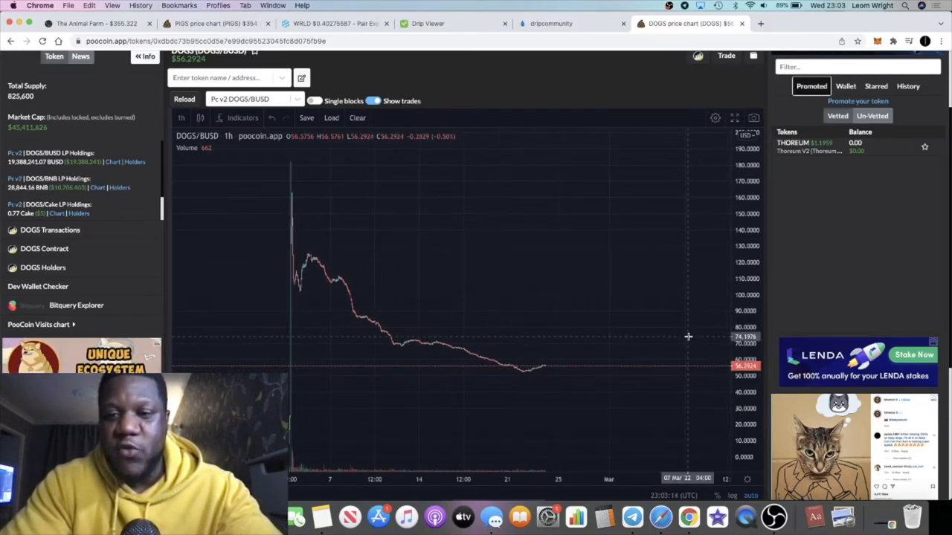
{"action": "mouse_move", "coordinate": [524, 370]}
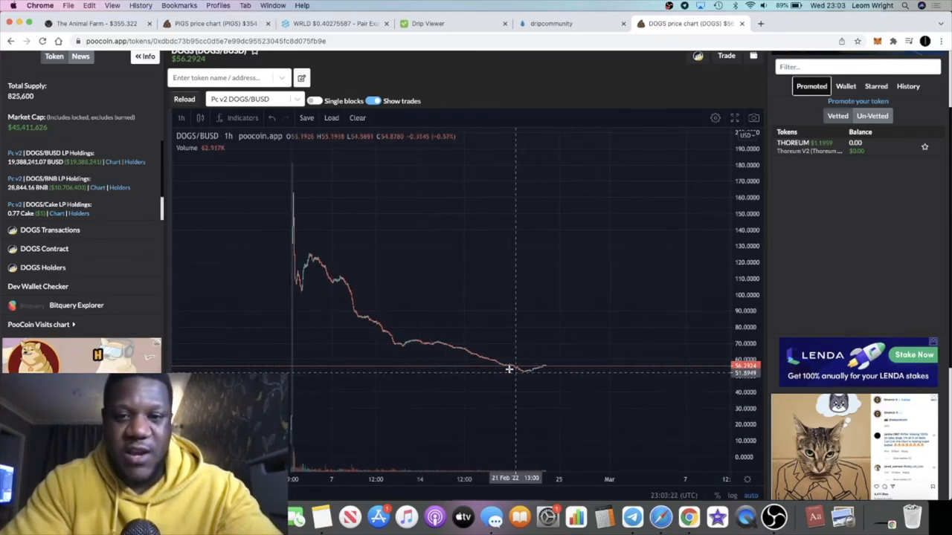
{"action": "mouse_move", "coordinate": [572, 332]}
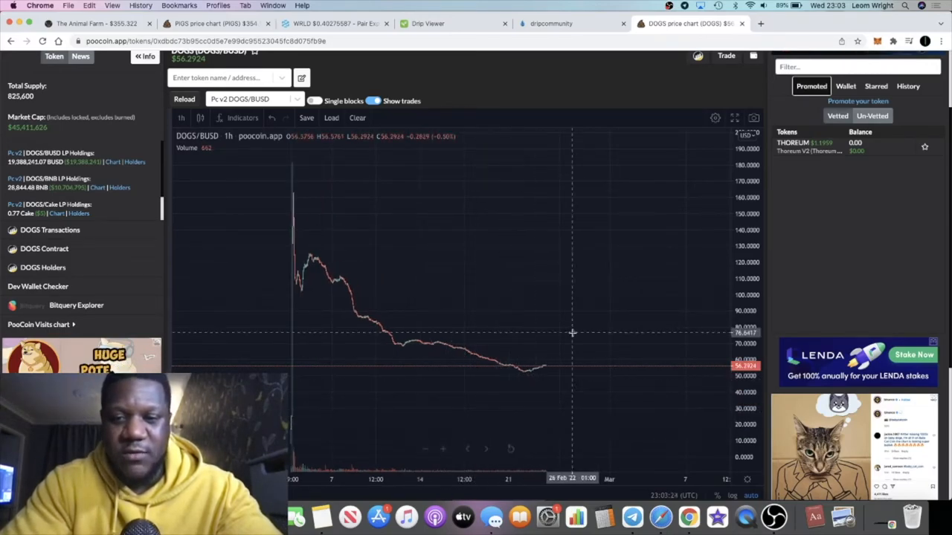
{"action": "mouse_move", "coordinate": [506, 303]}
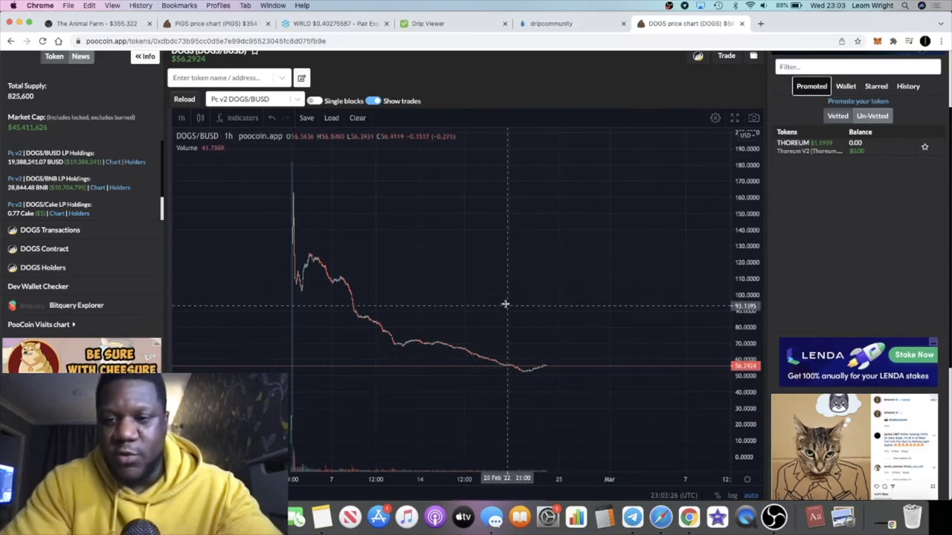
{"action": "mouse_move", "coordinate": [377, 256]}
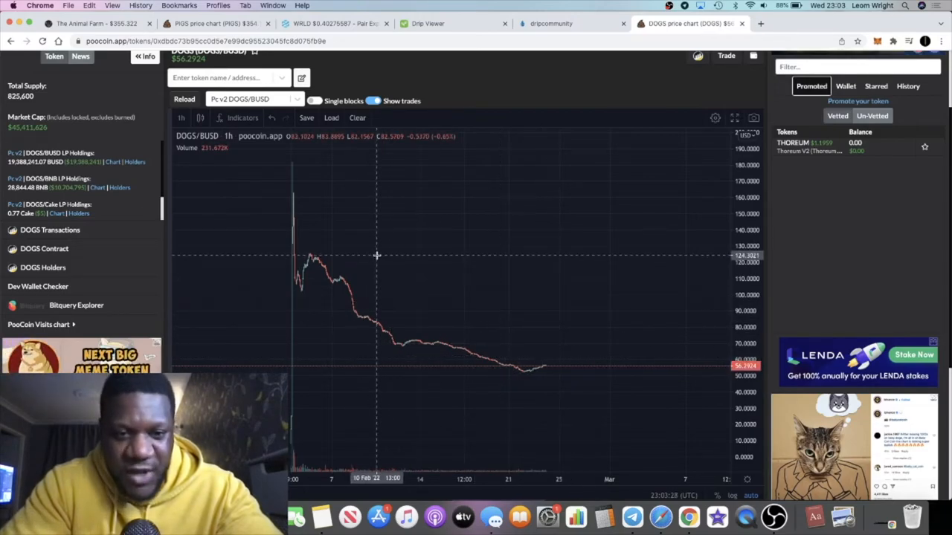
{"action": "mouse_move", "coordinate": [375, 164]}
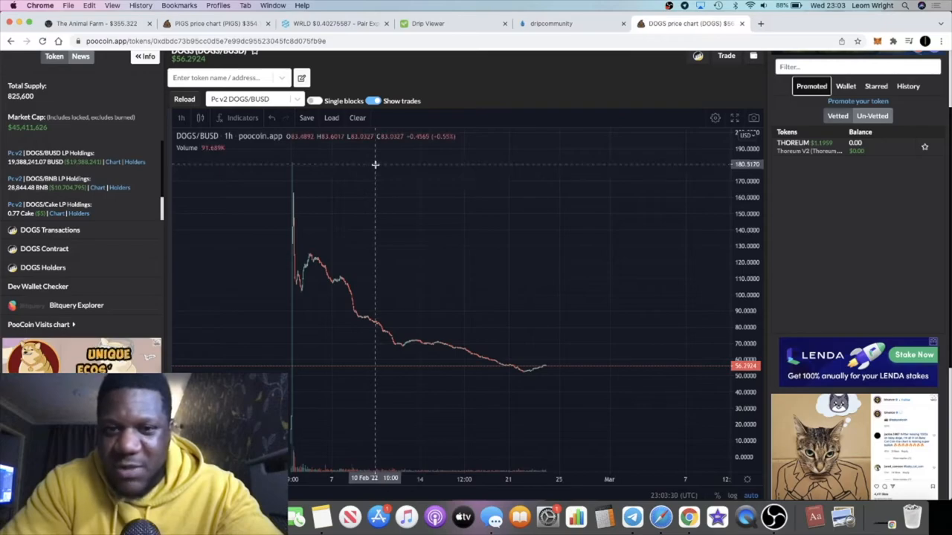
{"action": "mouse_move", "coordinate": [386, 261]}
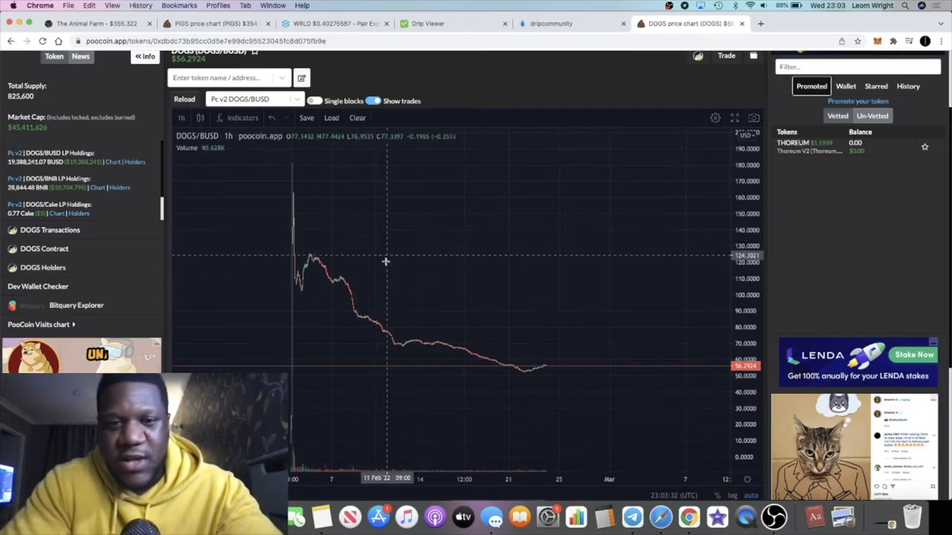
{"action": "mouse_move", "coordinate": [345, 278]}
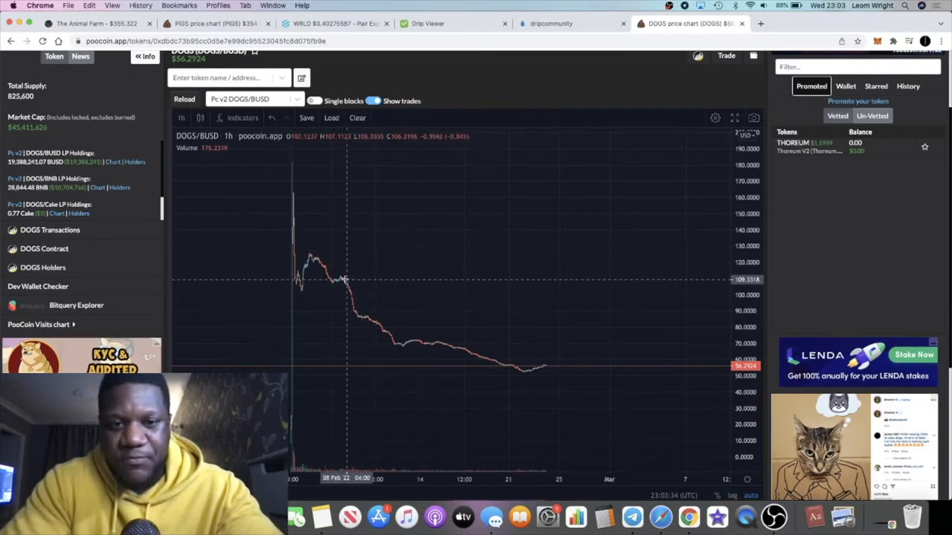
{"action": "mouse_move", "coordinate": [350, 299]}
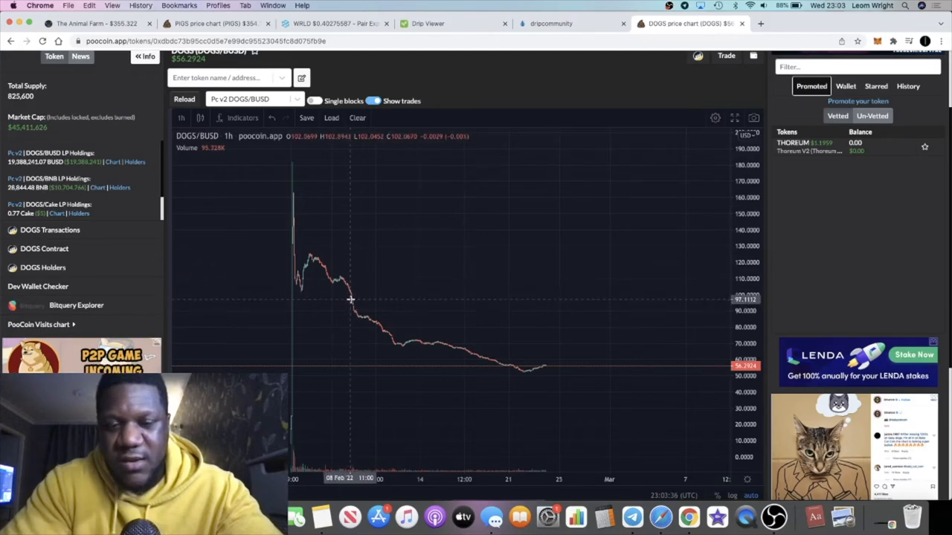
{"action": "mouse_move", "coordinate": [426, 336]}
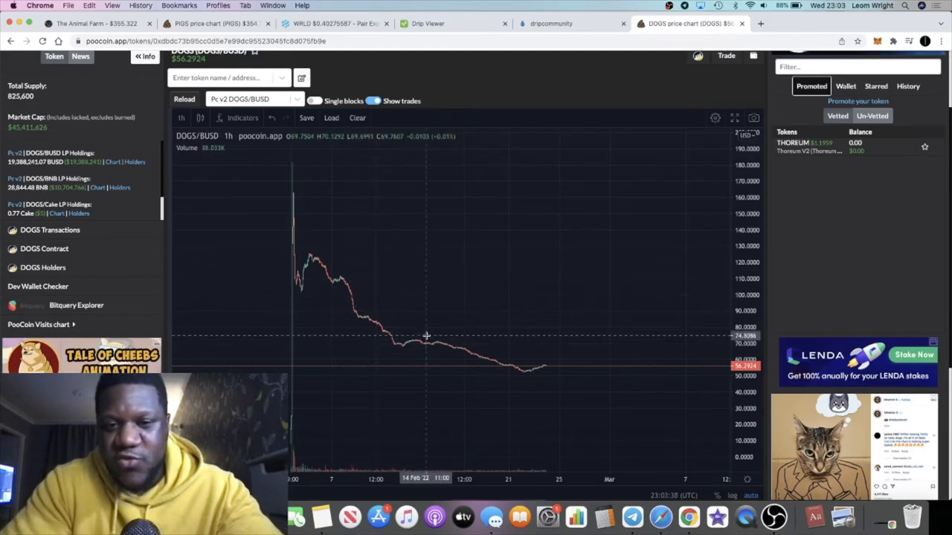
{"action": "mouse_move", "coordinate": [638, 261]}
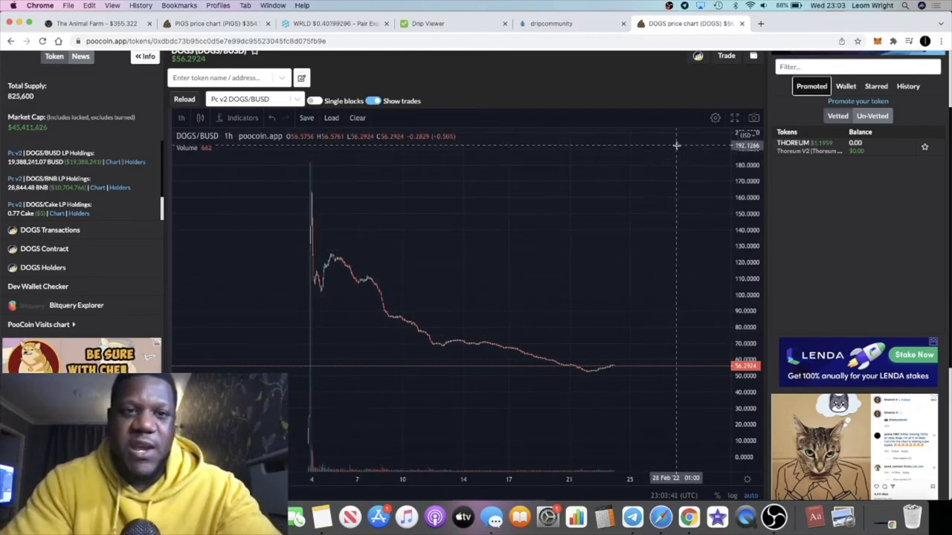
{"action": "mouse_move", "coordinate": [681, 229]}
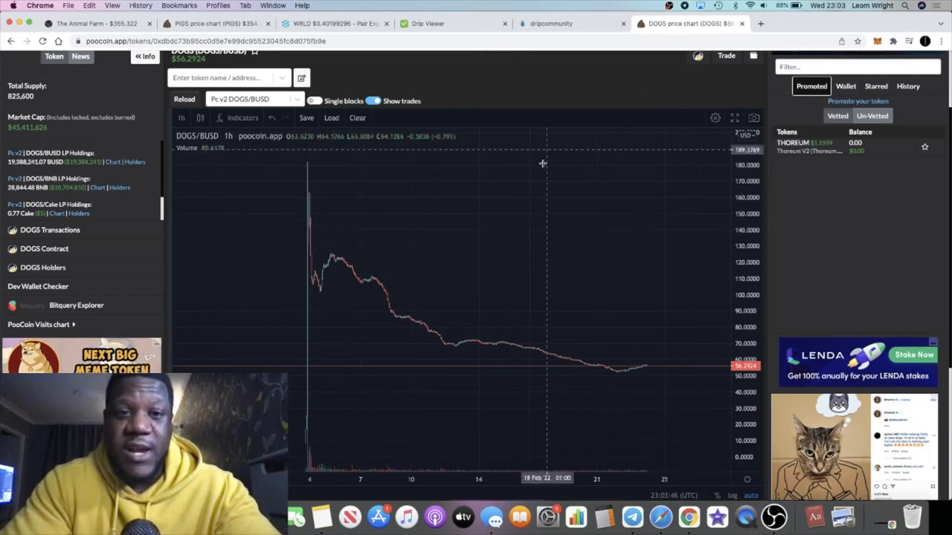
Scroll past the DOGS/BUSD chart and switch to the Animal Farm Drip Garden page
{"action": "scroll", "scroll_direction": "up", "scroll_amount": 3}
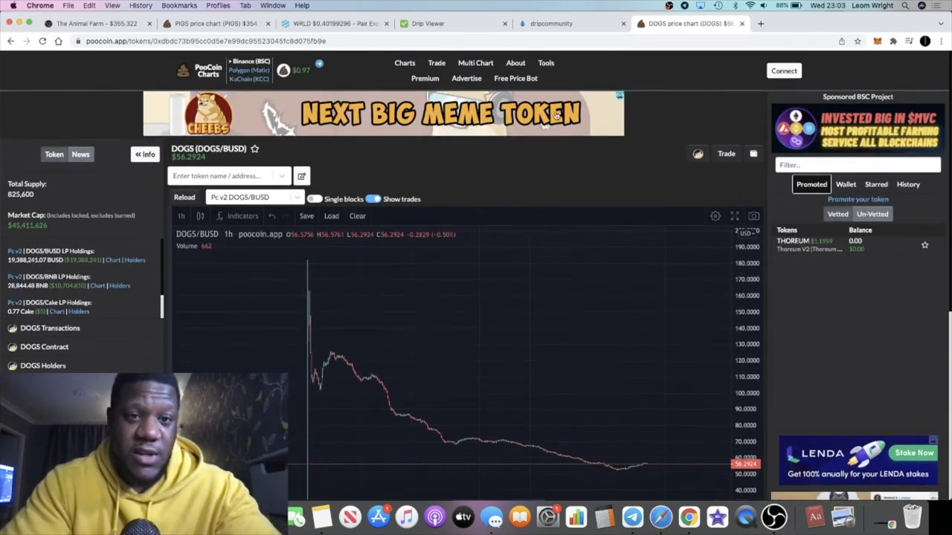
{"action": "scroll", "scroll_direction": "down", "scroll_amount": 3}
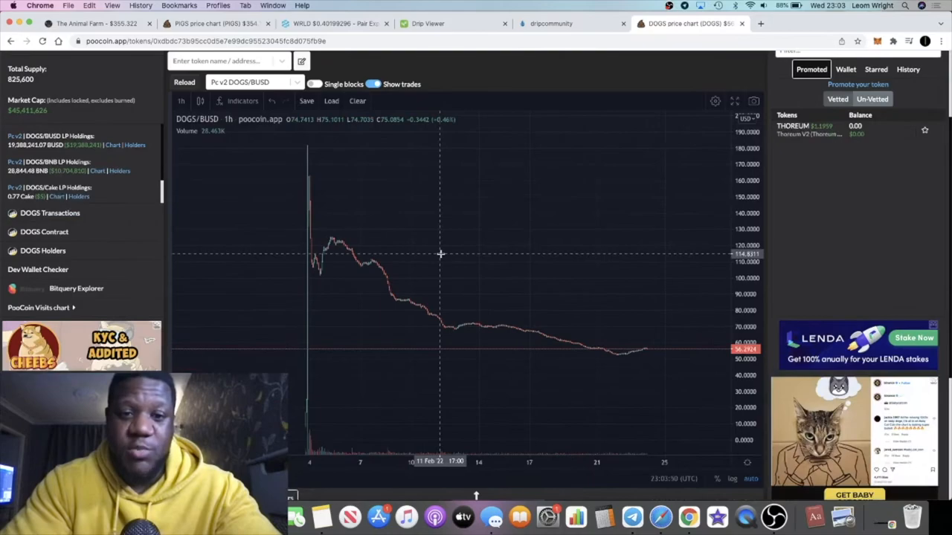
{"action": "mouse_move", "coordinate": [396, 302]}
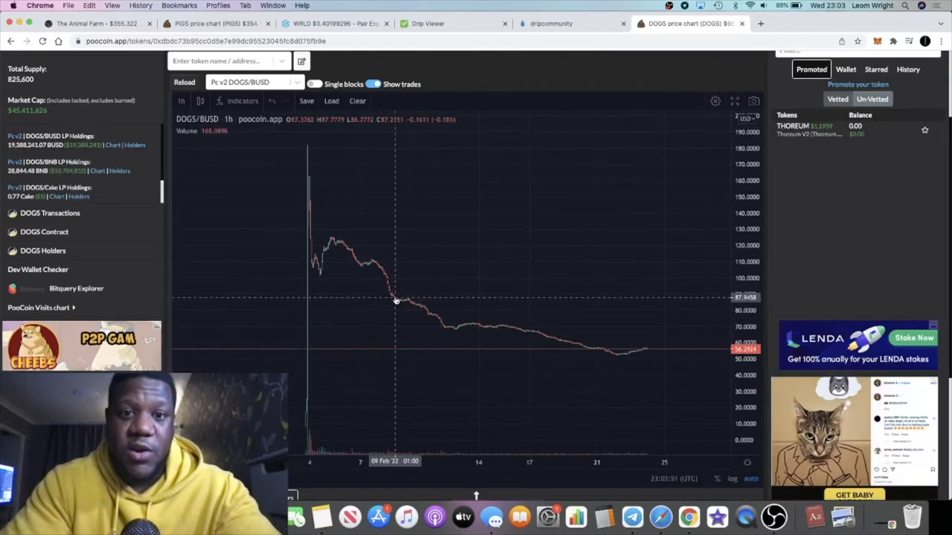
{"action": "mouse_move", "coordinate": [478, 325]}
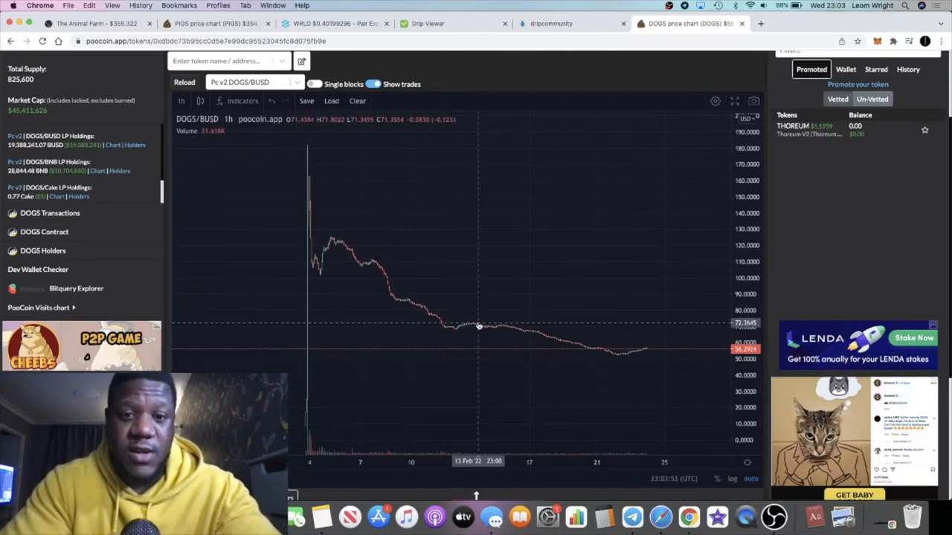
{"action": "mouse_move", "coordinate": [388, 298]}
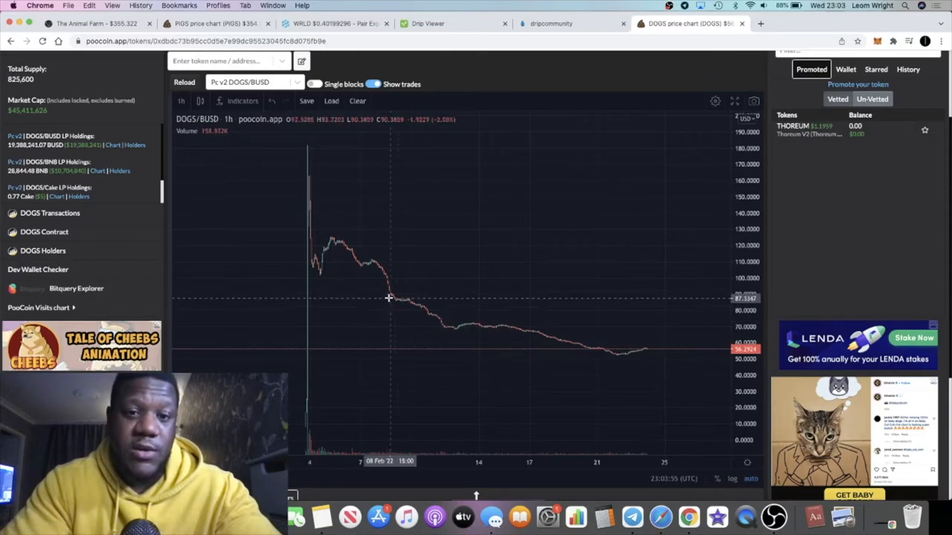
{"action": "mouse_move", "coordinate": [452, 339]}
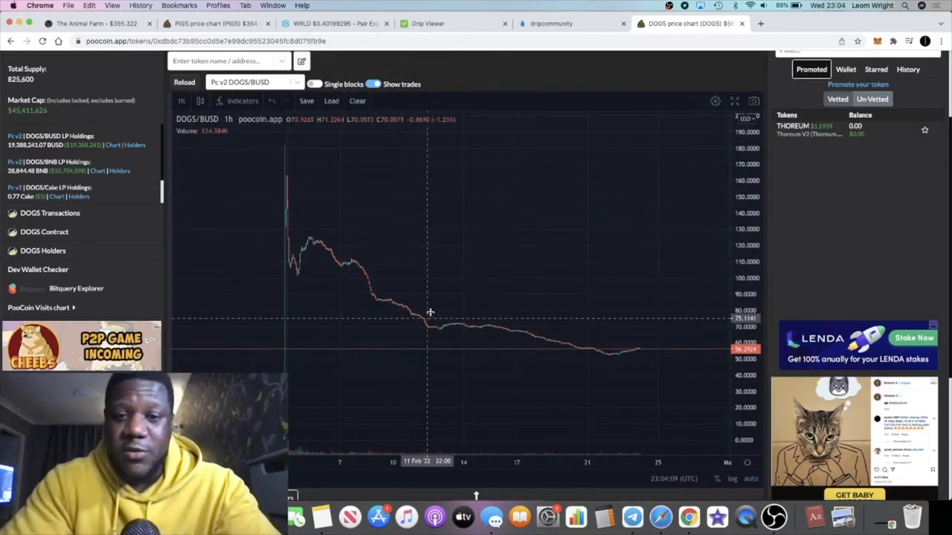
{"action": "mouse_move", "coordinate": [482, 295]}
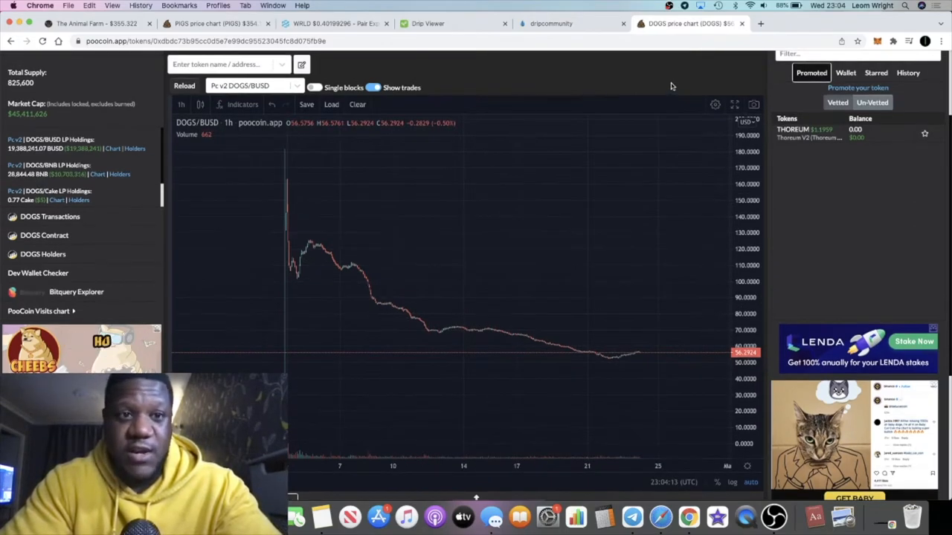
{"action": "mouse_move", "coordinate": [346, 52]}
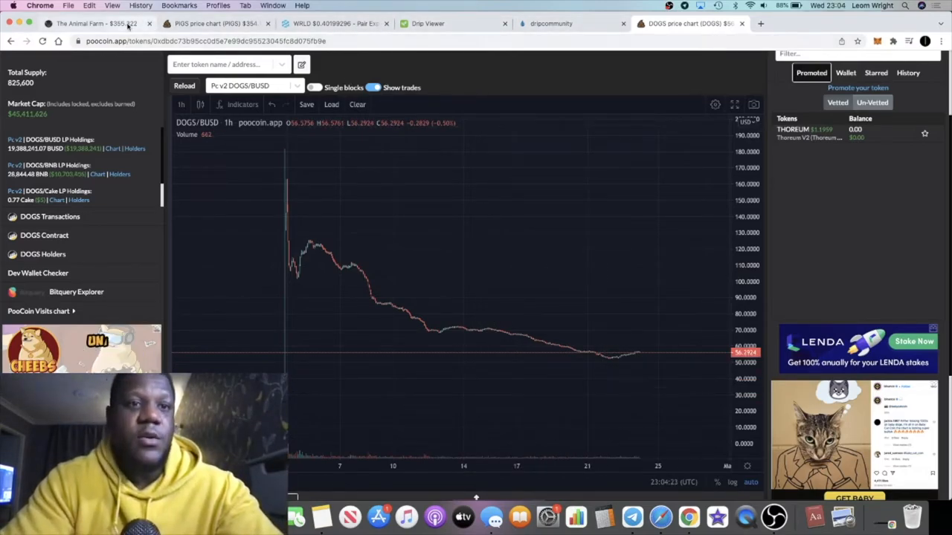
{"action": "left_click", "coordinate": [96, 23]}
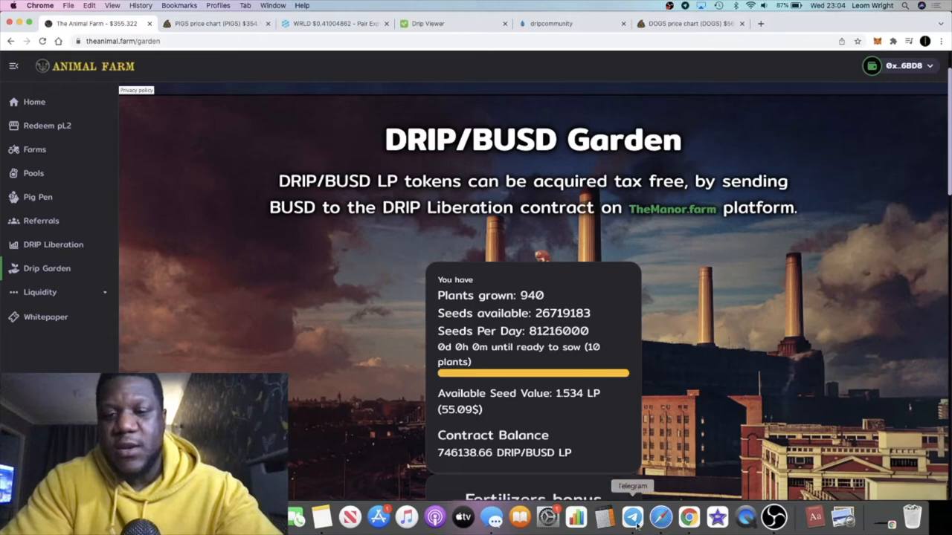
Bring up Telegram and scroll the Forex Shark Calls Piggy Bank post to its referral details
{"action": "left_click", "coordinate": [633, 517]}
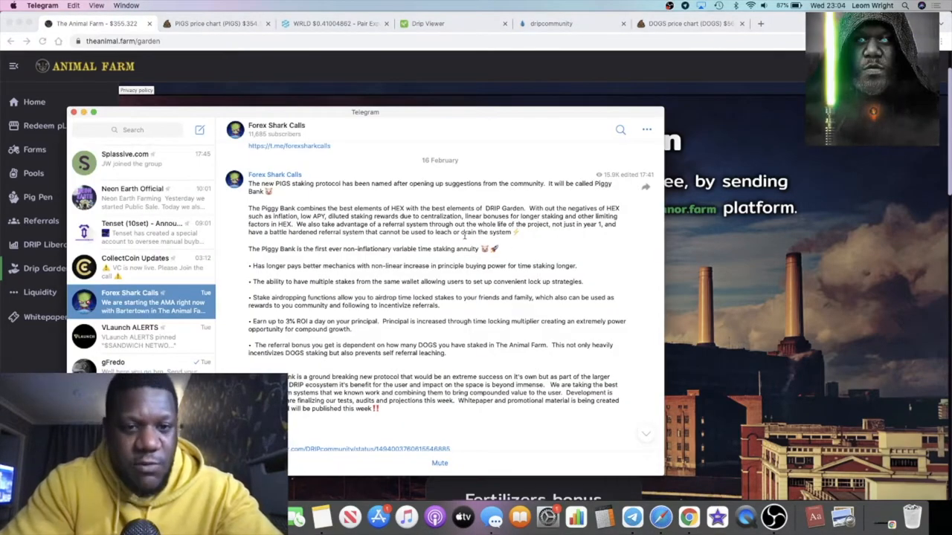
{"action": "scroll", "scroll_direction": "up", "scroll_amount": 3}
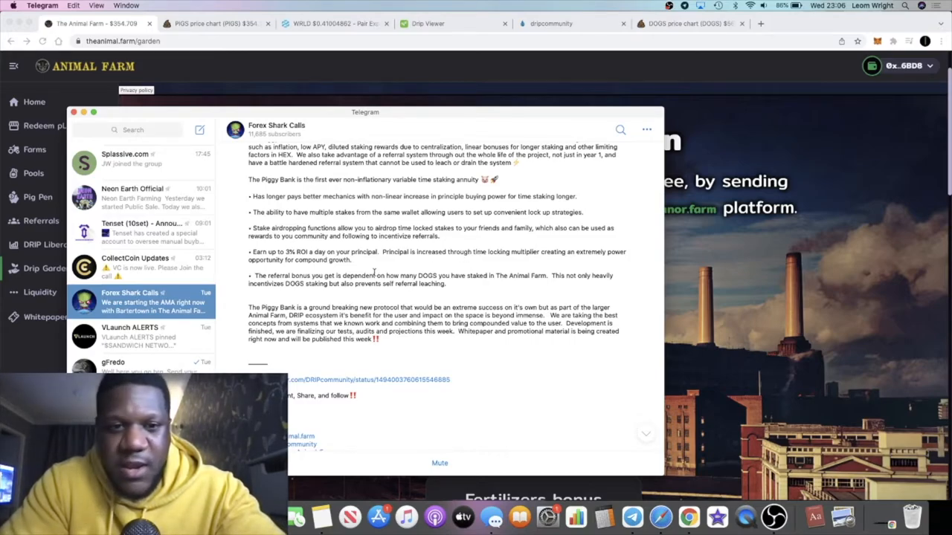
{"action": "mouse_move", "coordinate": [499, 255]}
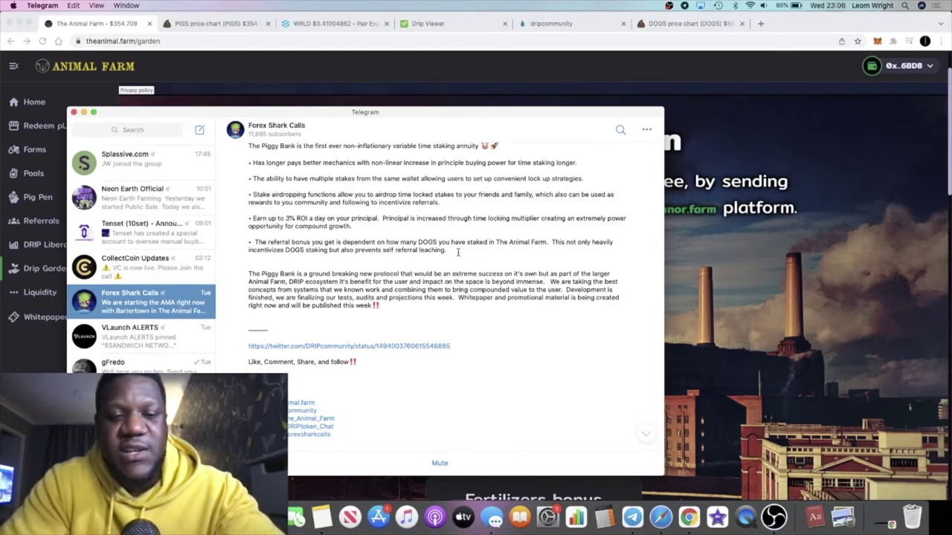
{"action": "mouse_move", "coordinate": [394, 253]}
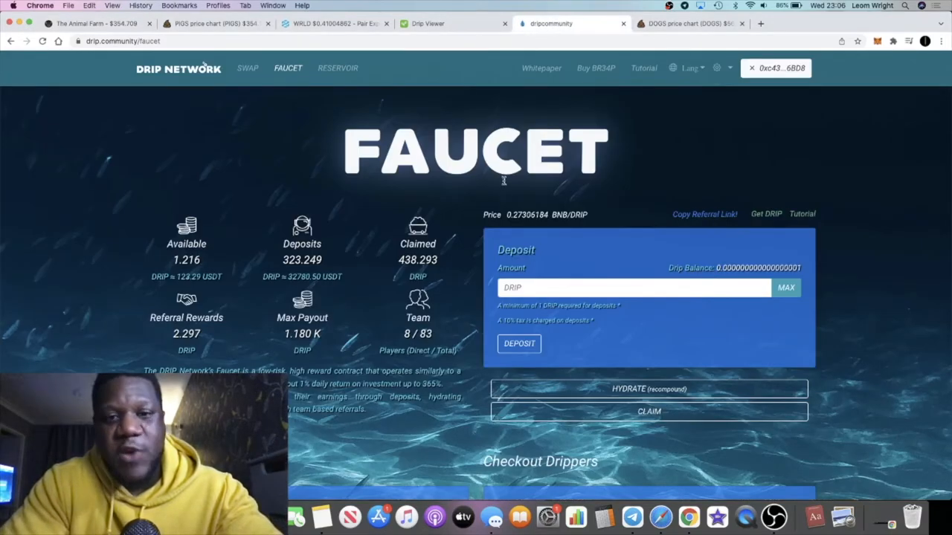
Scroll the Faucet page to About and start a new tab for PooCoin charts
{"action": "scroll", "scroll_direction": "down", "scroll_amount": 3}
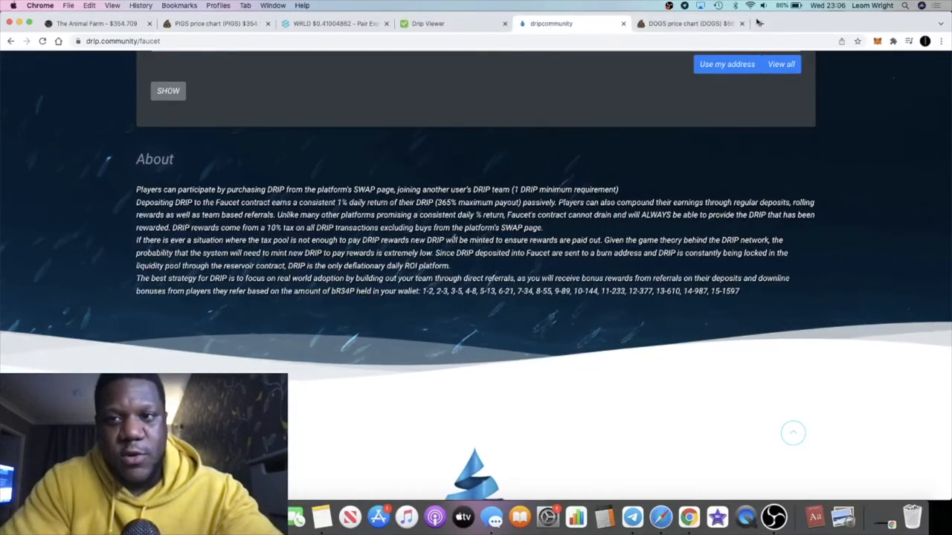
{"action": "left_click", "coordinate": [880, 23]}
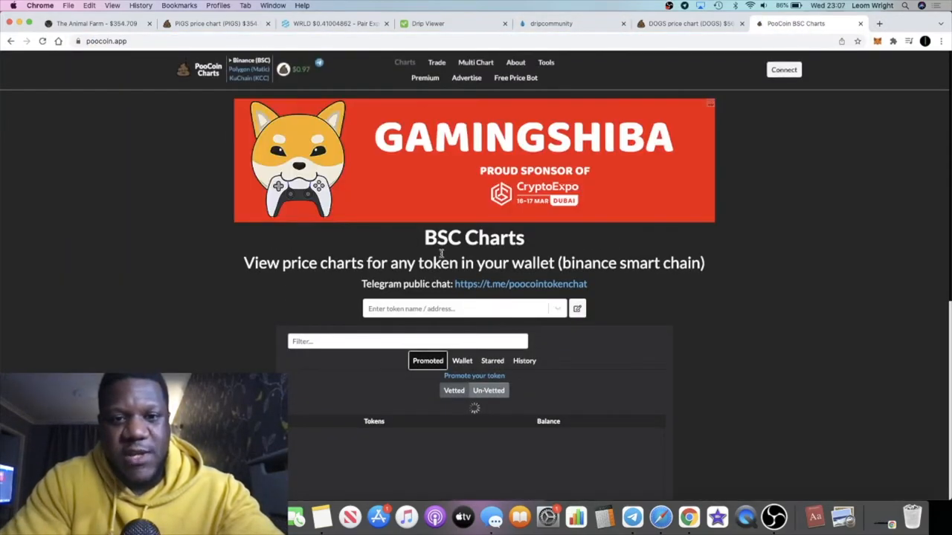
Search PooCoin for BR34P and bring up its BR34P/BNB chart
{"action": "type", "text": "br"}
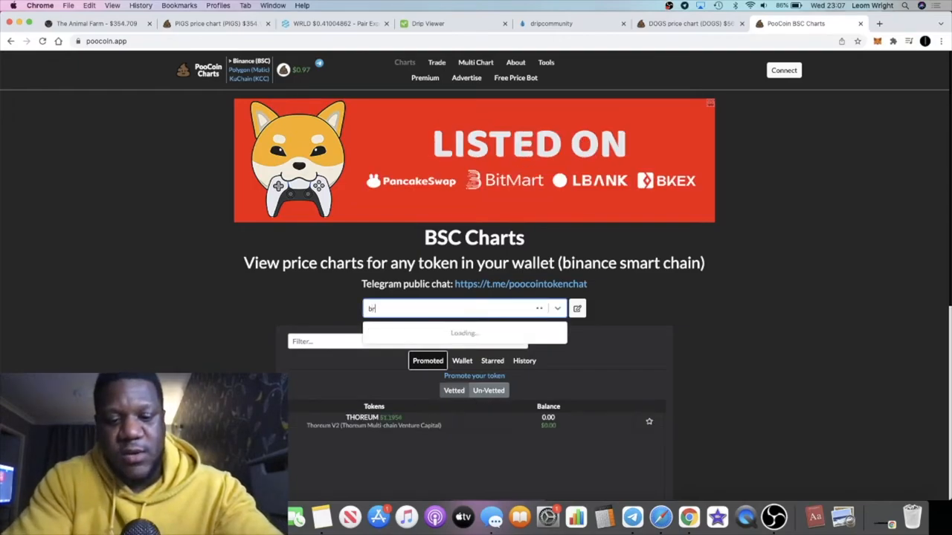
{"action": "type", "text": "34p"}
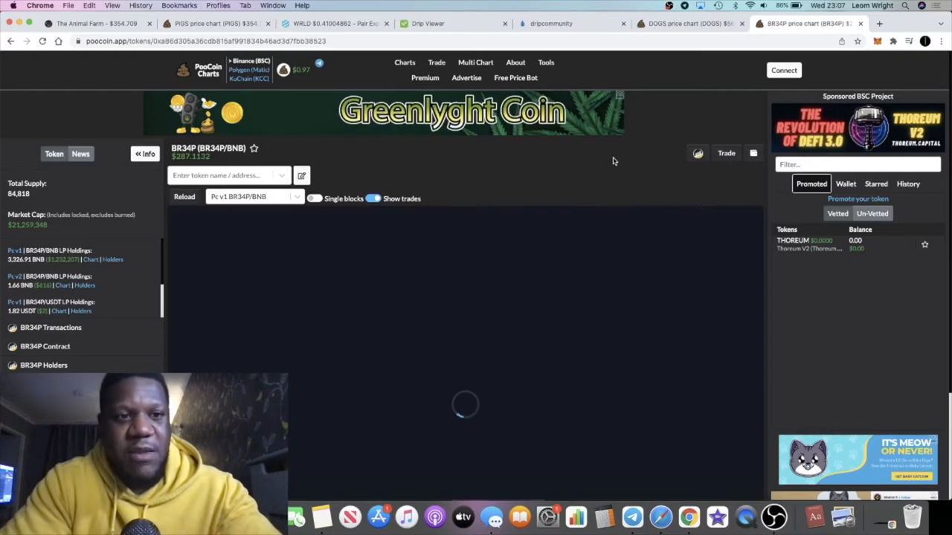
{"action": "scroll", "scroll_direction": "down", "scroll_amount": 3}
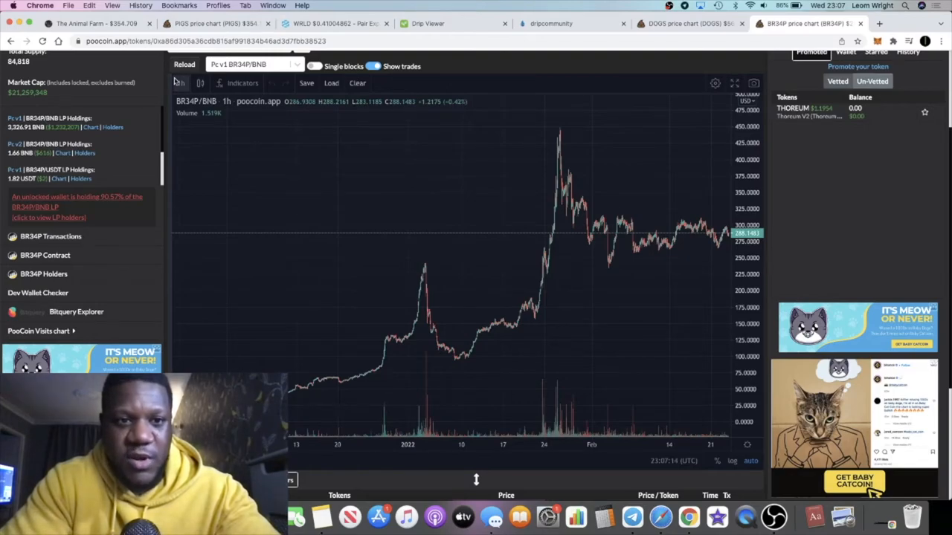
View the BR34P/BNB chart at 1-day, then 4-hour candles, and return to Animal Farm's garden
{"action": "left_click", "coordinate": [180, 82]}
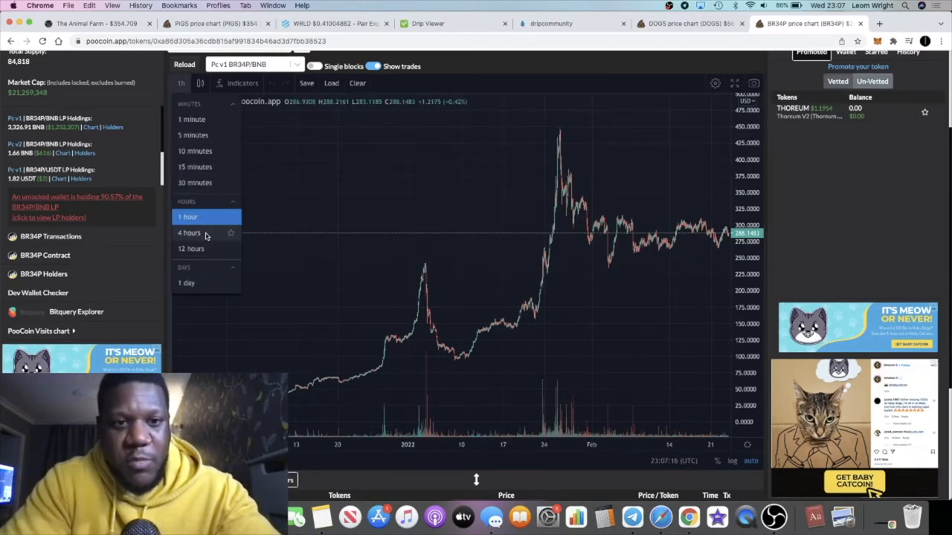
{"action": "left_click", "coordinate": [186, 282]}
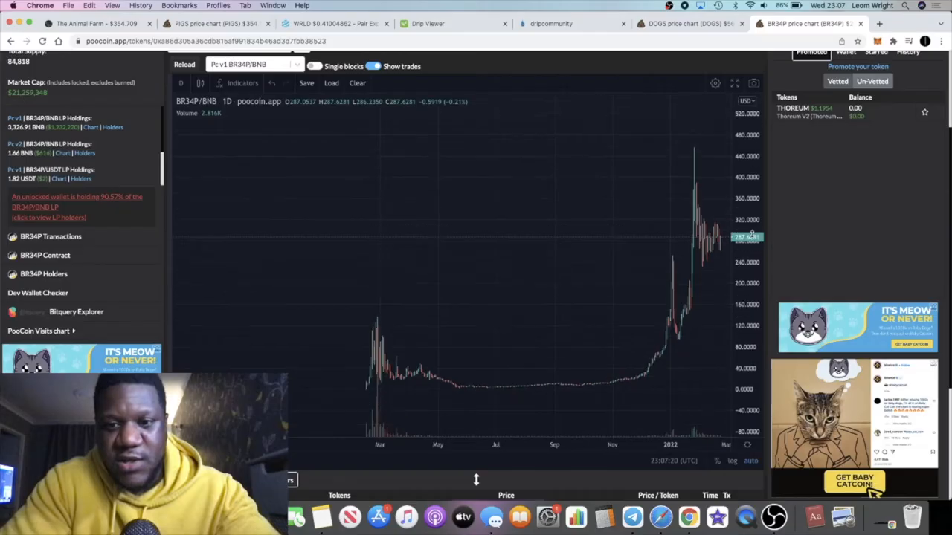
{"action": "mouse_move", "coordinate": [610, 387]}
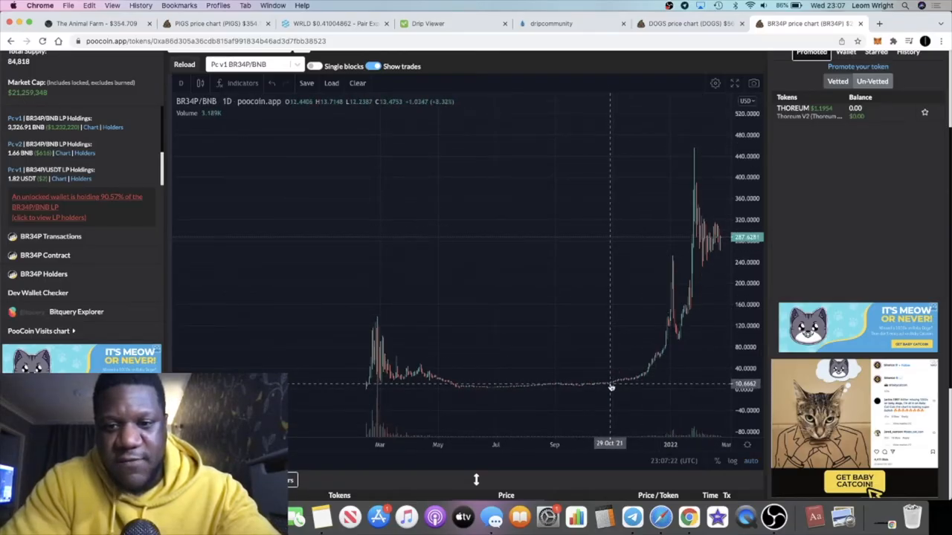
{"action": "mouse_move", "coordinate": [595, 387]}
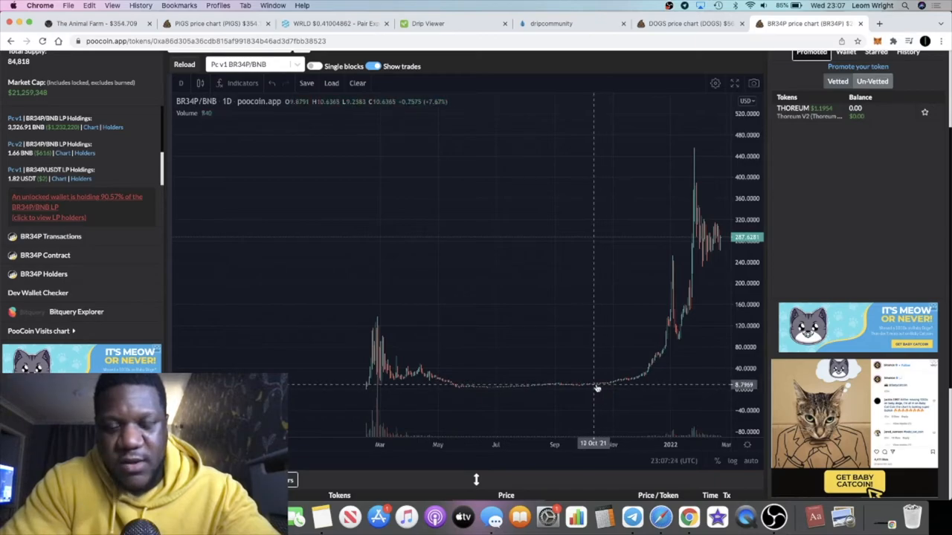
{"action": "mouse_move", "coordinate": [641, 290]}
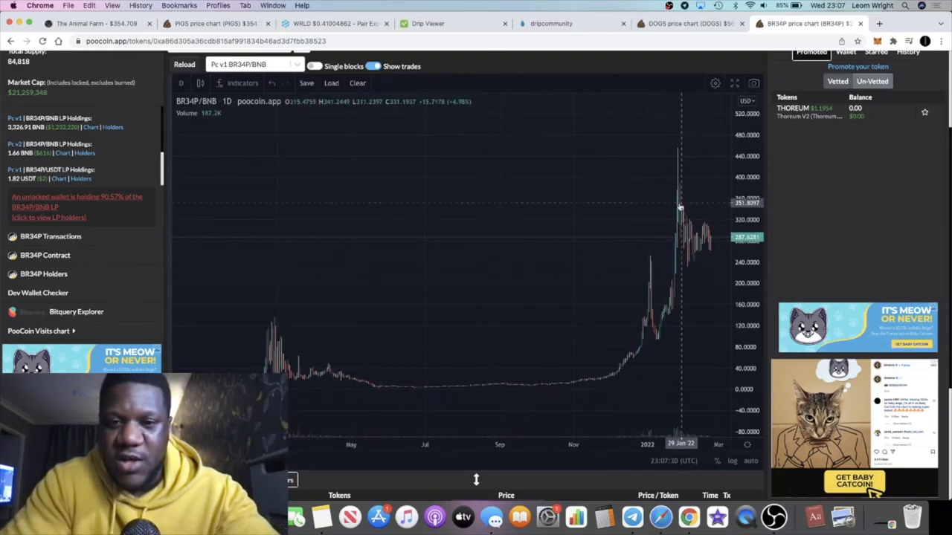
{"action": "mouse_move", "coordinate": [526, 106]}
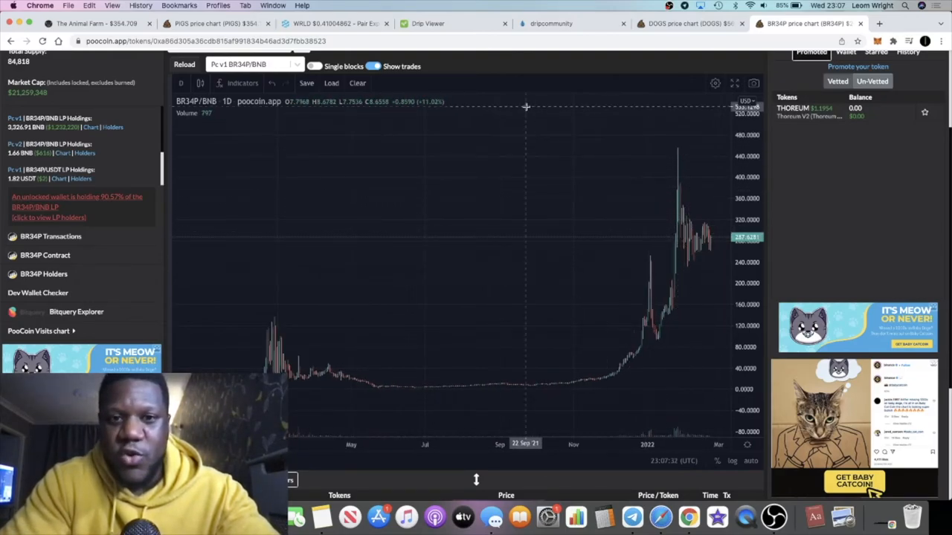
{"action": "left_click", "coordinate": [181, 82]}
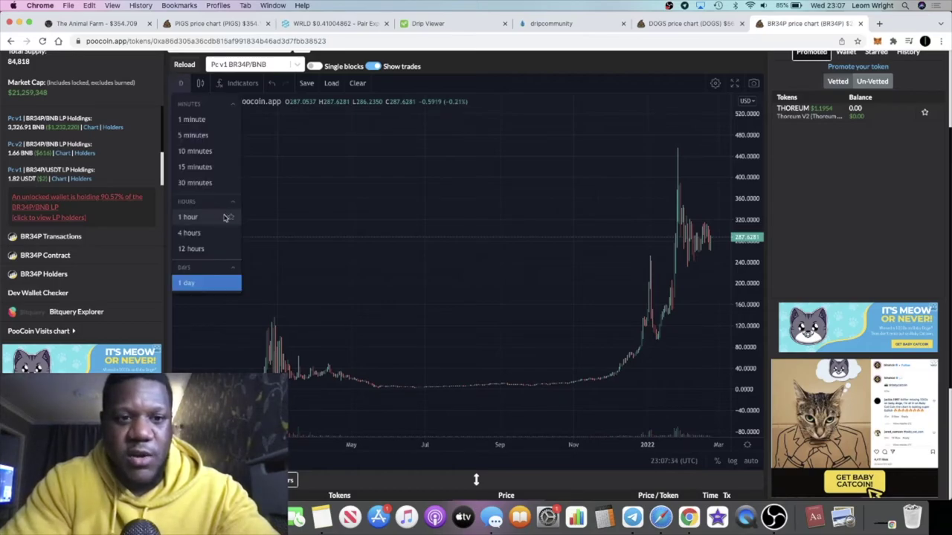
{"action": "left_click", "coordinate": [189, 233]}
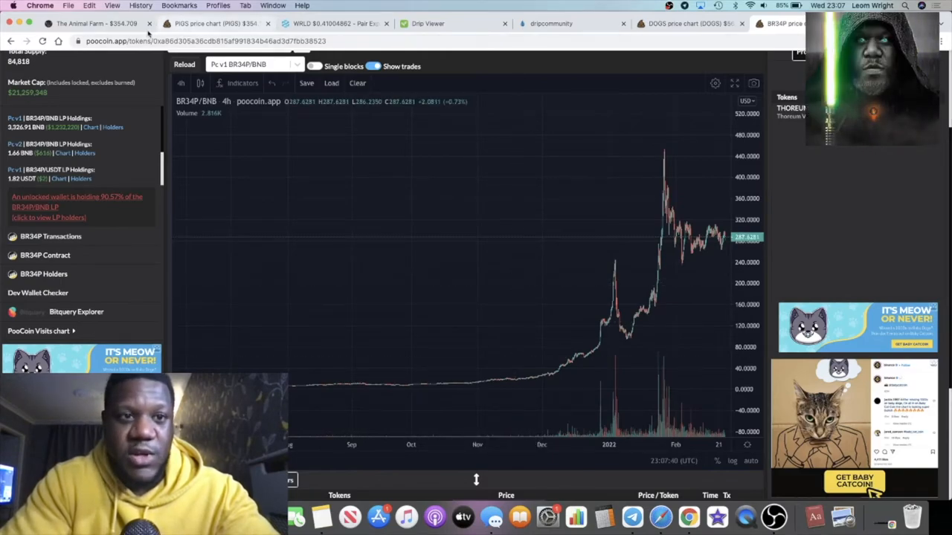
{"action": "left_click", "coordinate": [95, 23]}
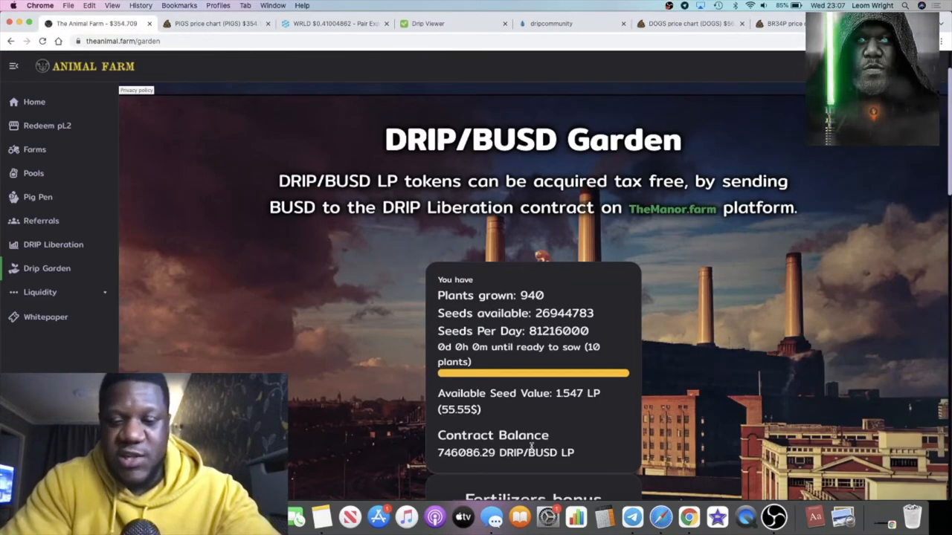
Bring Telegram's Forex Shark Calls Piggy Bank post up over the Animal Farm garden page
{"action": "left_click", "coordinate": [632, 516]}
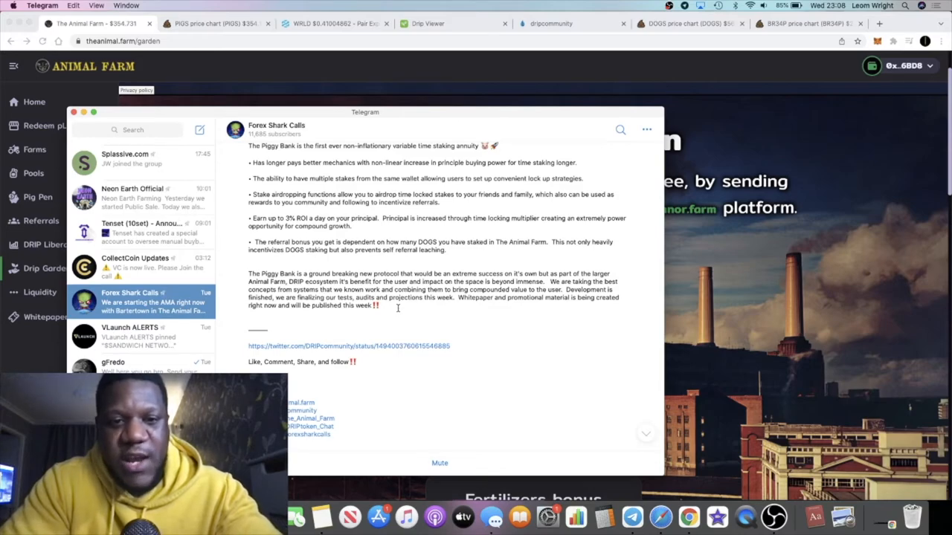
Scroll Forex Shark Calls down to the 22 February Chainlink Labs and Piggy Bank launch posts
{"action": "scroll", "scroll_direction": "down", "scroll_amount": 3}
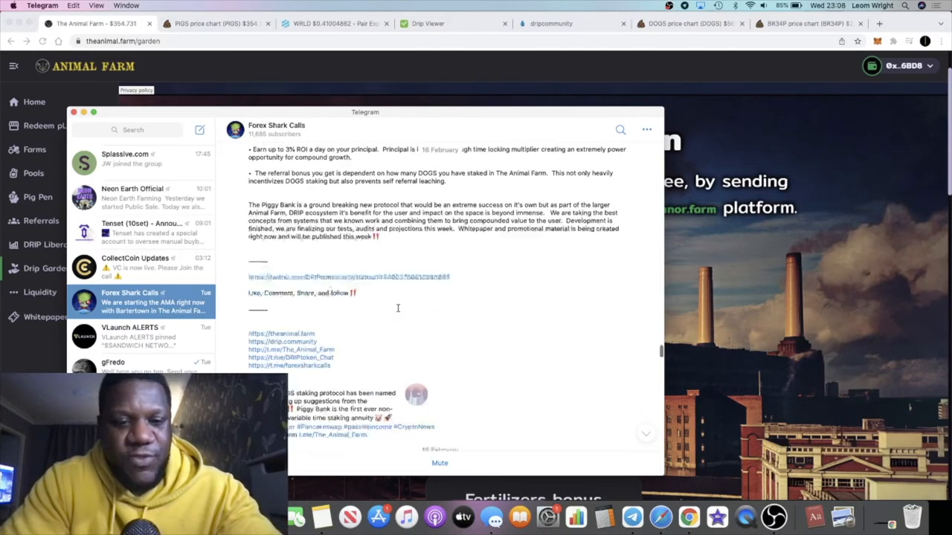
{"action": "scroll", "scroll_direction": "down", "scroll_amount": 3}
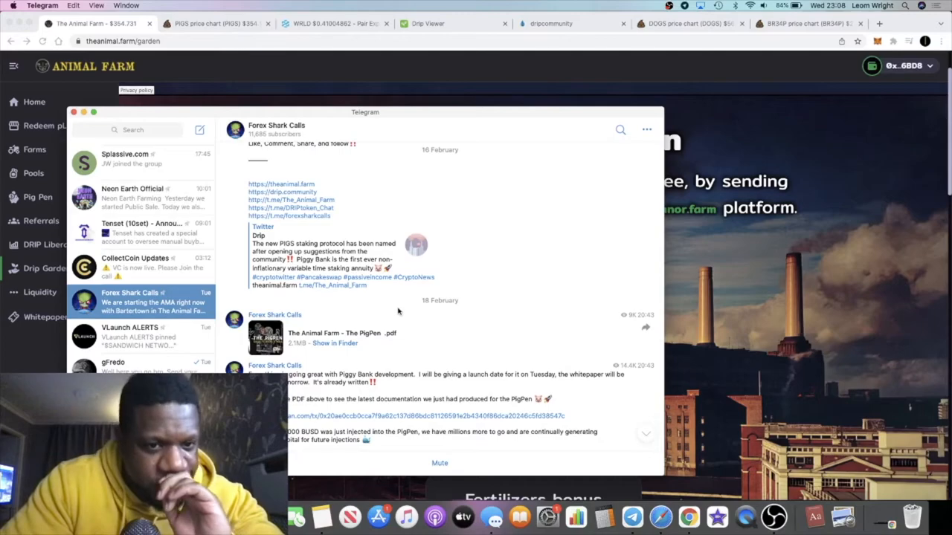
{"action": "scroll", "scroll_direction": "down", "scroll_amount": 3}
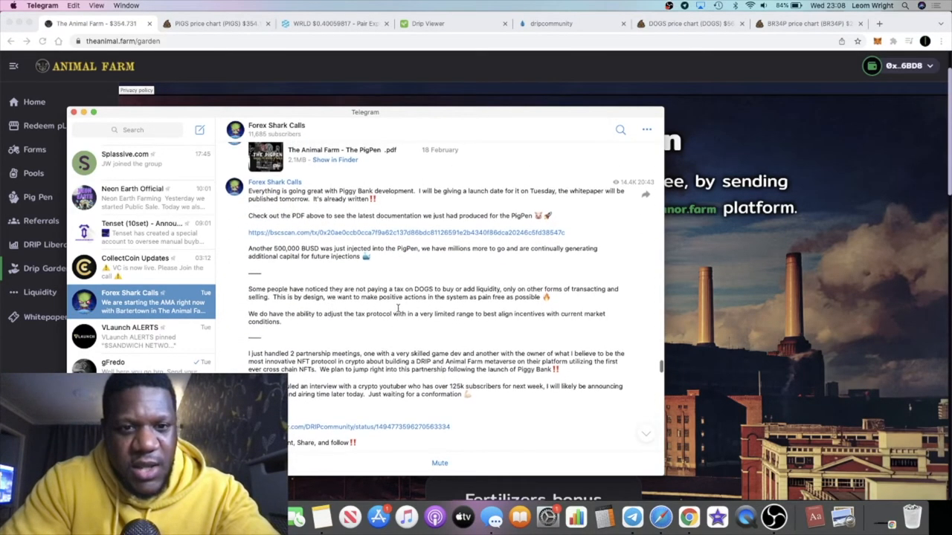
{"action": "scroll", "scroll_direction": "up", "scroll_amount": 3}
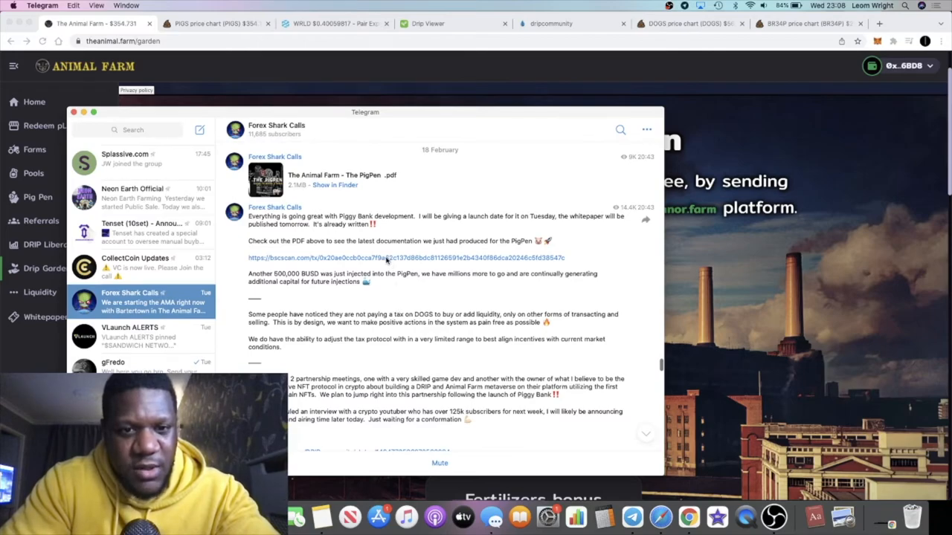
{"action": "scroll", "scroll_direction": "down", "scroll_amount": 3}
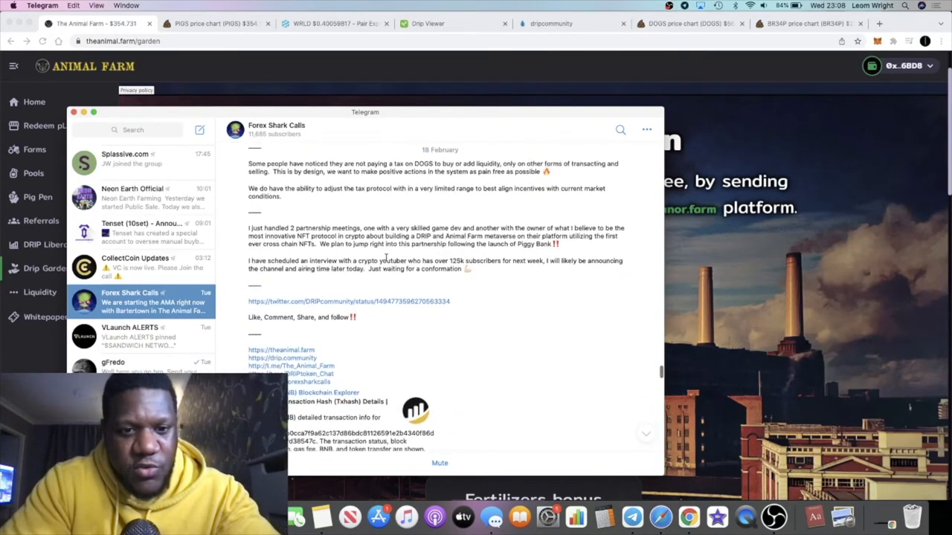
{"action": "scroll", "scroll_direction": "down", "scroll_amount": 3}
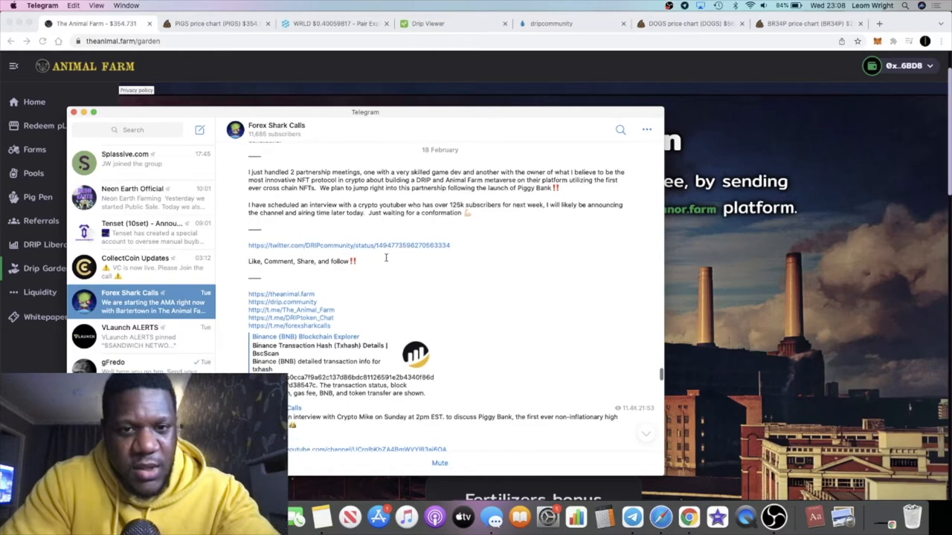
{"action": "scroll", "scroll_direction": "up", "scroll_amount": 3}
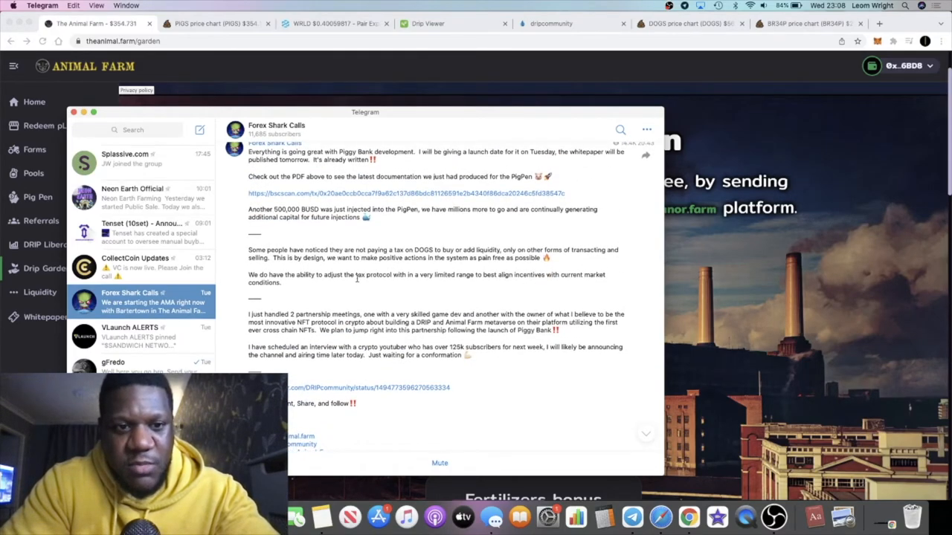
{"action": "scroll", "scroll_direction": "down", "scroll_amount": 3}
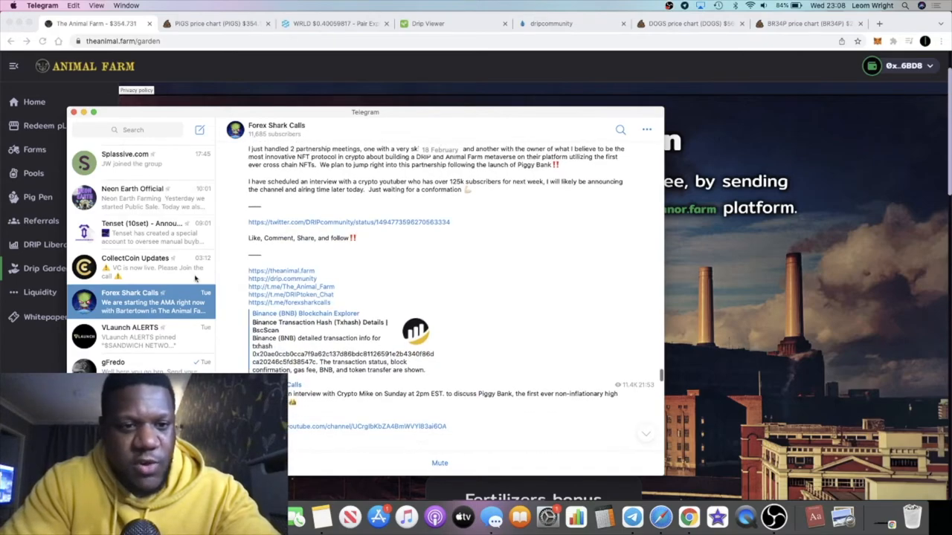
{"action": "scroll", "scroll_direction": "up", "scroll_amount": 3}
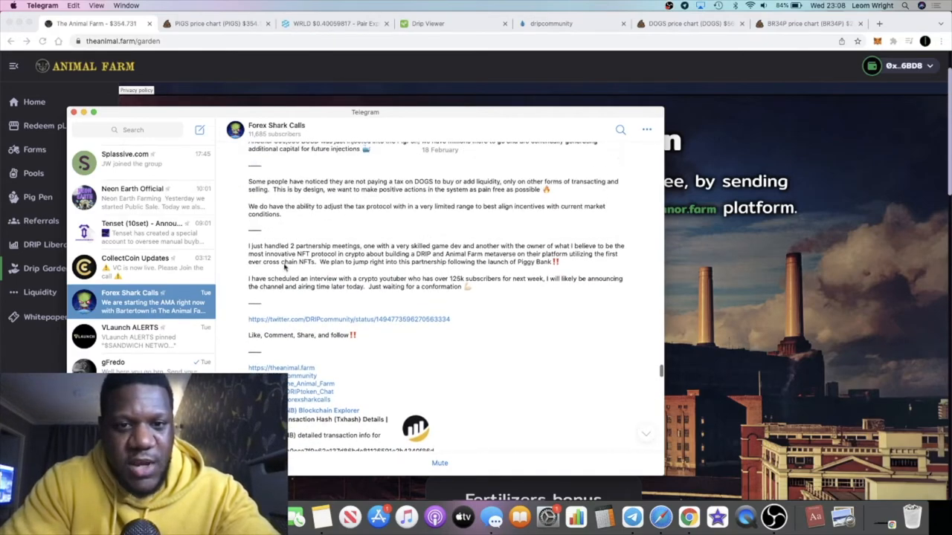
{"action": "scroll", "scroll_direction": "down", "scroll_amount": 3}
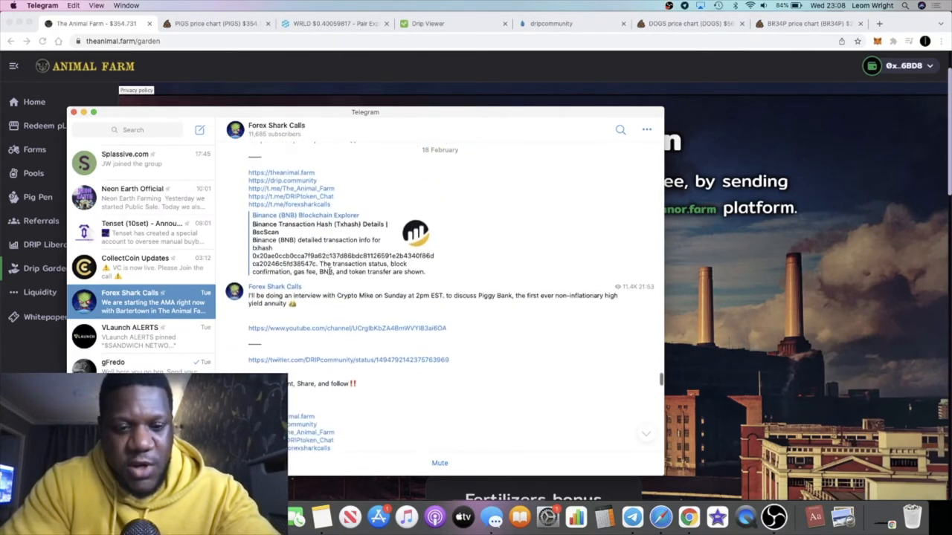
{"action": "scroll", "scroll_direction": "down", "scroll_amount": 3}
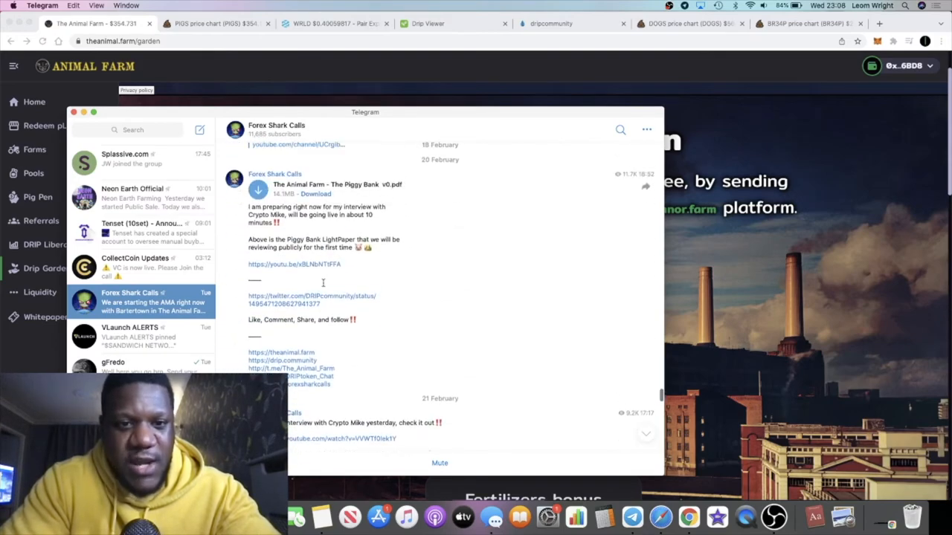
{"action": "scroll", "scroll_direction": "down", "scroll_amount": 3}
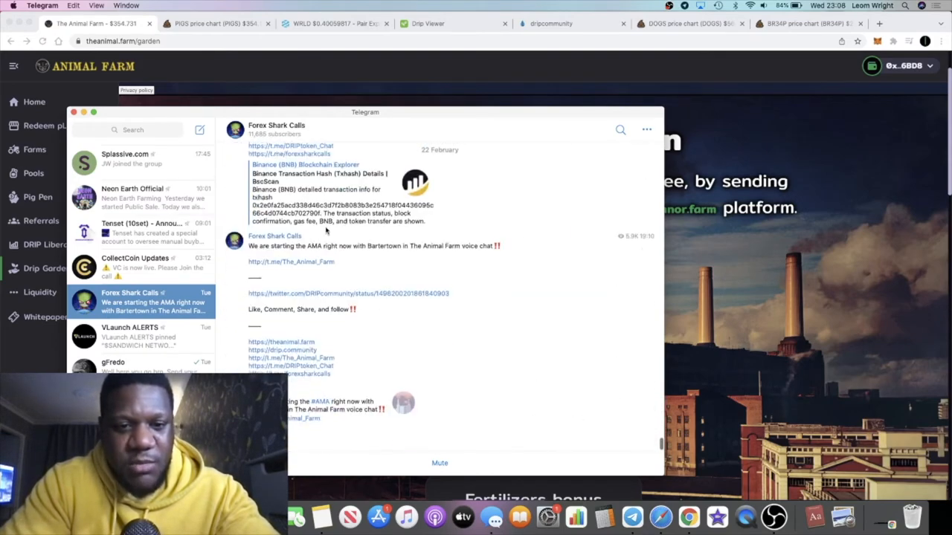
{"action": "scroll", "scroll_direction": "down", "scroll_amount": 3}
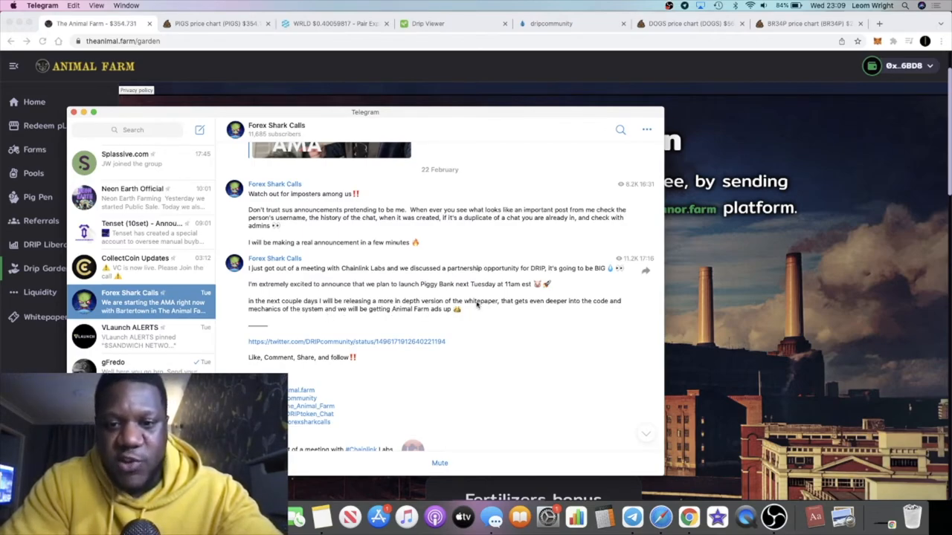
{"action": "mouse_move", "coordinate": [460, 245]}
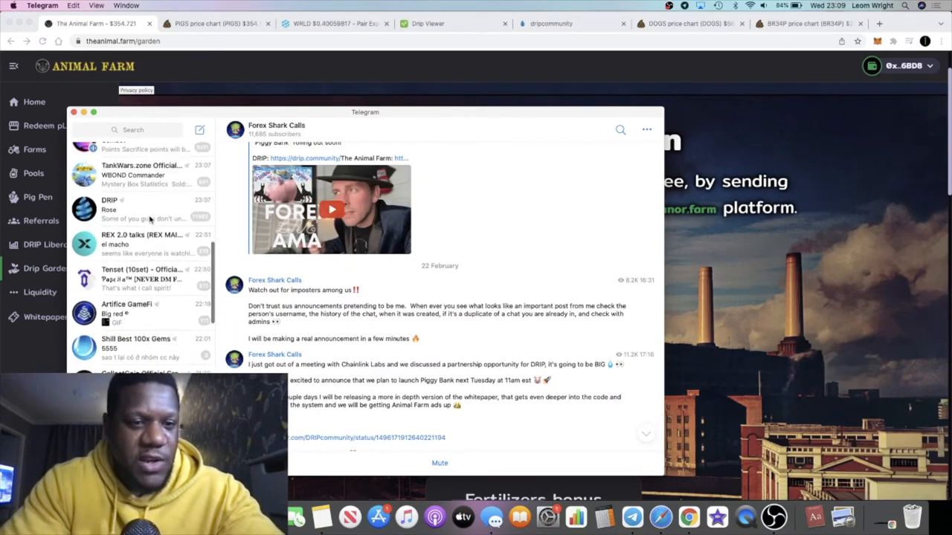
Switch to The Animal Farm group chat and scroll through its recent messages
{"action": "left_click", "coordinate": [142, 267]}
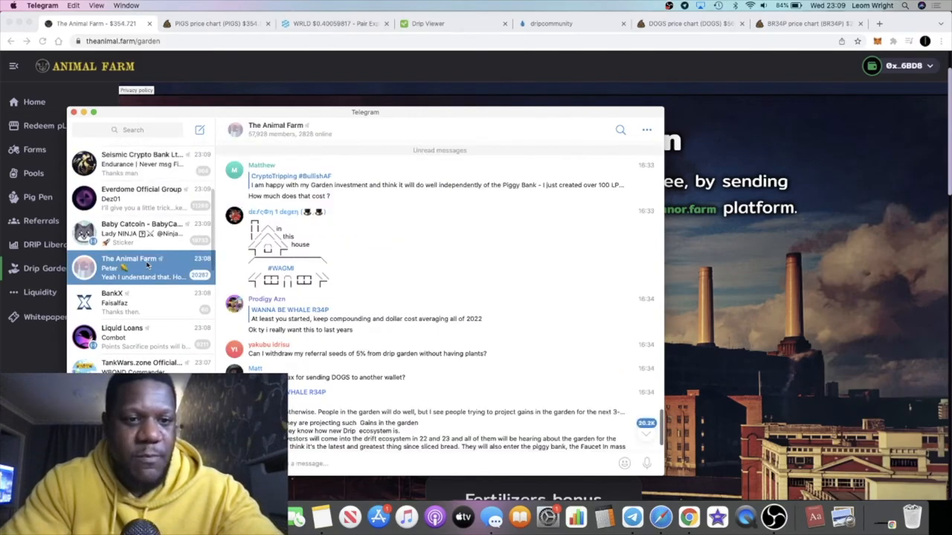
{"action": "scroll", "scroll_direction": "down", "scroll_amount": 3}
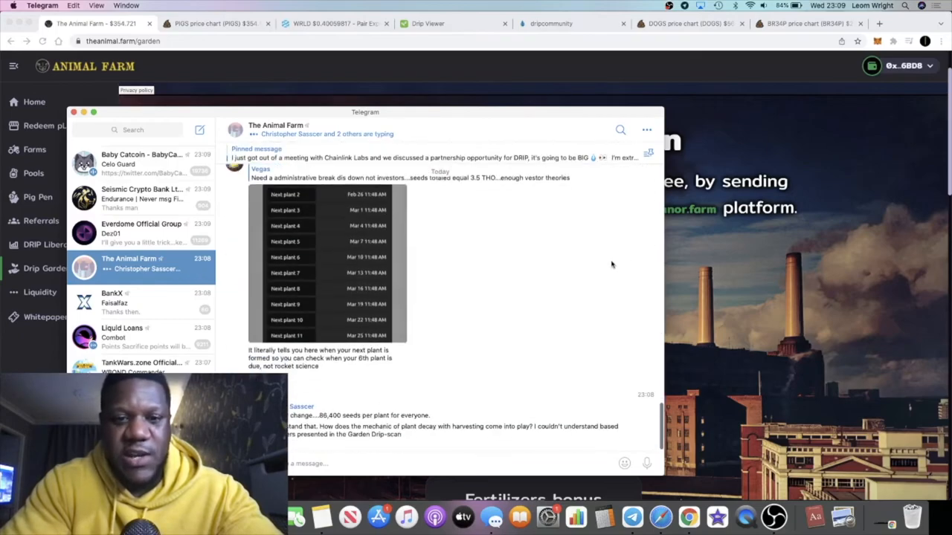
{"action": "scroll", "scroll_direction": "down", "scroll_amount": 3}
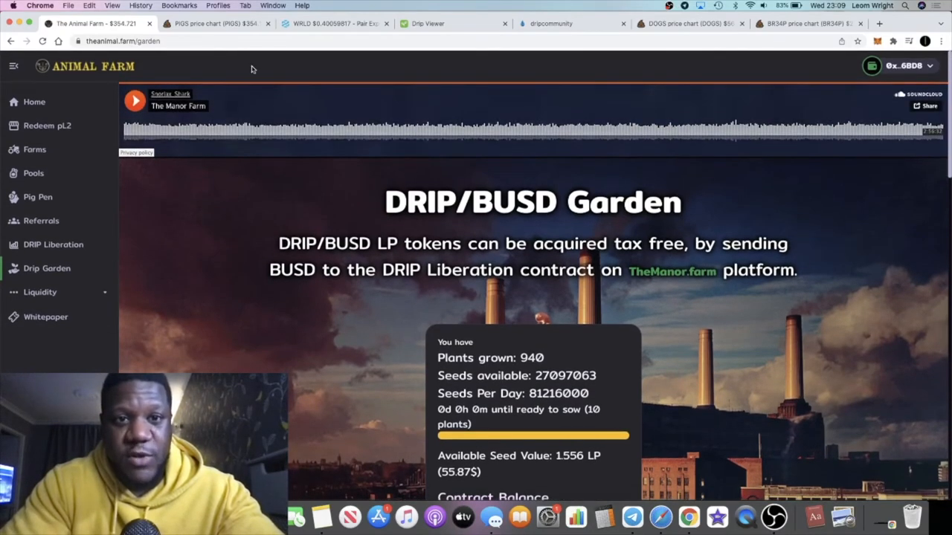
Return to the Drip Network Faucet page and scroll from its top stats down to About
{"action": "left_click", "coordinate": [571, 23]}
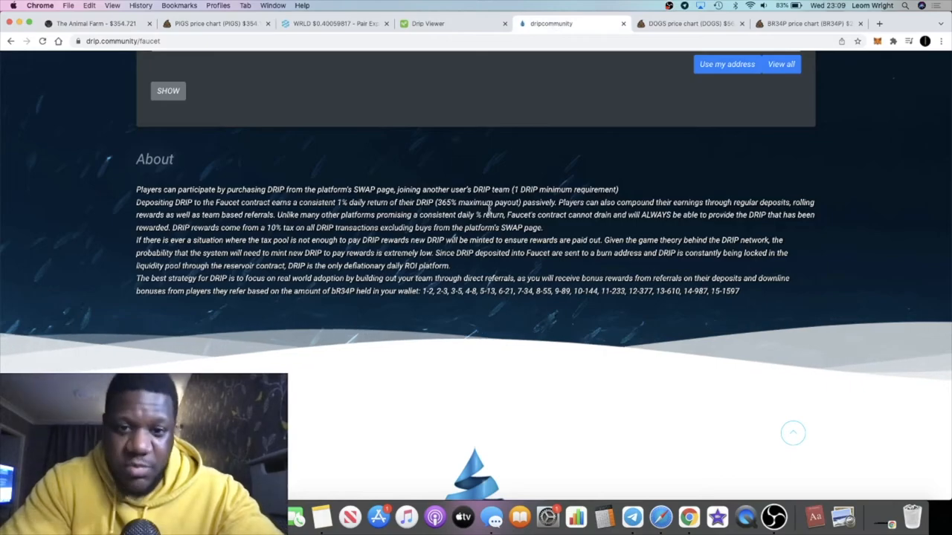
{"action": "scroll", "scroll_direction": "up", "scroll_amount": 3}
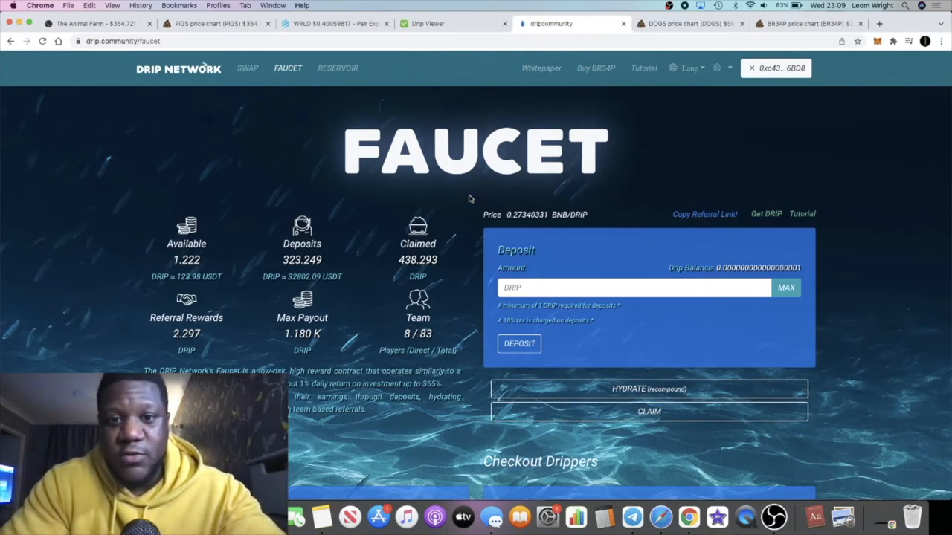
{"action": "scroll", "scroll_direction": "down", "scroll_amount": 3}
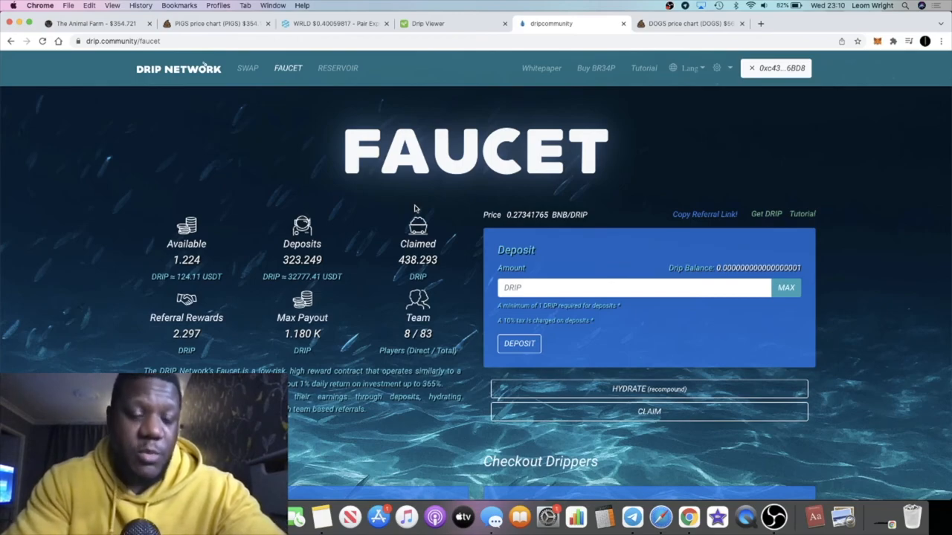
{"action": "mouse_move", "coordinate": [325, 251]}
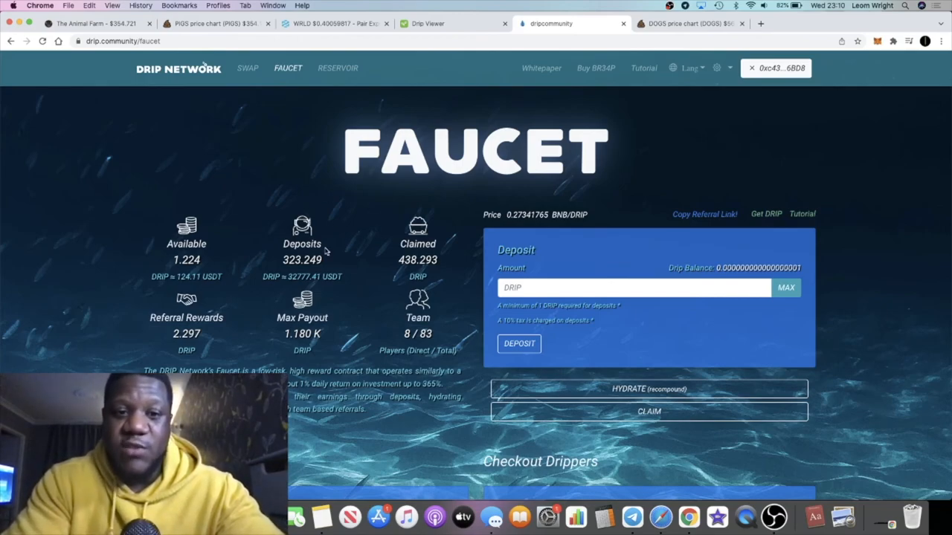
{"action": "mouse_move", "coordinate": [376, 238]}
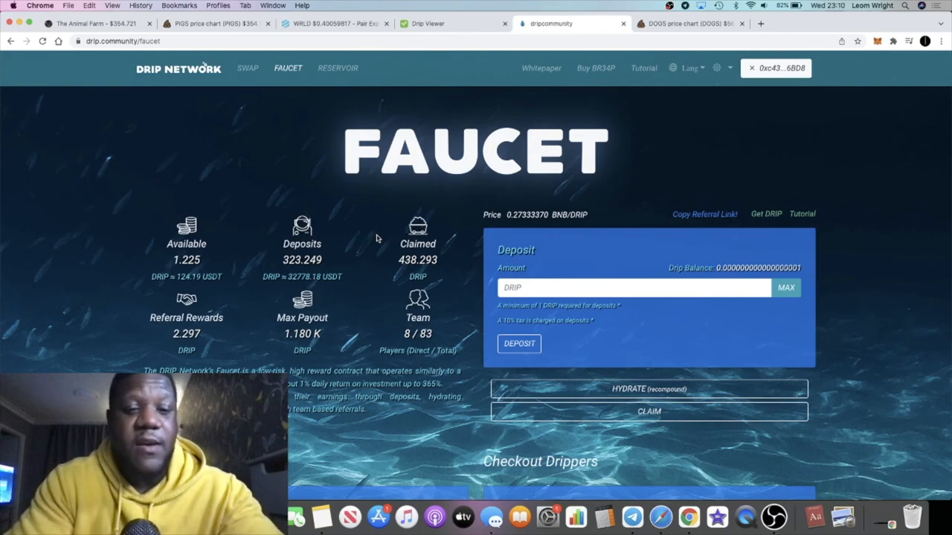
{"action": "mouse_move", "coordinate": [385, 266]}
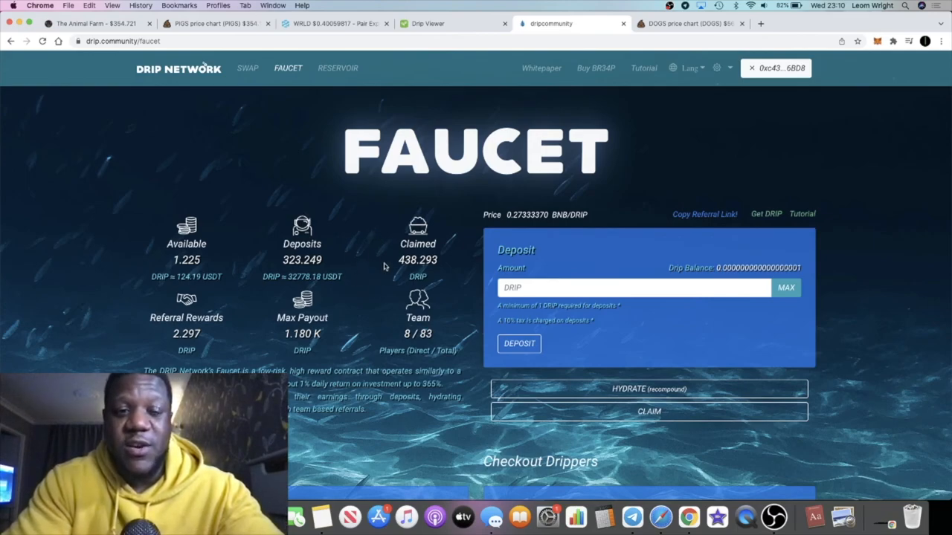
{"action": "mouse_move", "coordinate": [366, 249]}
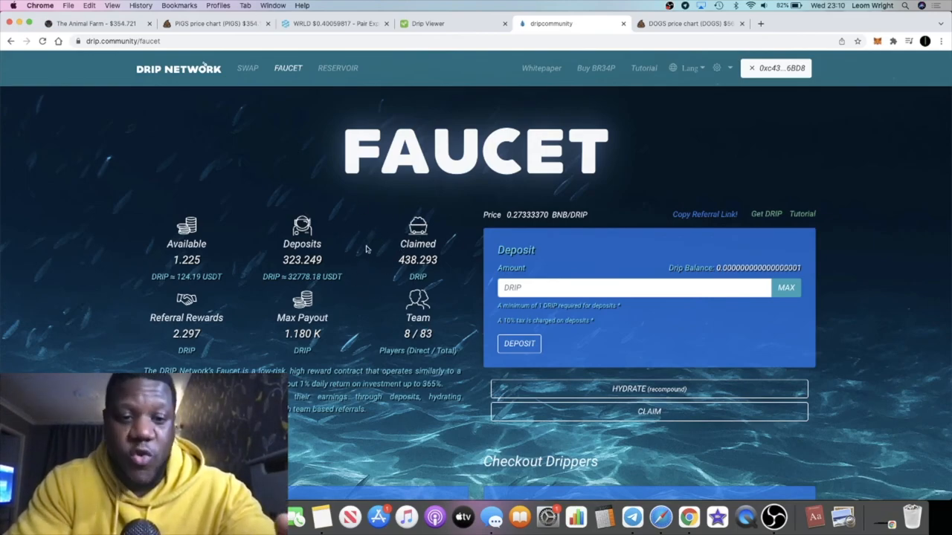
{"action": "mouse_move", "coordinate": [178, 270]}
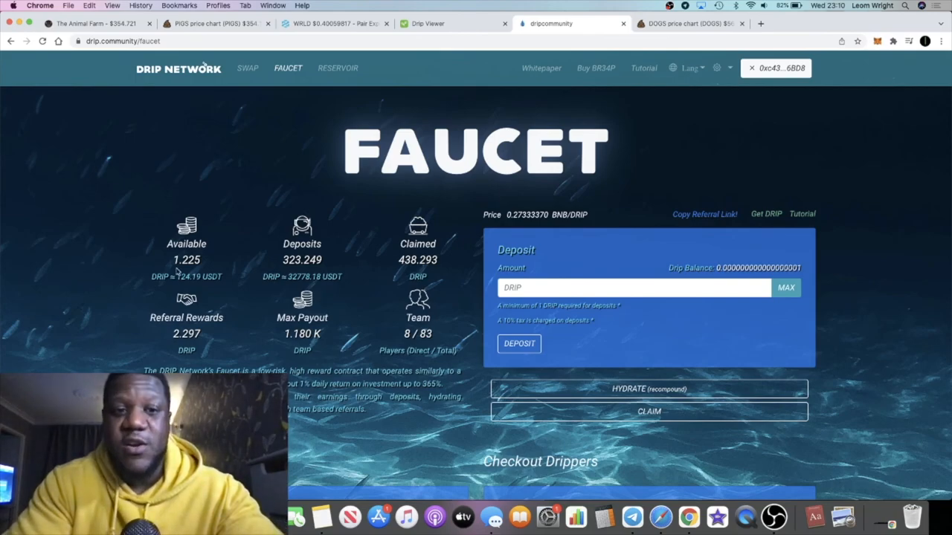